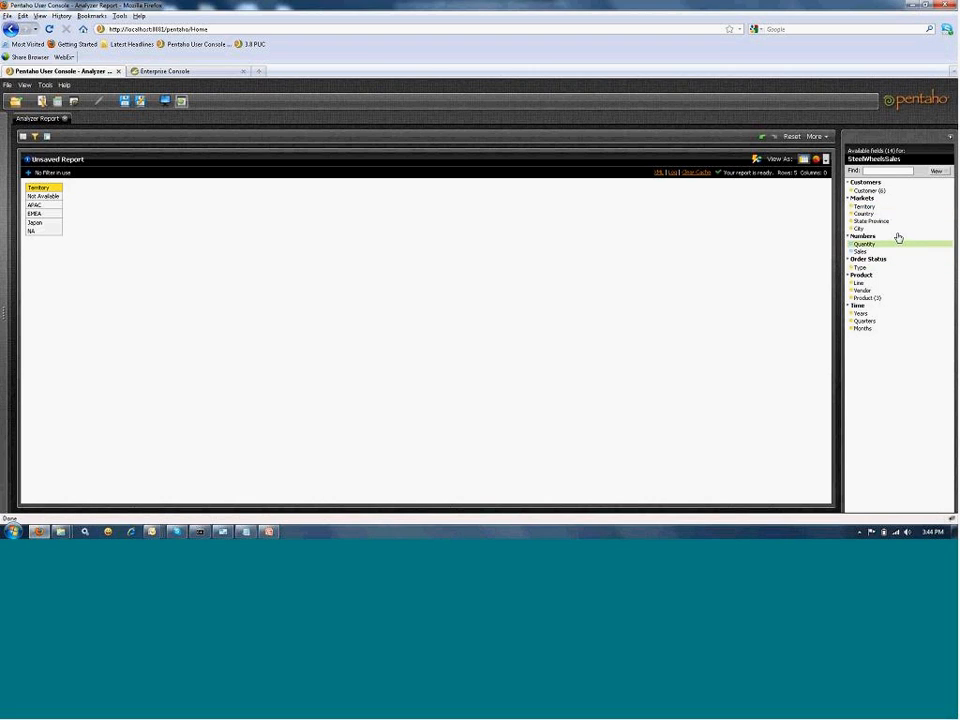
pyautogui.moveTo(863, 282)
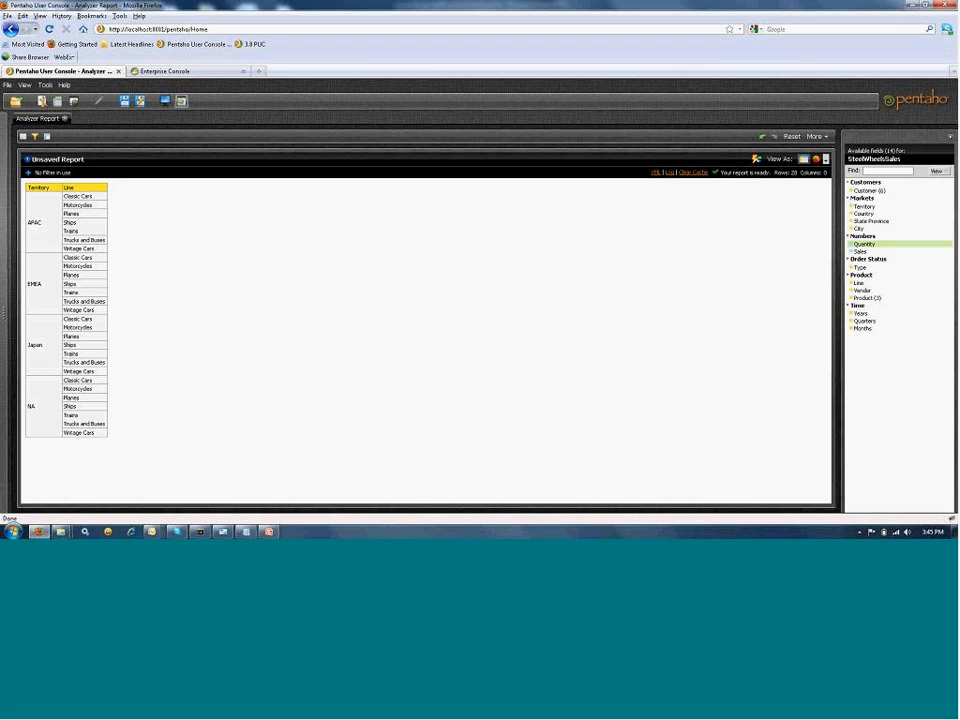
pyautogui.moveTo(62, 532)
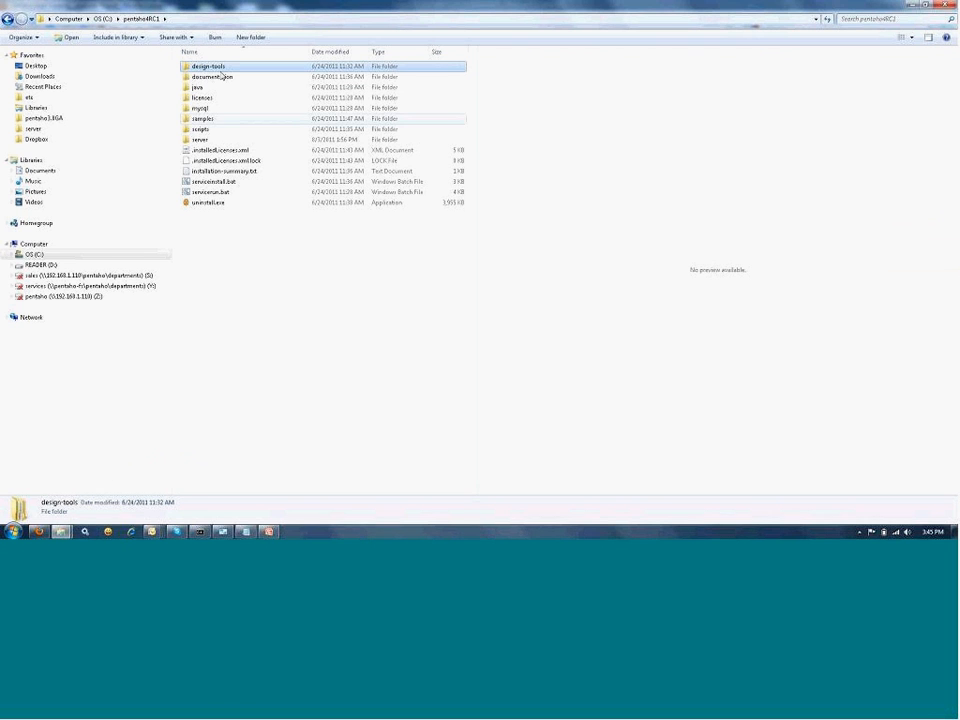
# Launch Schema Workbench from workbench.bat in design-tools\schema-workbench
pyautogui.doubleClick(207, 65)
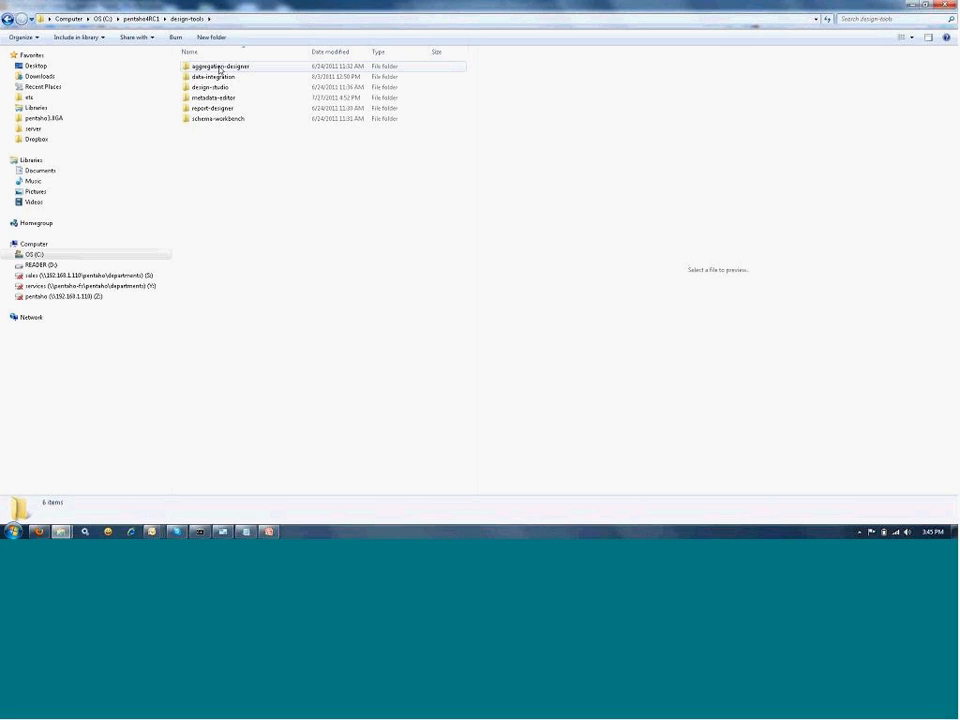
pyautogui.click(218, 131)
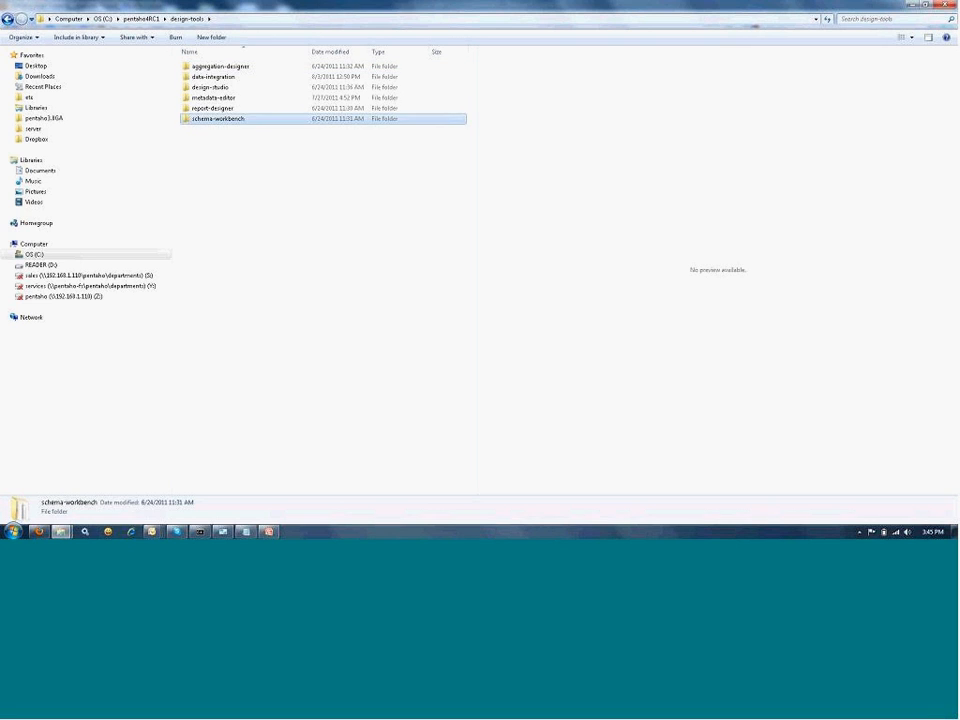
pyautogui.doubleClick(213, 131)
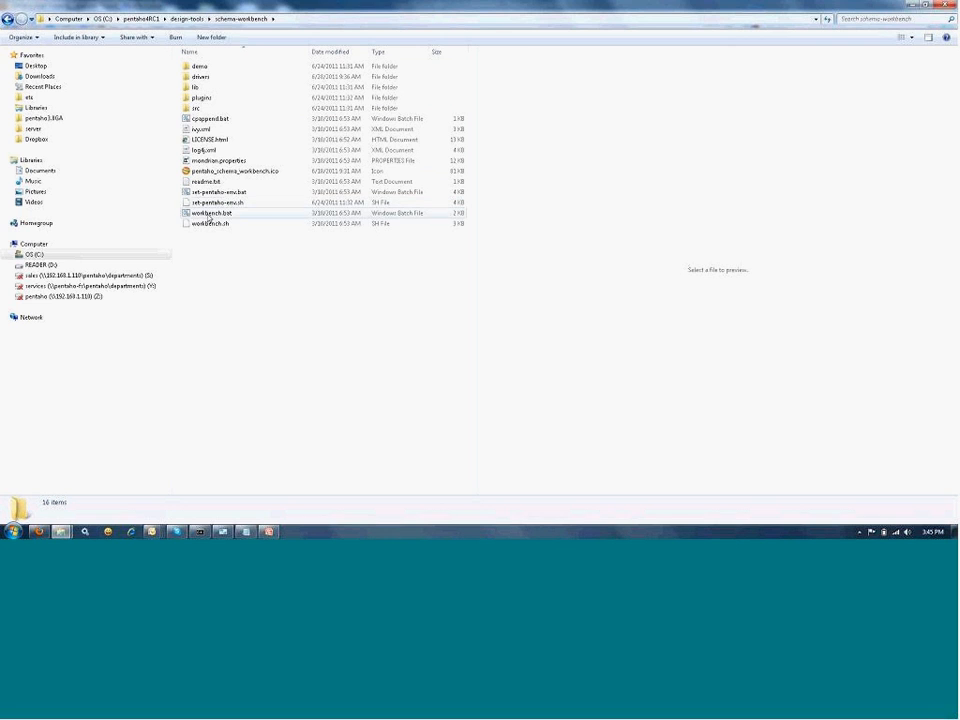
pyautogui.doubleClick(212, 213)
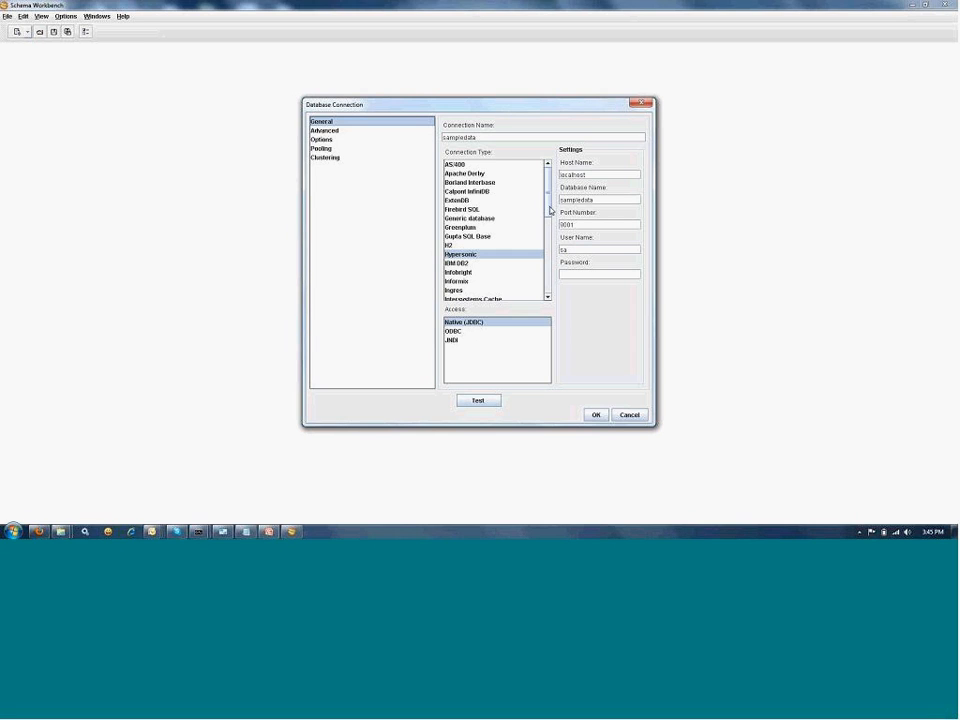
# Scroll the Connection Type list to review the Hypersonic sampledata connection settings
pyautogui.scroll(-3)
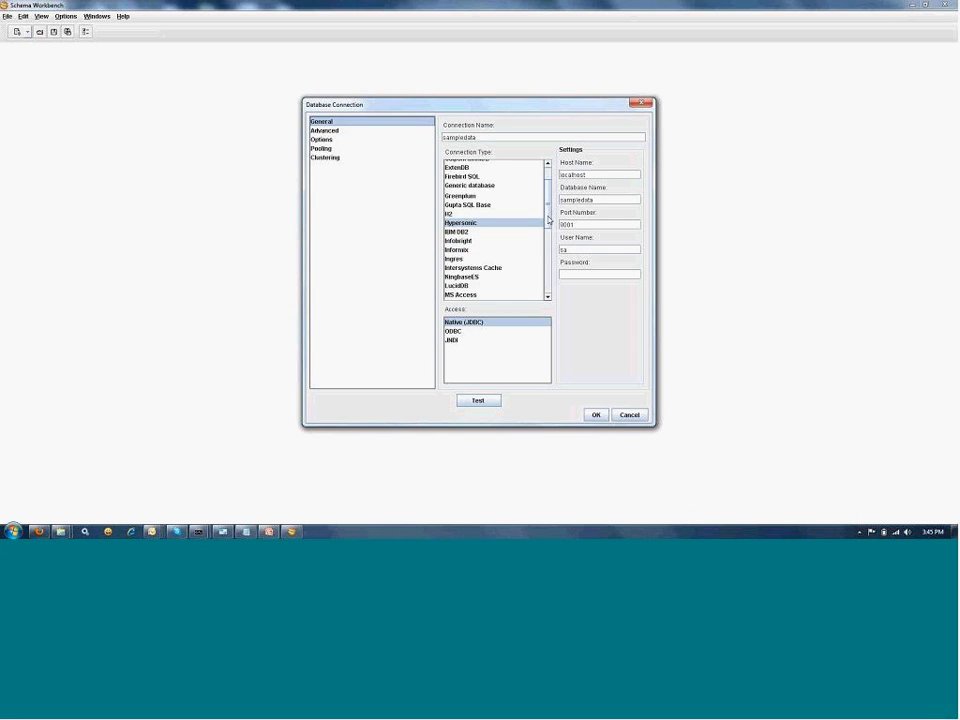
pyautogui.scroll(-3)
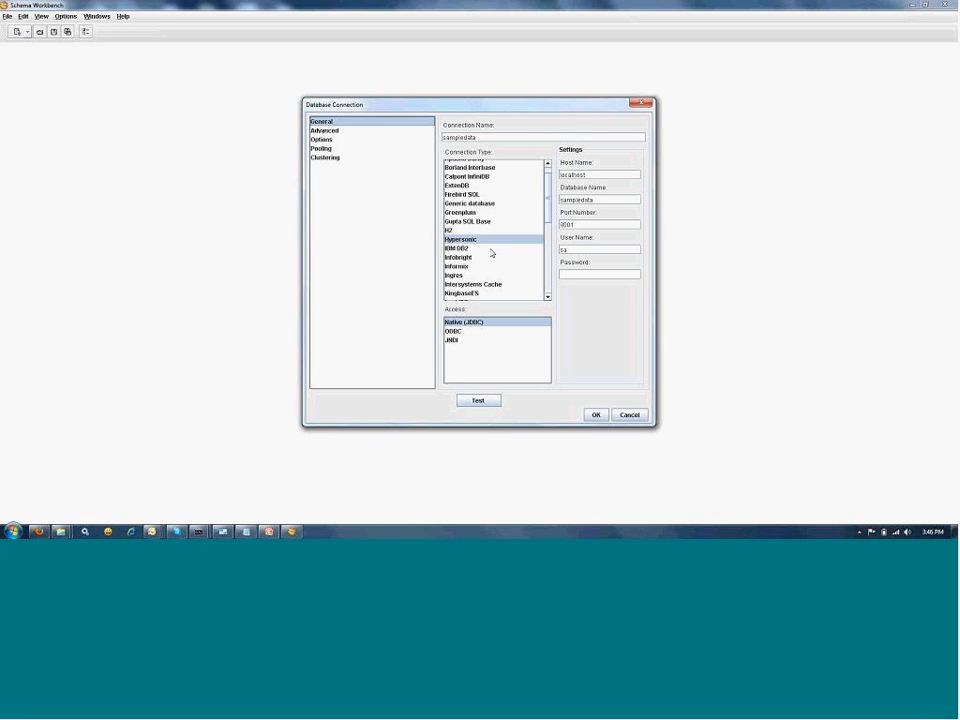
pyautogui.moveTo(94, 456)
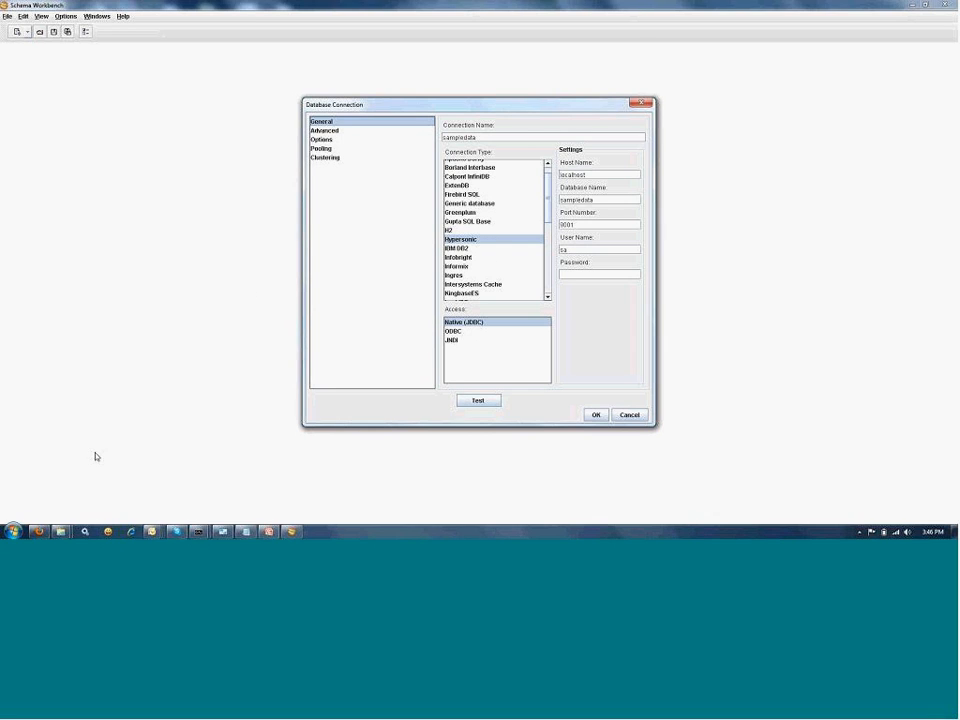
pyautogui.moveTo(61, 531)
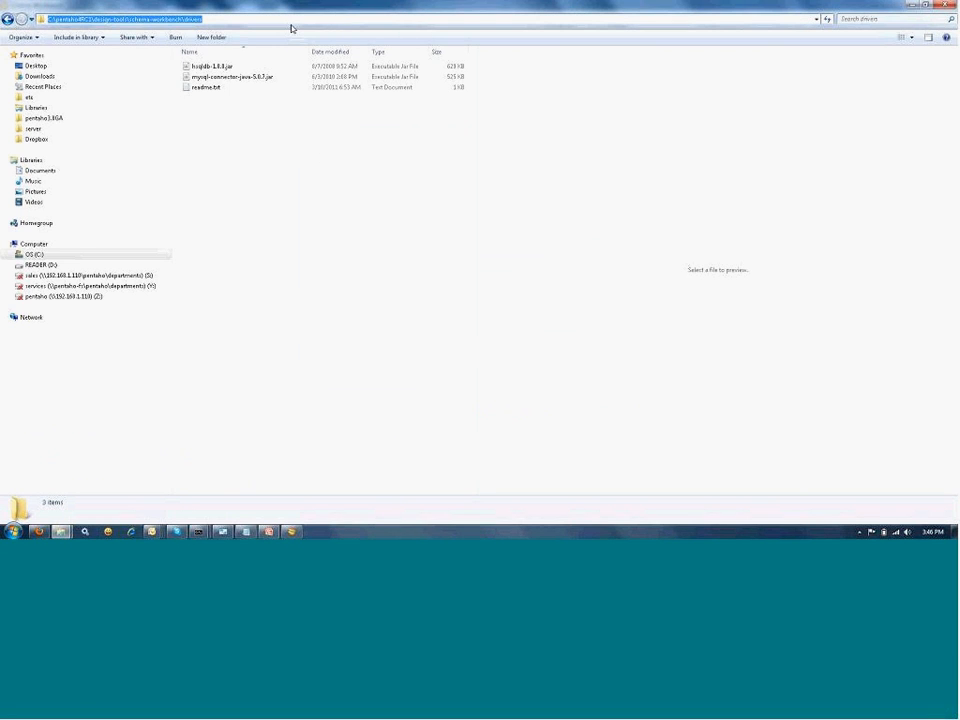
pyautogui.moveTo(293, 96)
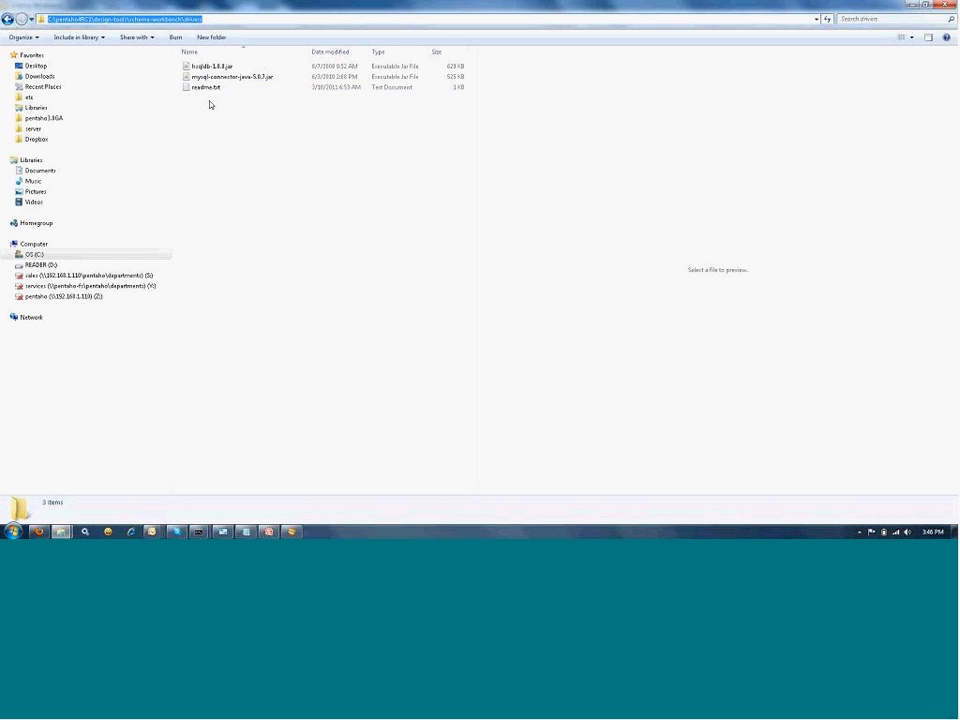
# Select the hsqldb-1.8.0.jar driver in the schema-workbench drivers folder
pyautogui.click(210, 65)
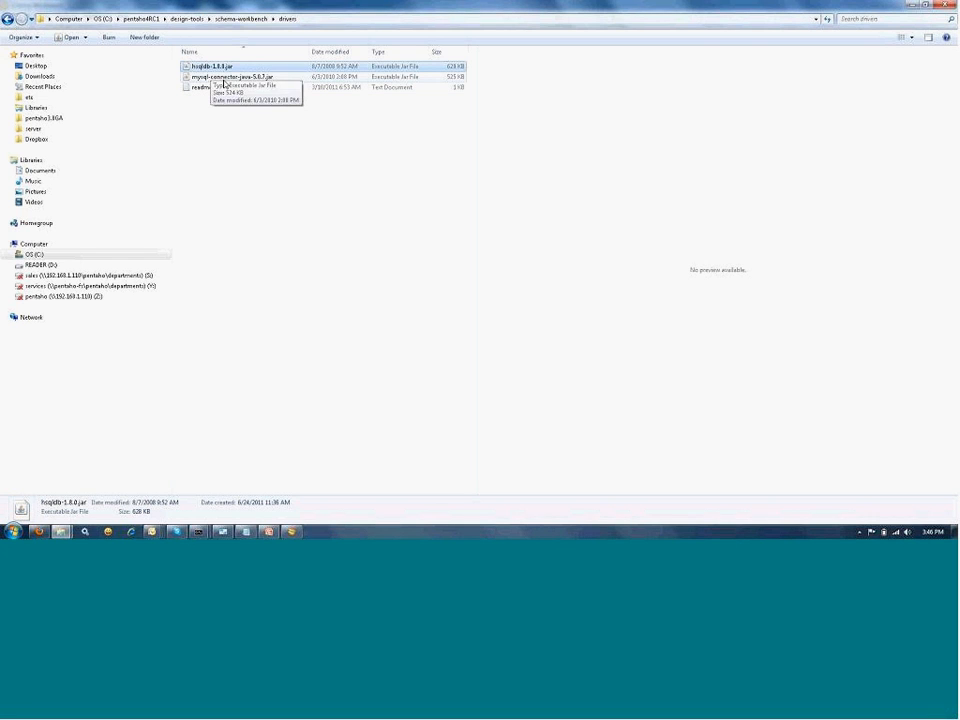
pyautogui.moveTo(245, 68)
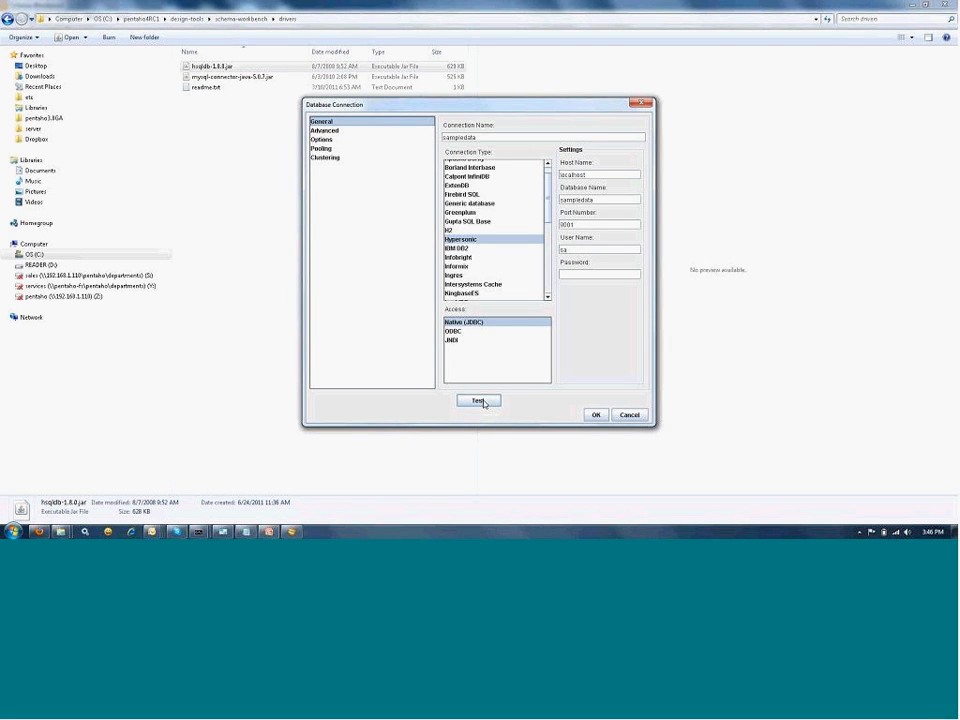
# Test the sampledata connection and dismiss the success message
pyautogui.click(477, 400)
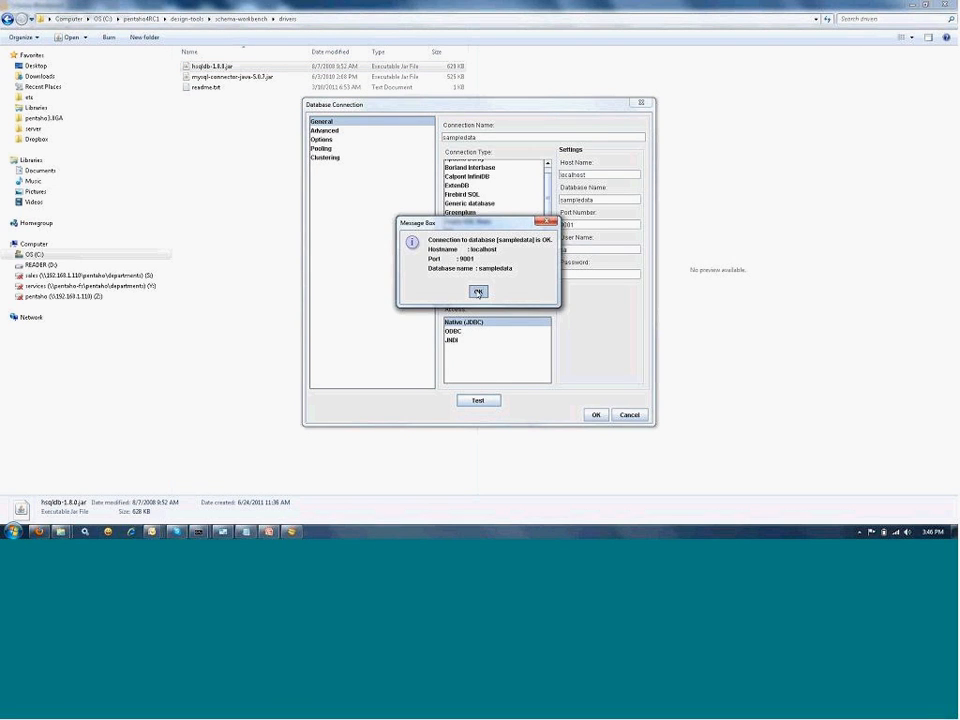
pyautogui.click(477, 291)
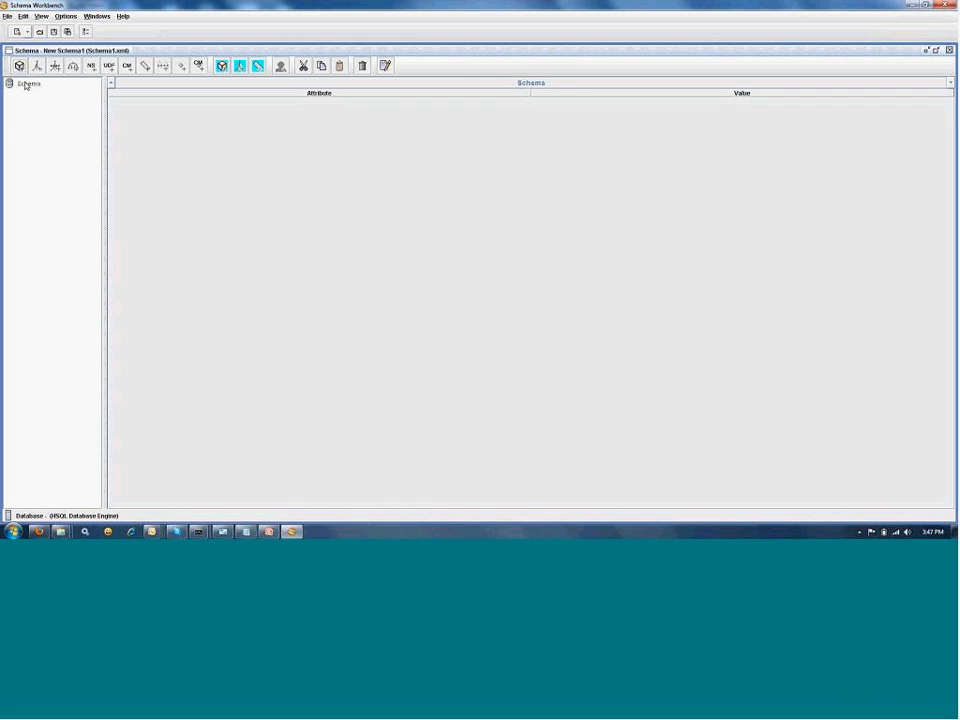
# Rename the schema to 'My Test Schema'
pyautogui.click(35, 94)
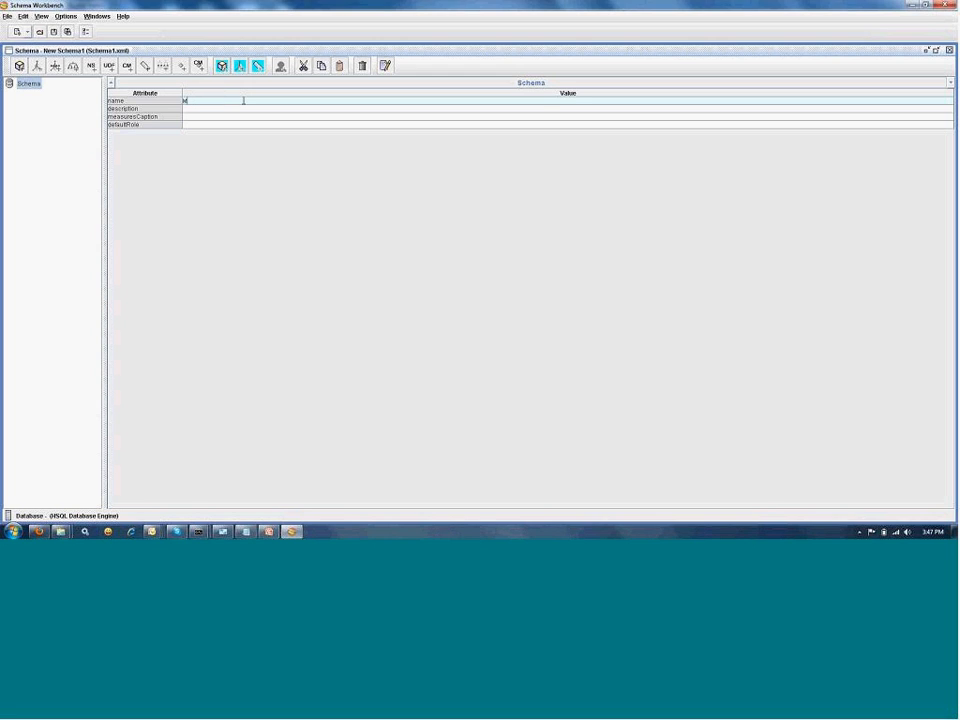
pyautogui.write('My Test')
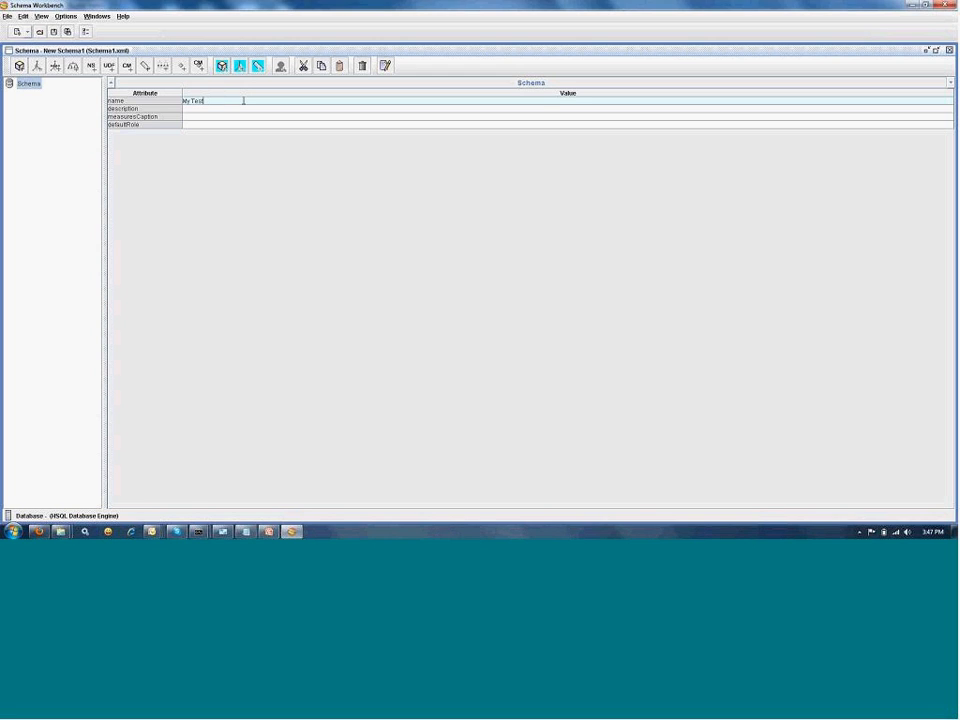
pyautogui.write('Schema')
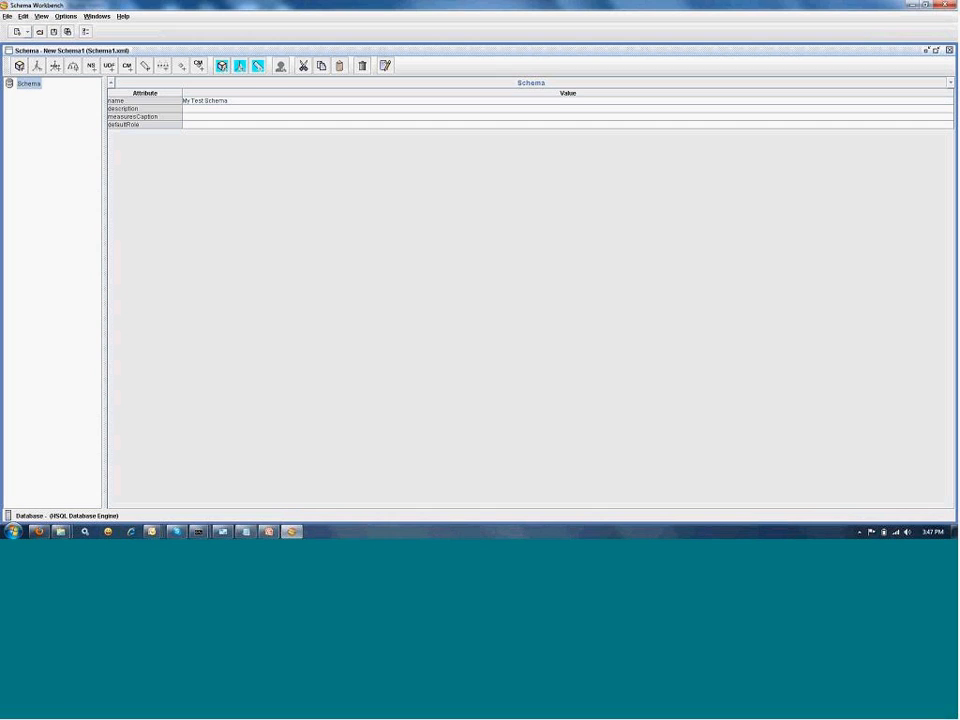
pyautogui.click(31, 88)
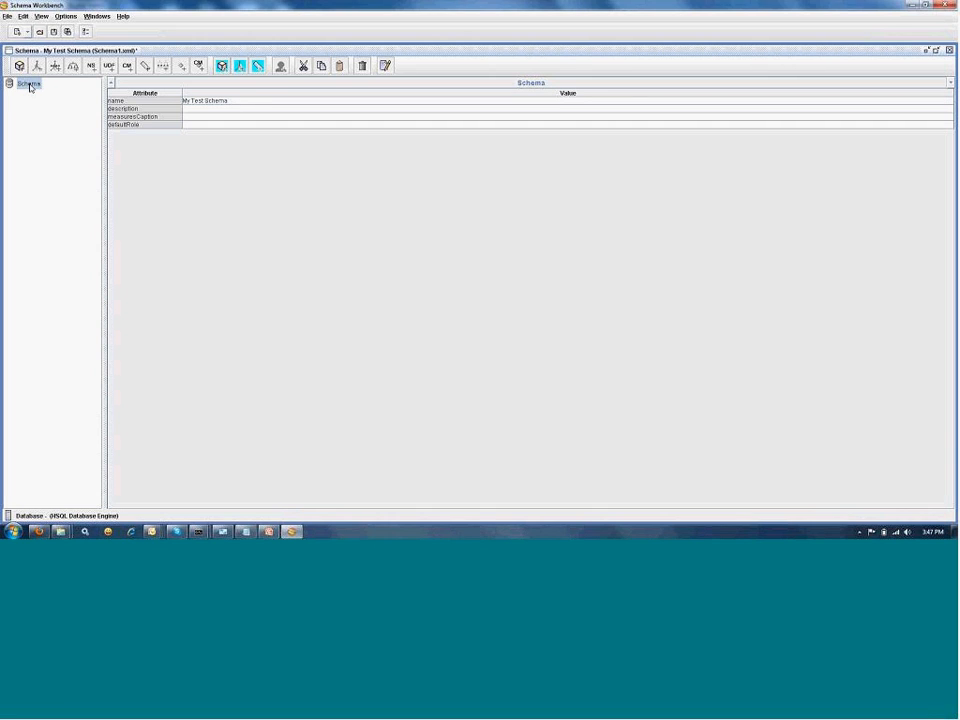
# Add a cube to the schema and name it MyTestCube
pyautogui.rightClick(30, 83)
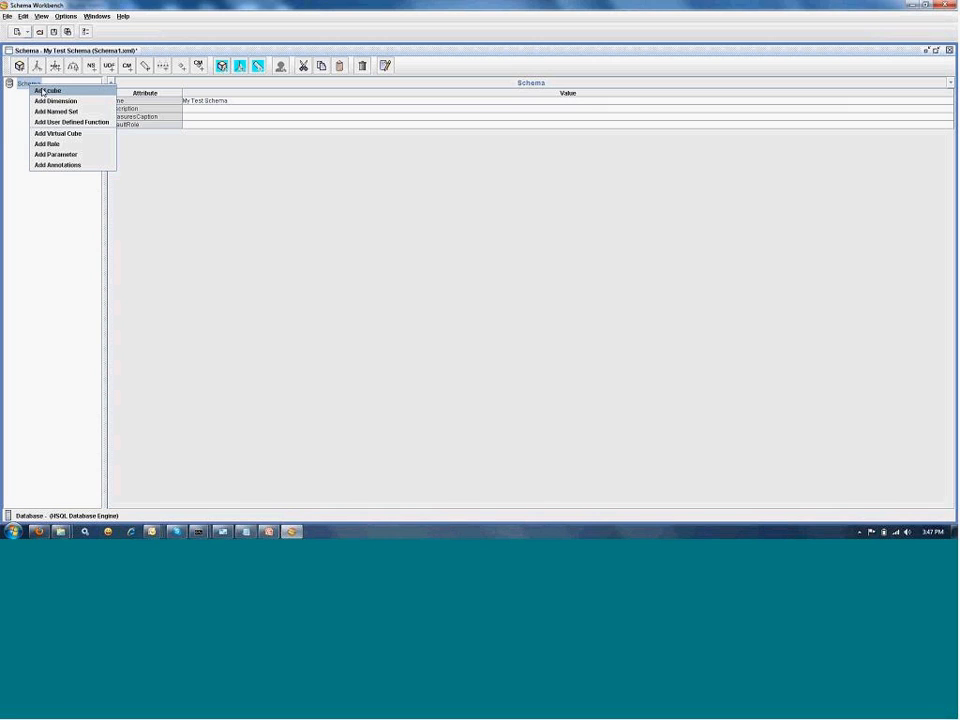
pyautogui.click(49, 89)
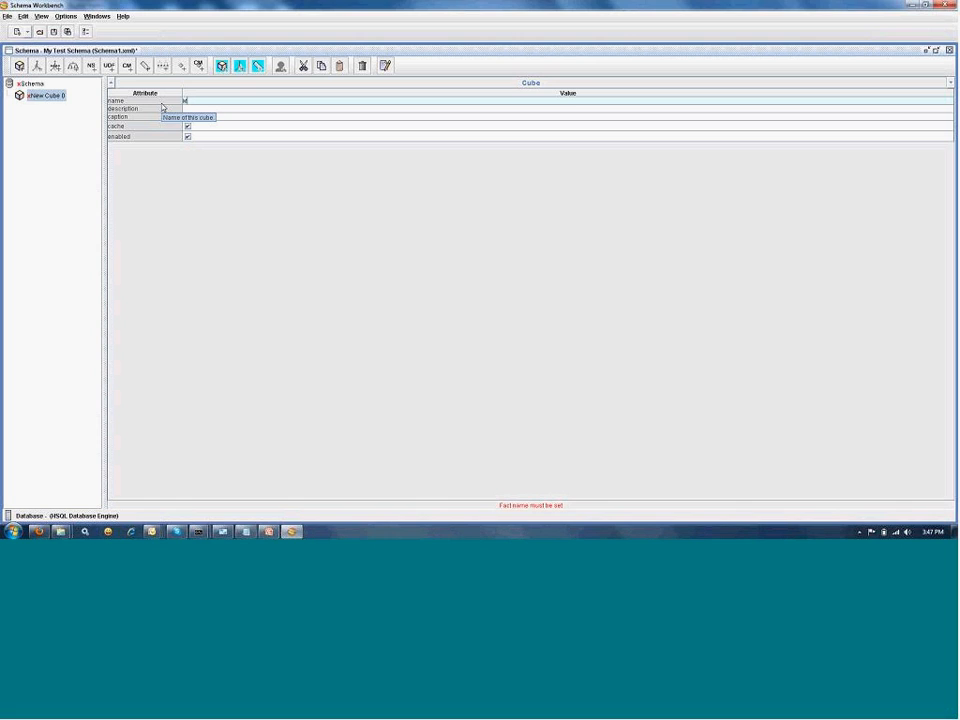
pyautogui.write('MyTestCube')
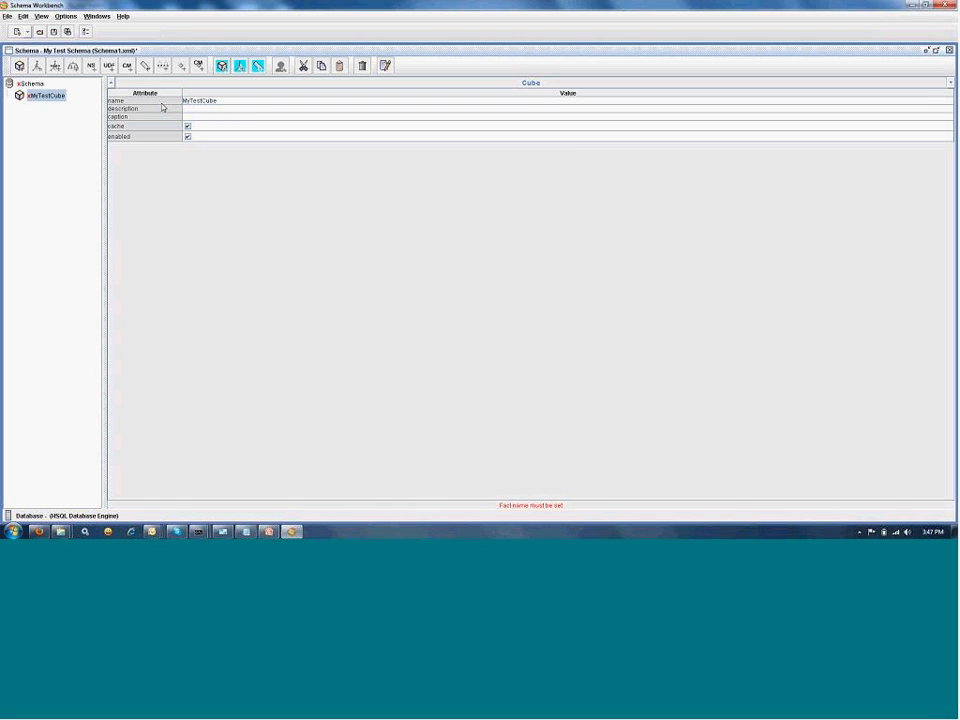
pyautogui.click(48, 99)
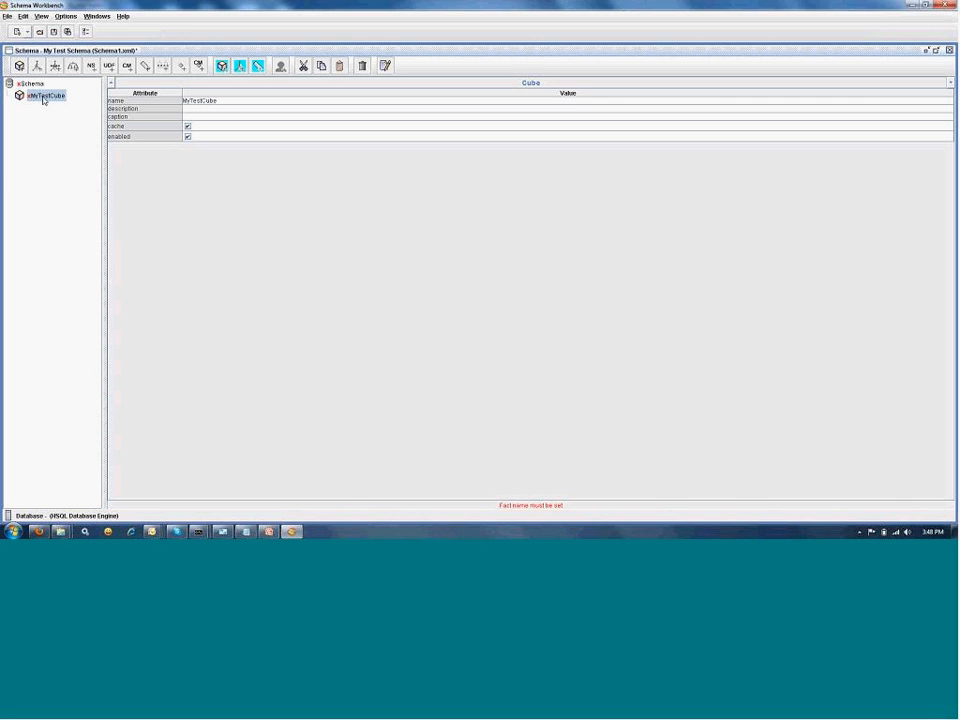
# Add a table to MyTestCube and choose PUBLIC->ORDERFACT as its fact table
pyautogui.rightClick(47, 99)
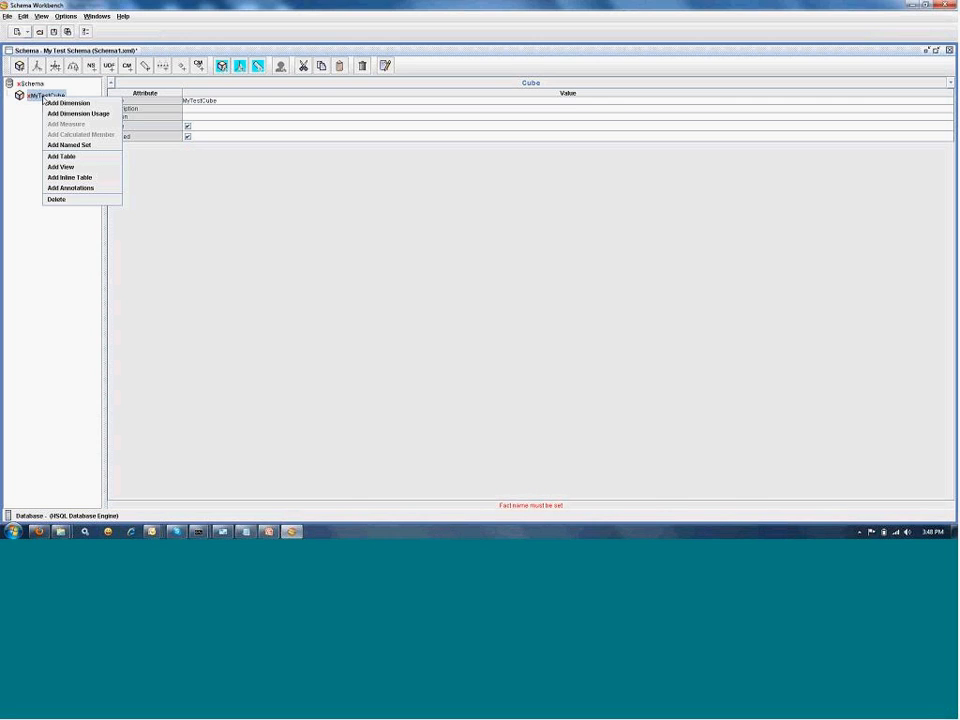
pyautogui.moveTo(67, 103)
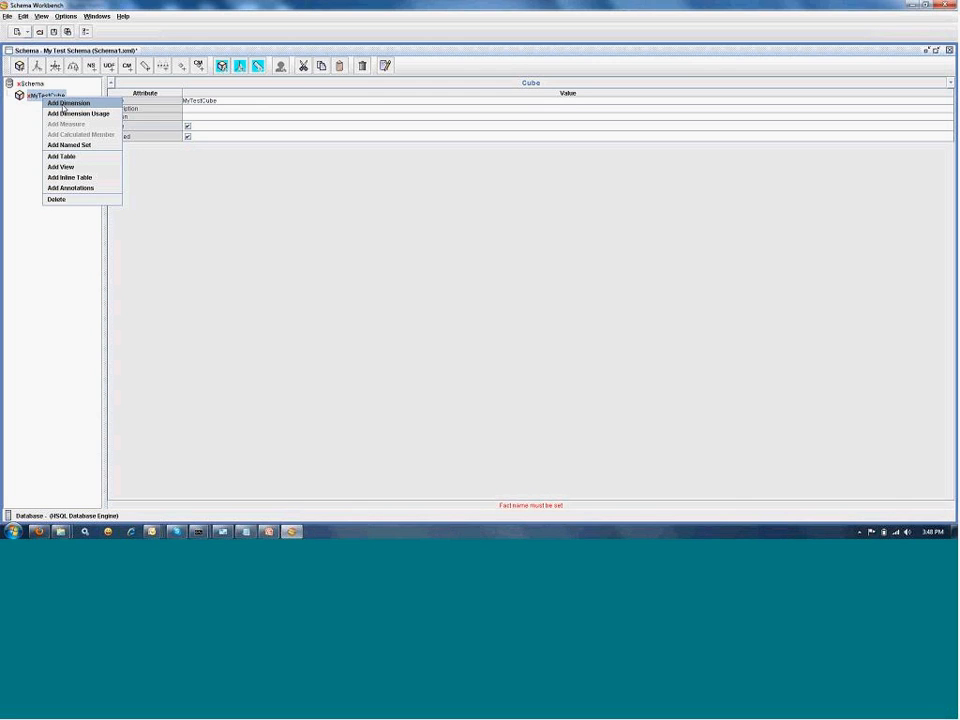
pyautogui.moveTo(69, 157)
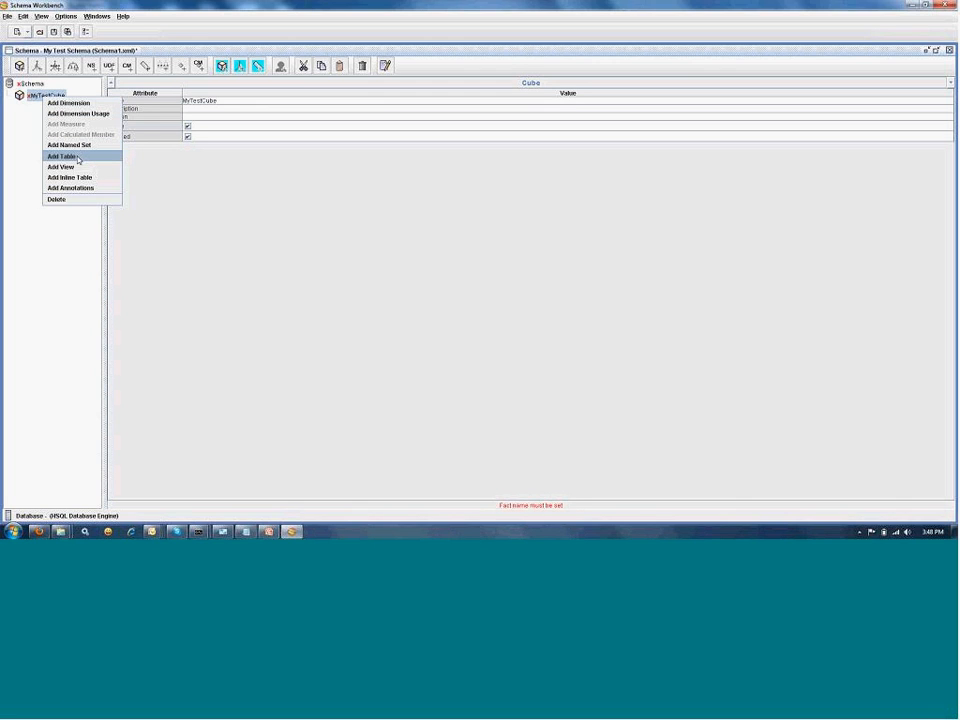
pyautogui.click(61, 156)
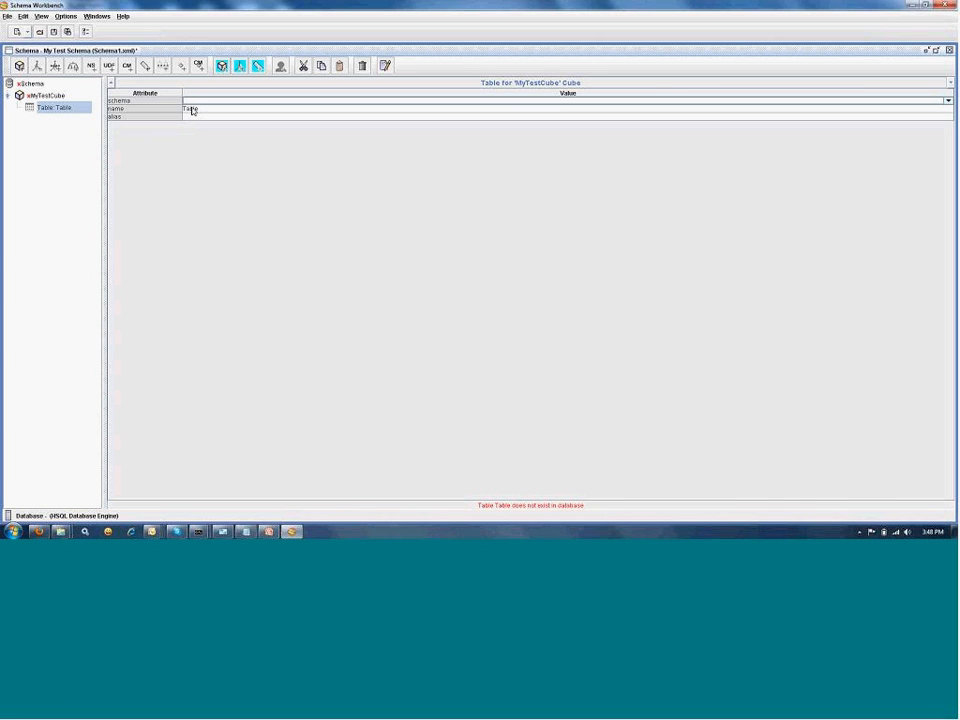
pyautogui.click(945, 100)
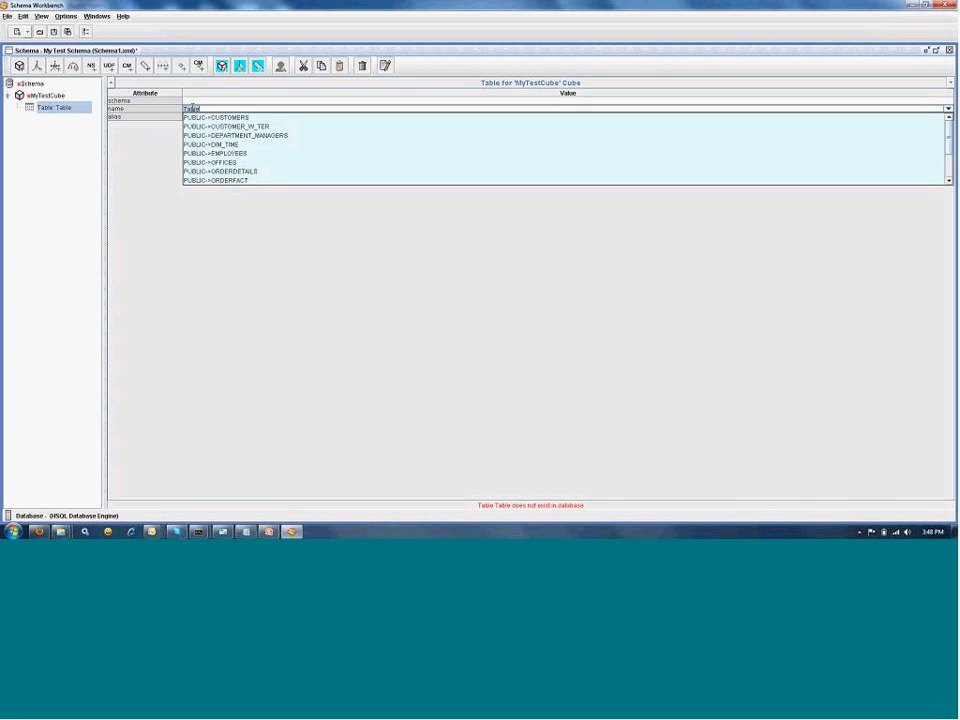
pyautogui.click(215, 171)
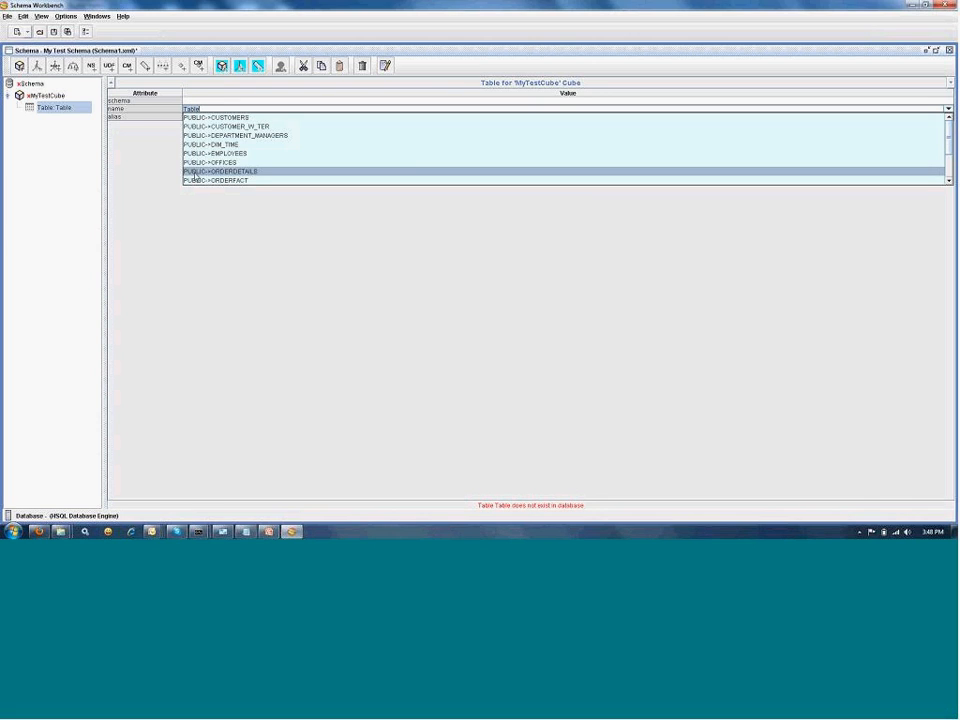
pyautogui.click(210, 181)
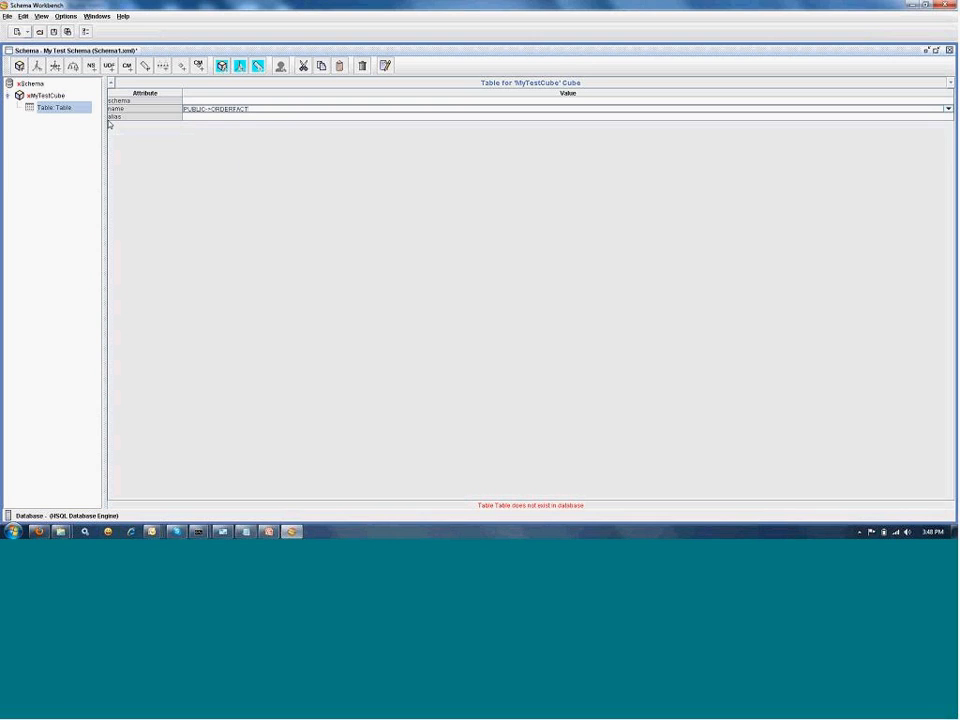
pyautogui.click(46, 95)
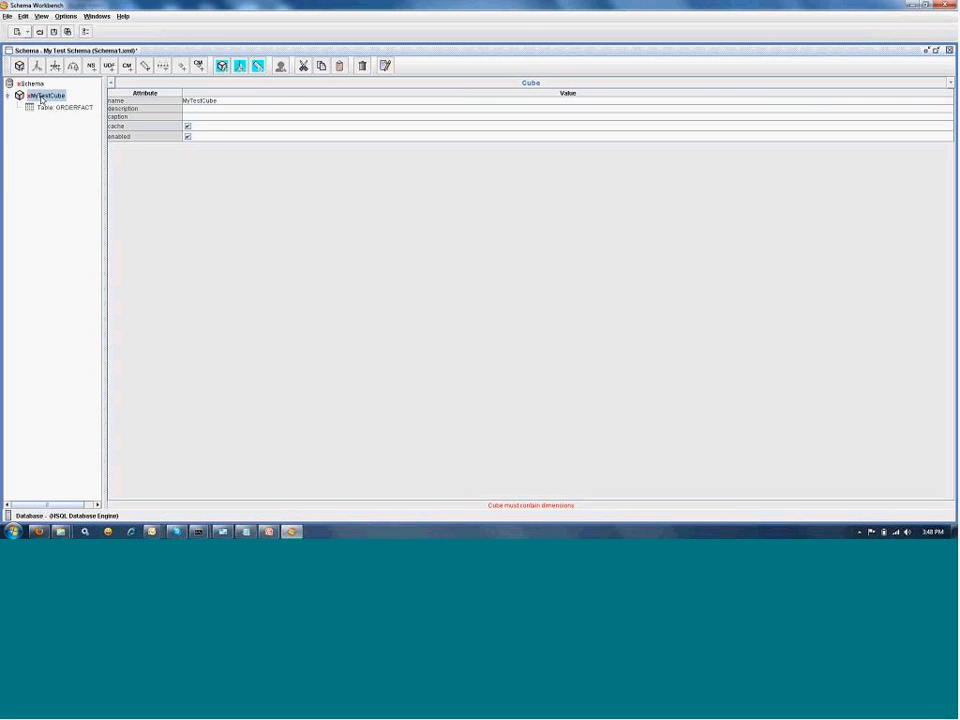
# Add a dimension named Customer, deleting the extra New Hierarchy 1 it gained
pyautogui.rightClick(45, 95)
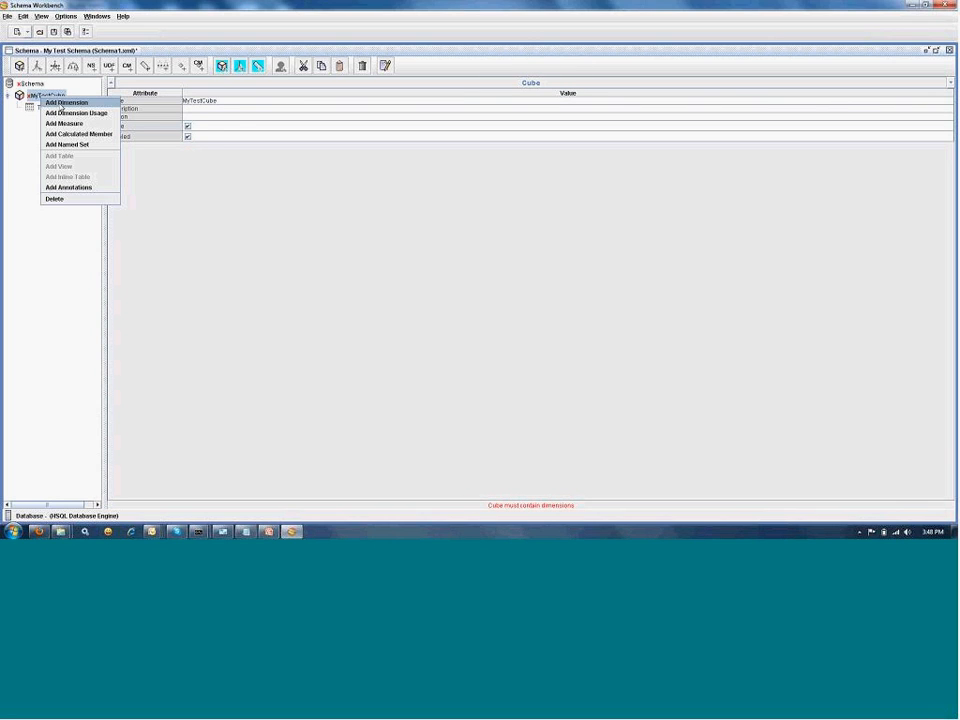
pyautogui.click(62, 100)
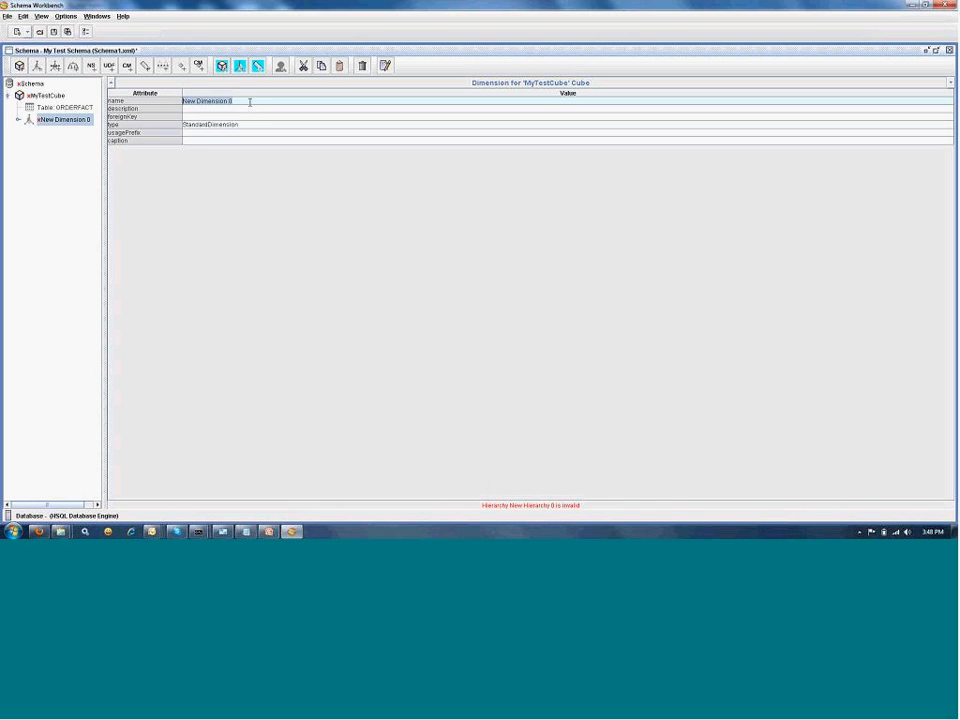
pyautogui.write('Customer')
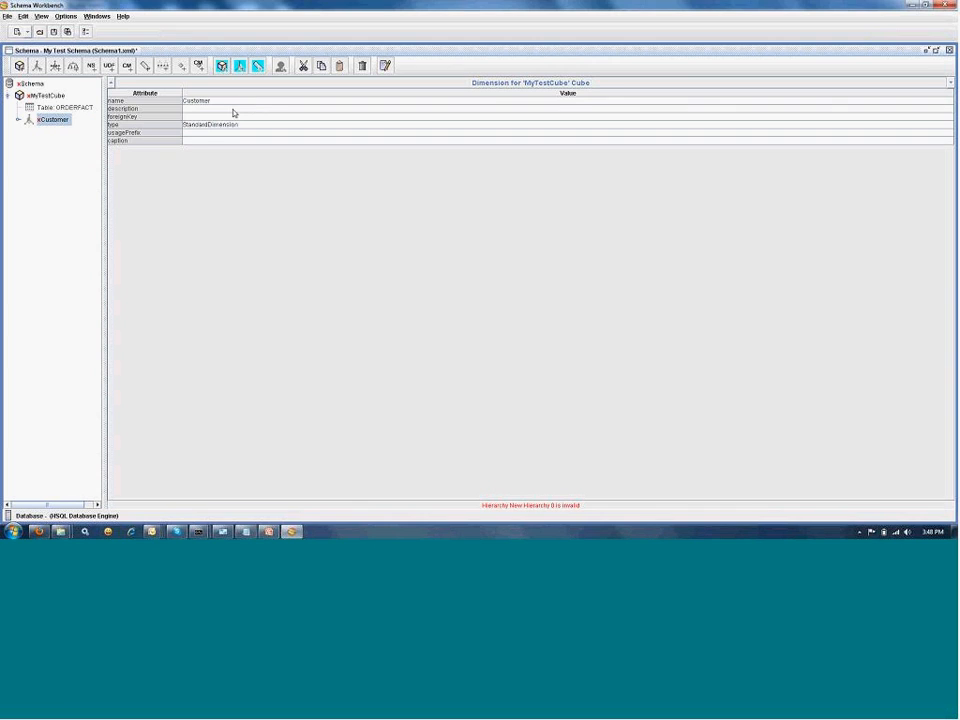
pyautogui.rightClick(50, 125)
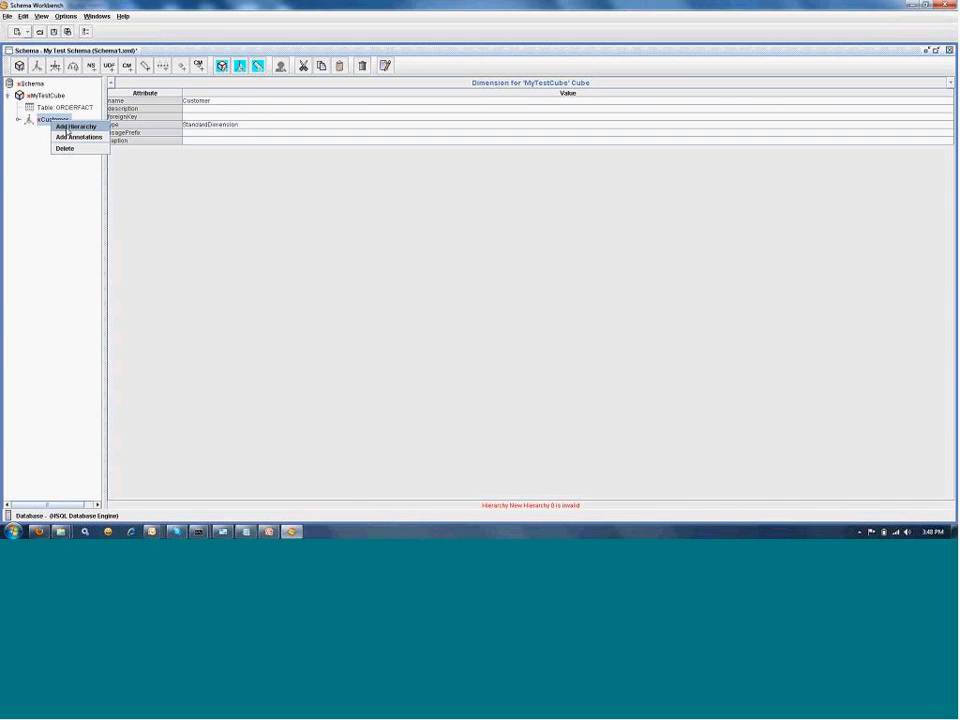
pyautogui.click(66, 128)
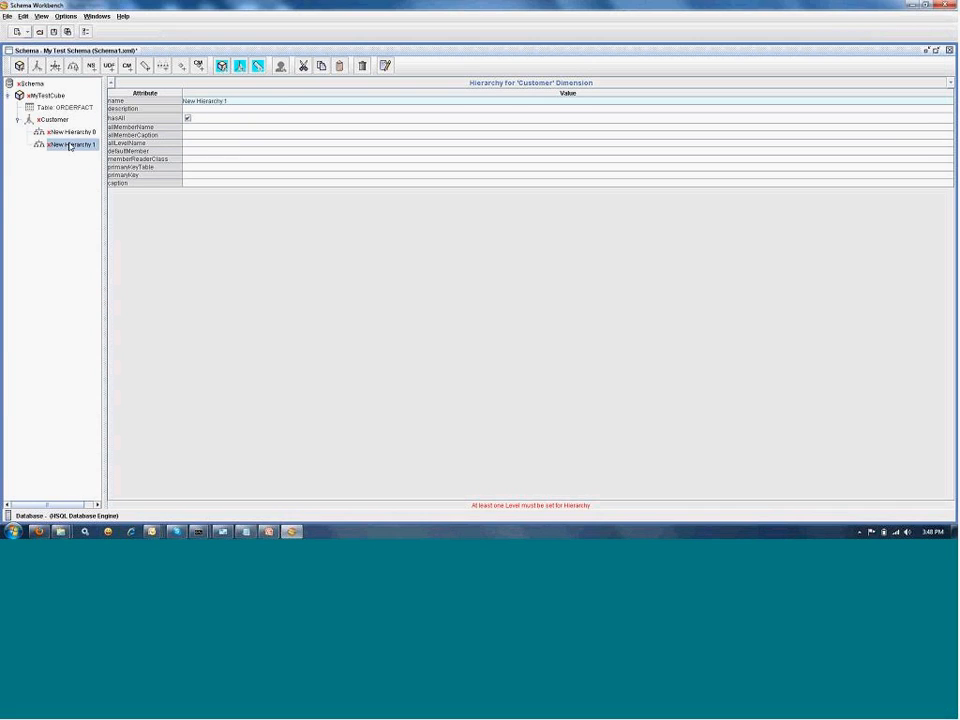
pyautogui.rightClick(65, 146)
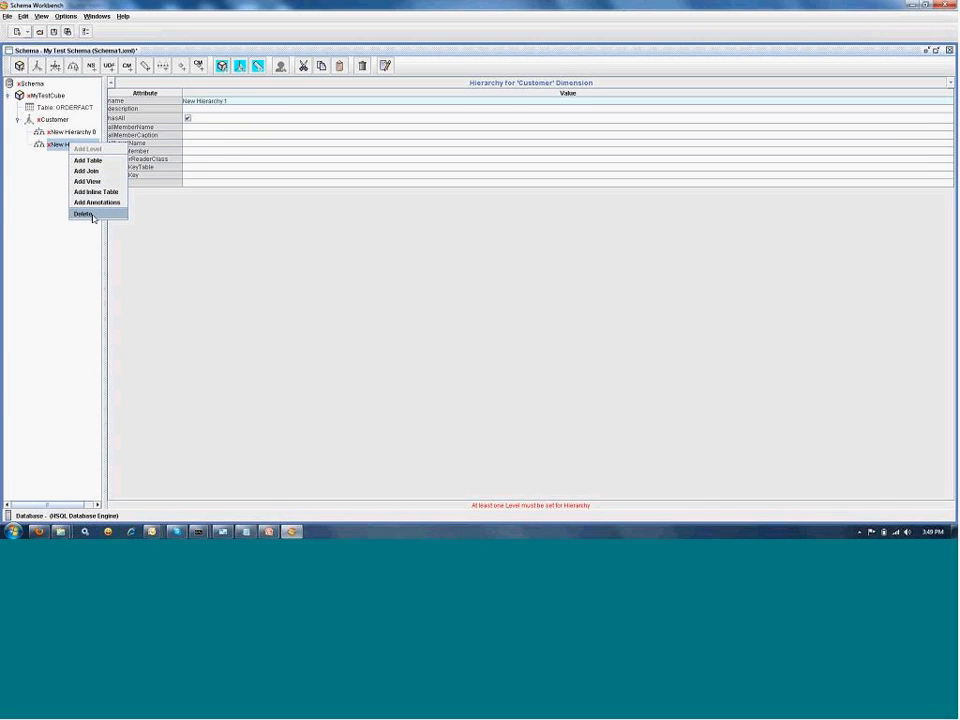
pyautogui.click(86, 214)
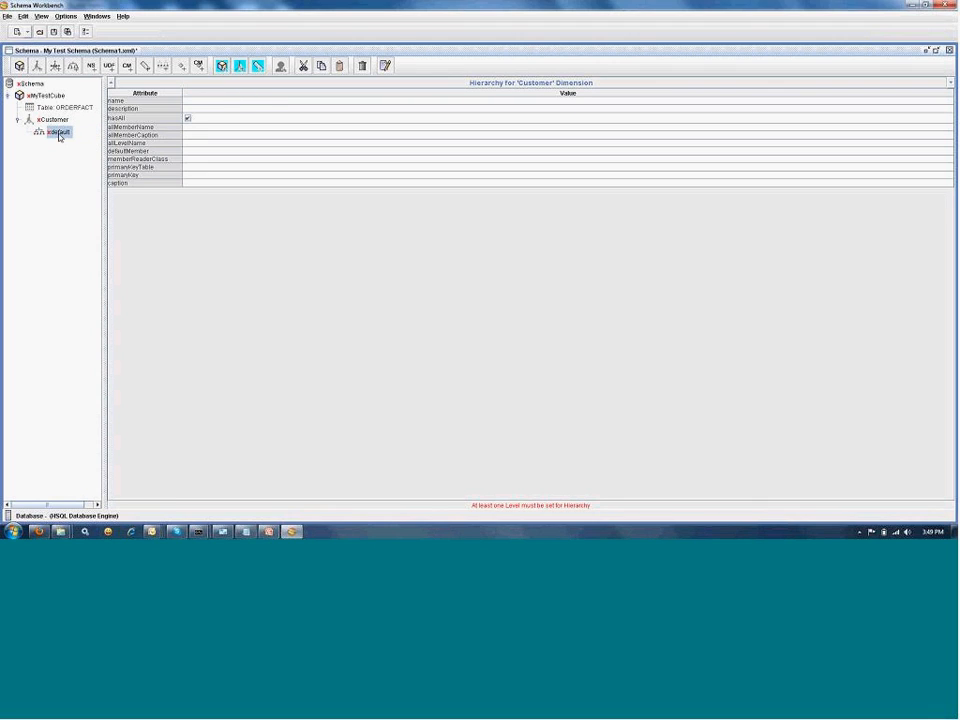
# Give the Customer default hierarchy the PUBLIC->CUSTOMERS table
pyautogui.rightClick(62, 131)
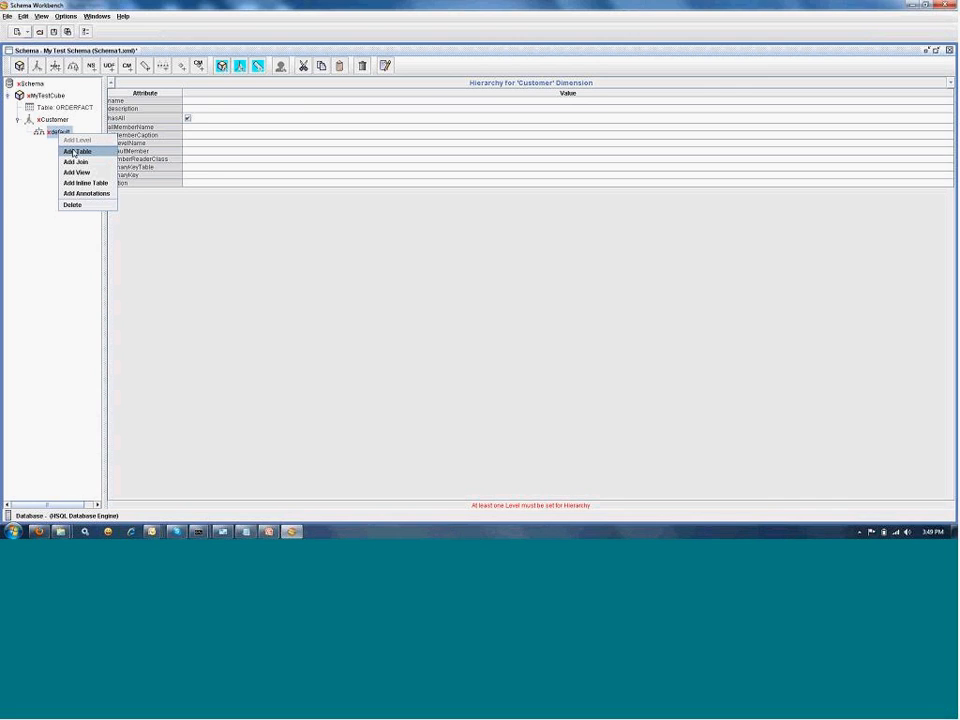
pyautogui.click(68, 151)
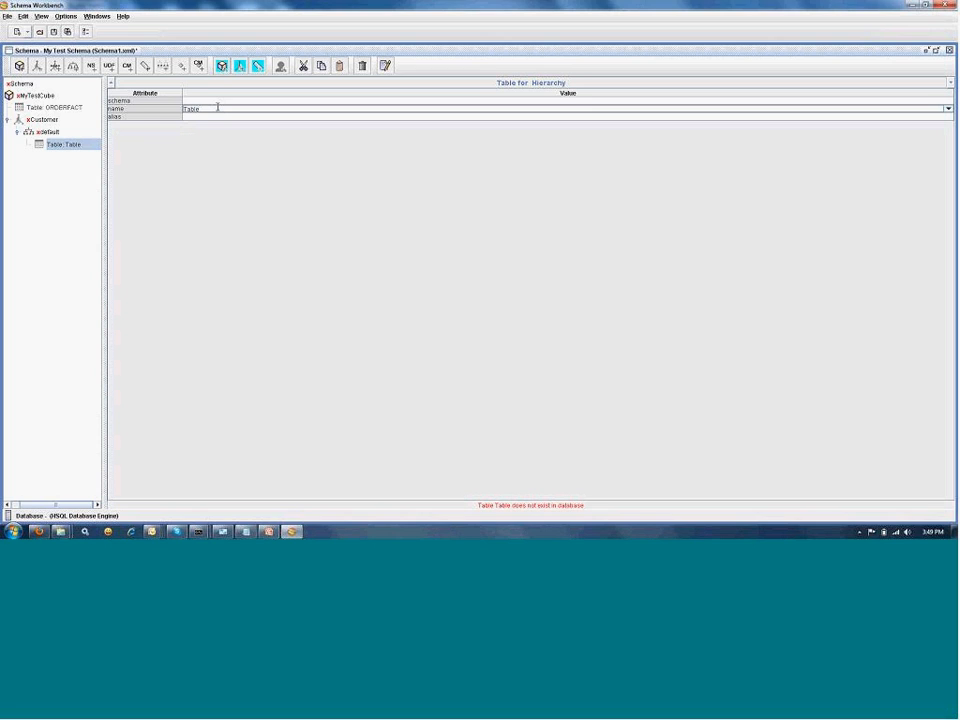
pyautogui.click(947, 108)
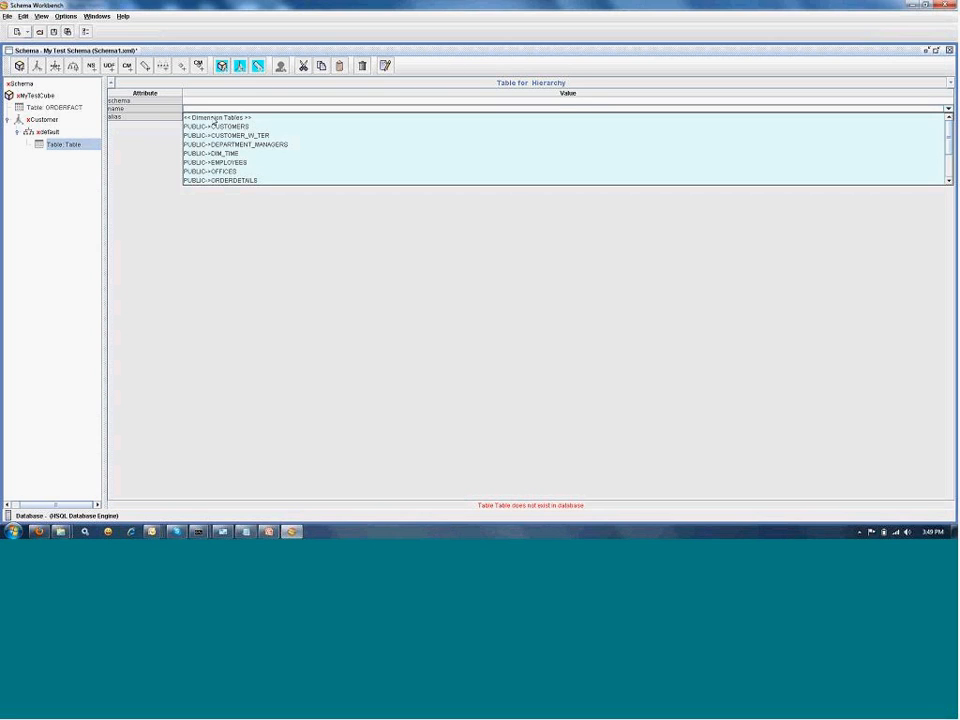
pyautogui.click(208, 126)
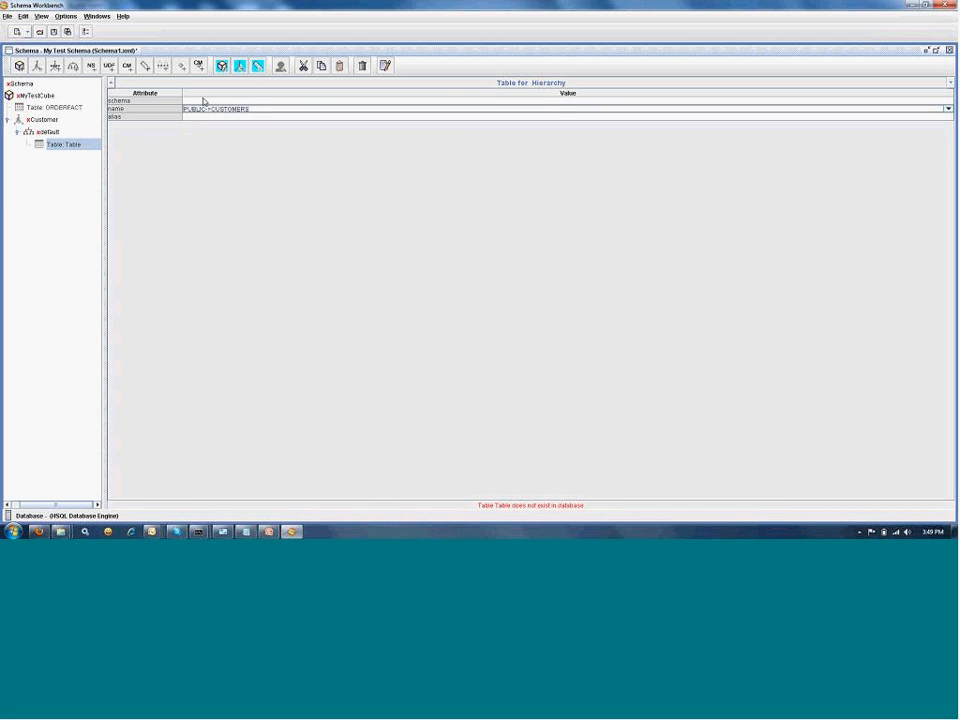
pyautogui.click(48, 131)
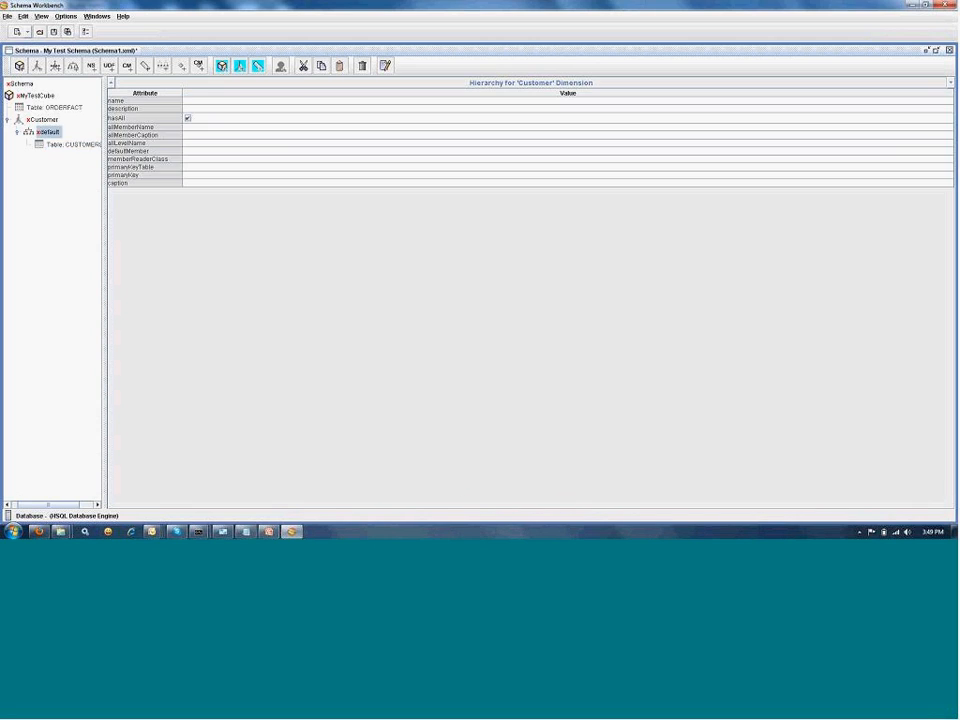
# Add a Customer Name level on the CUSTOMERNAME column, then begin a second level
pyautogui.rightClick(48, 133)
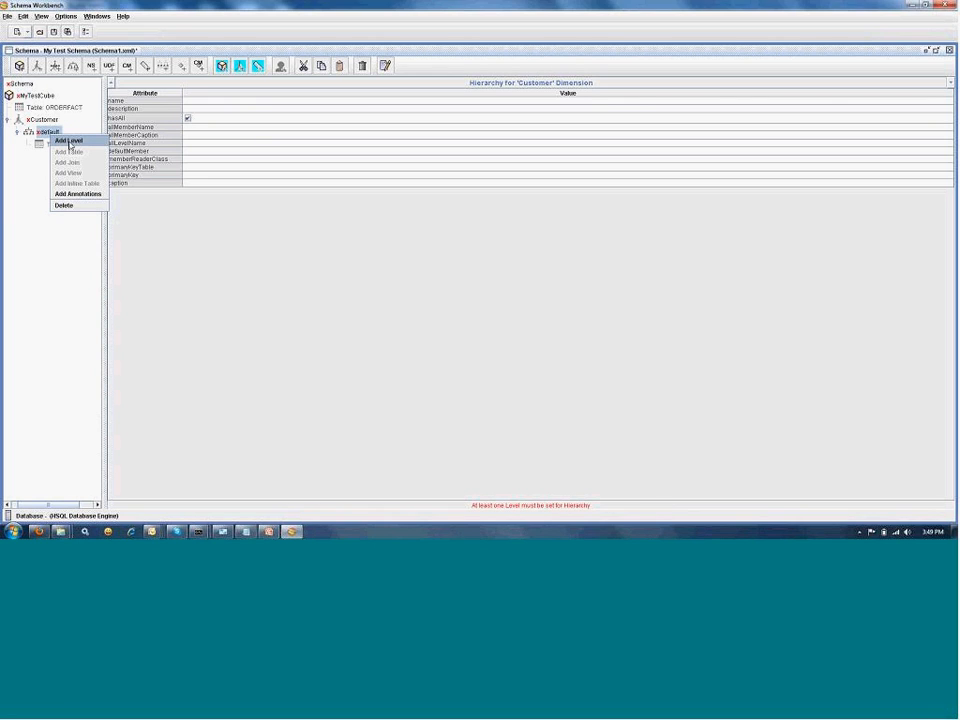
pyautogui.click(65, 147)
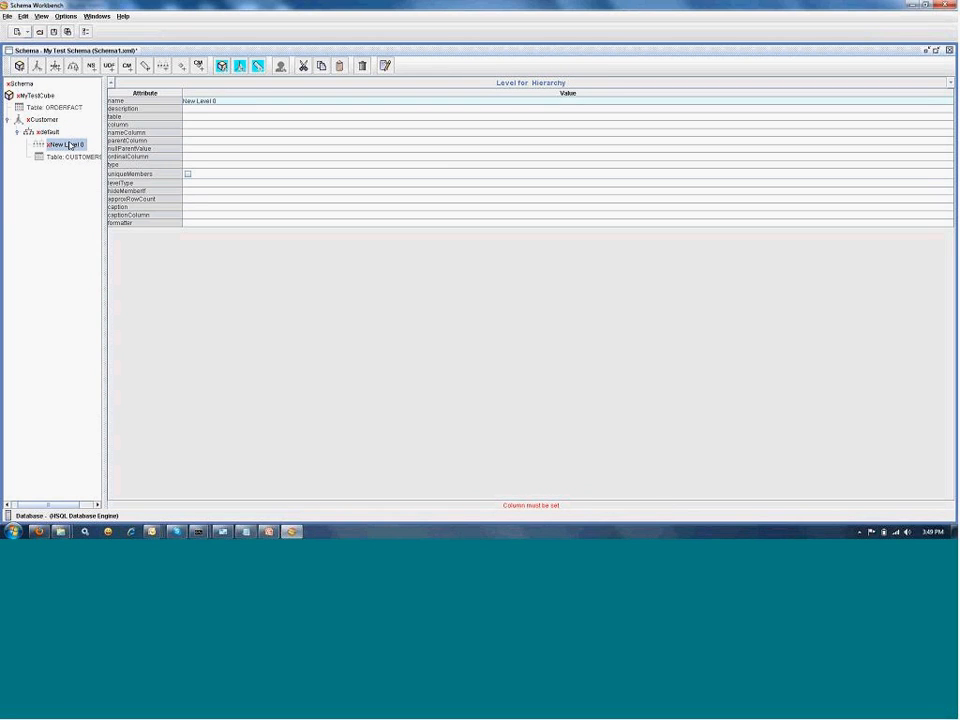
pyautogui.click(225, 101)
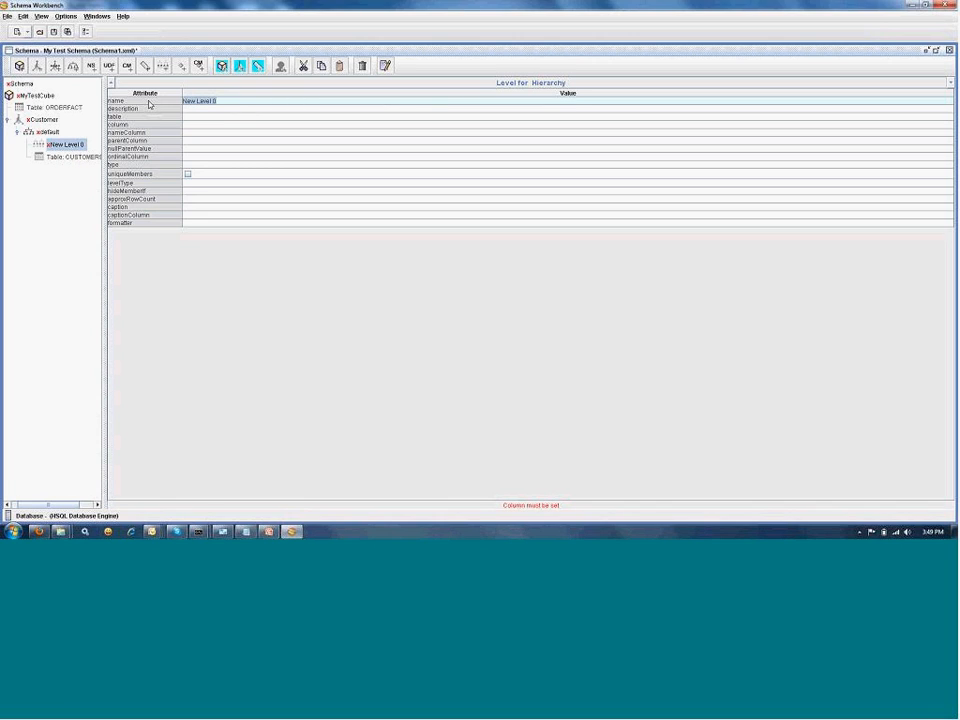
pyautogui.write('Customer Name')
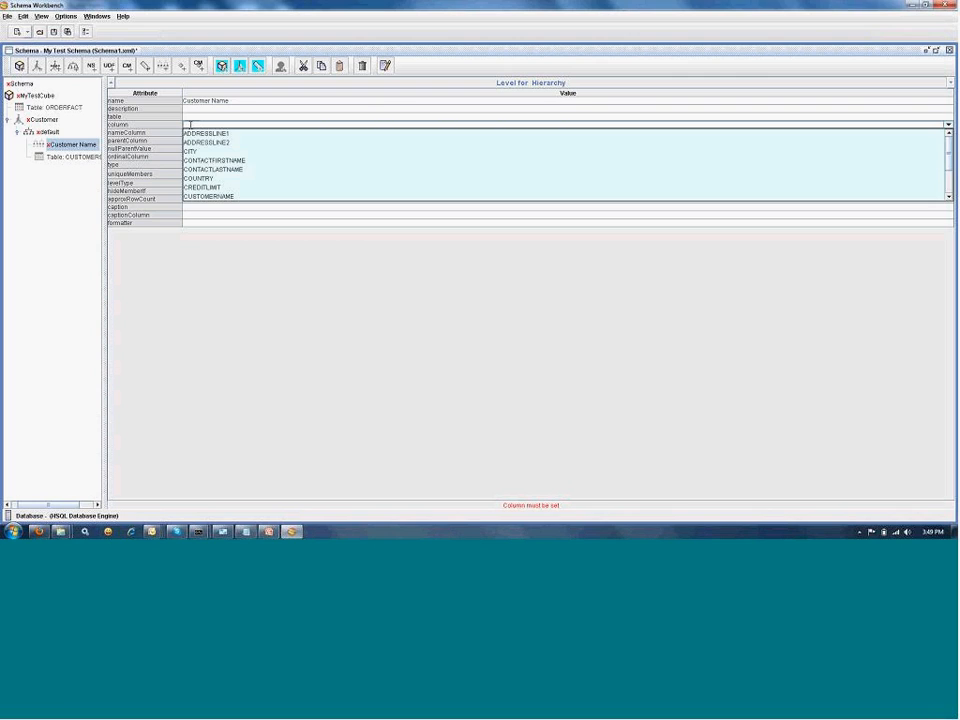
pyautogui.click(198, 197)
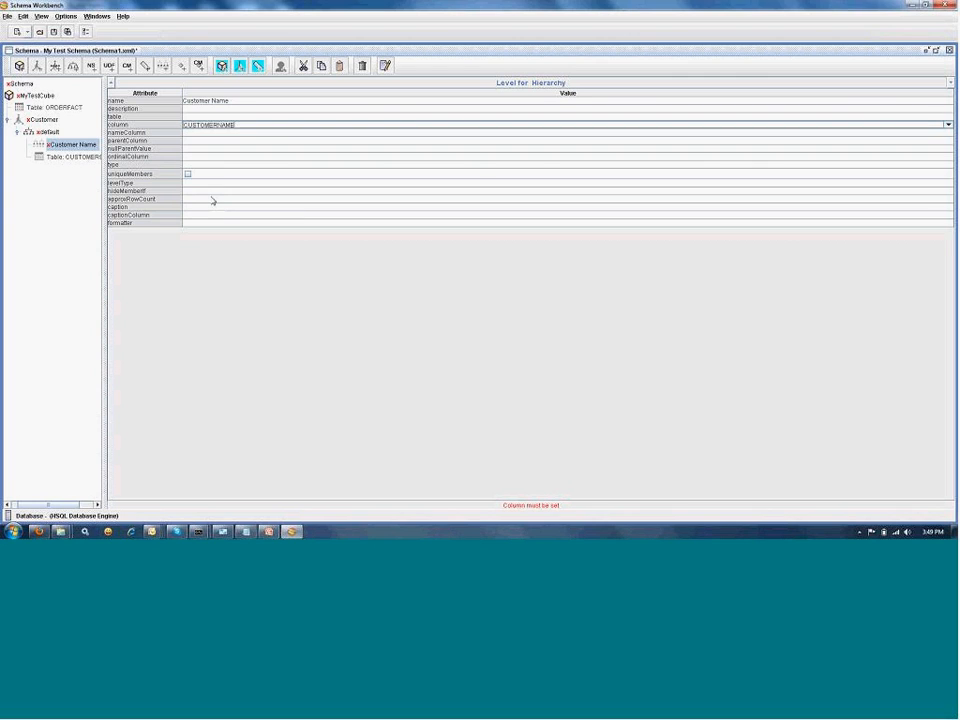
pyautogui.moveTo(219, 195)
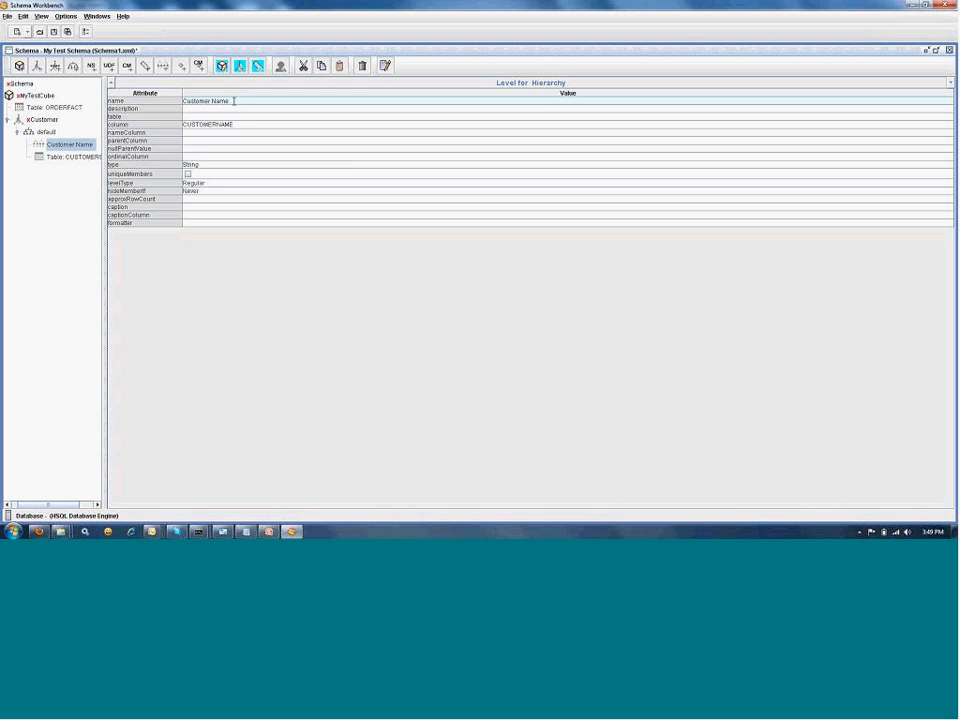
pyautogui.click(46, 132)
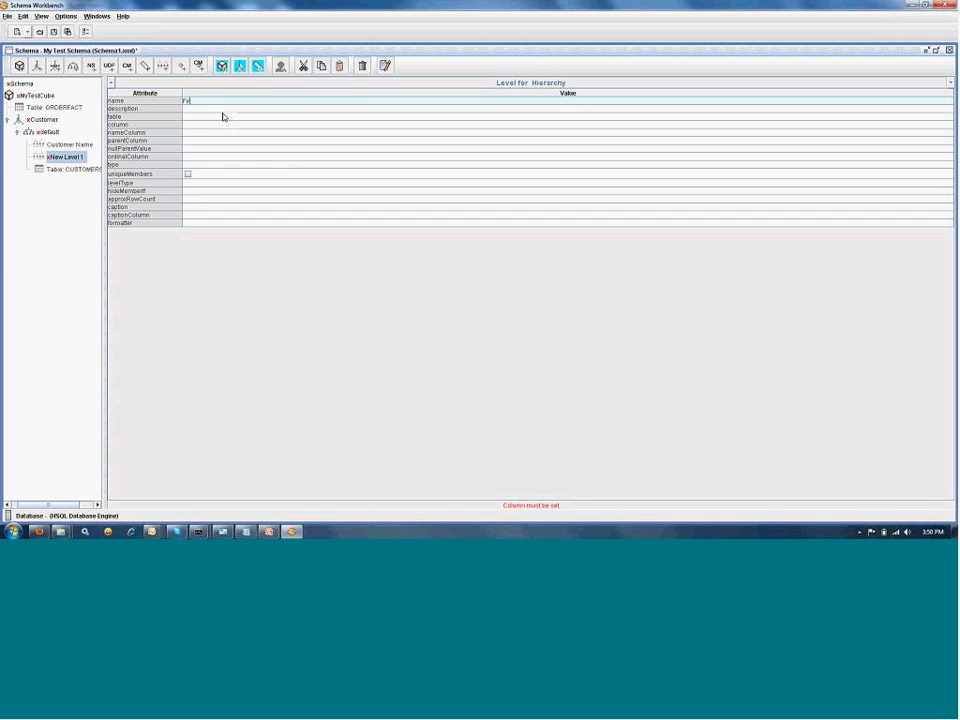
# Name the new level 'First Name' on CONTACTFIRSTNAME, type String, hideMemberIf Never
pyautogui.write('First Name')
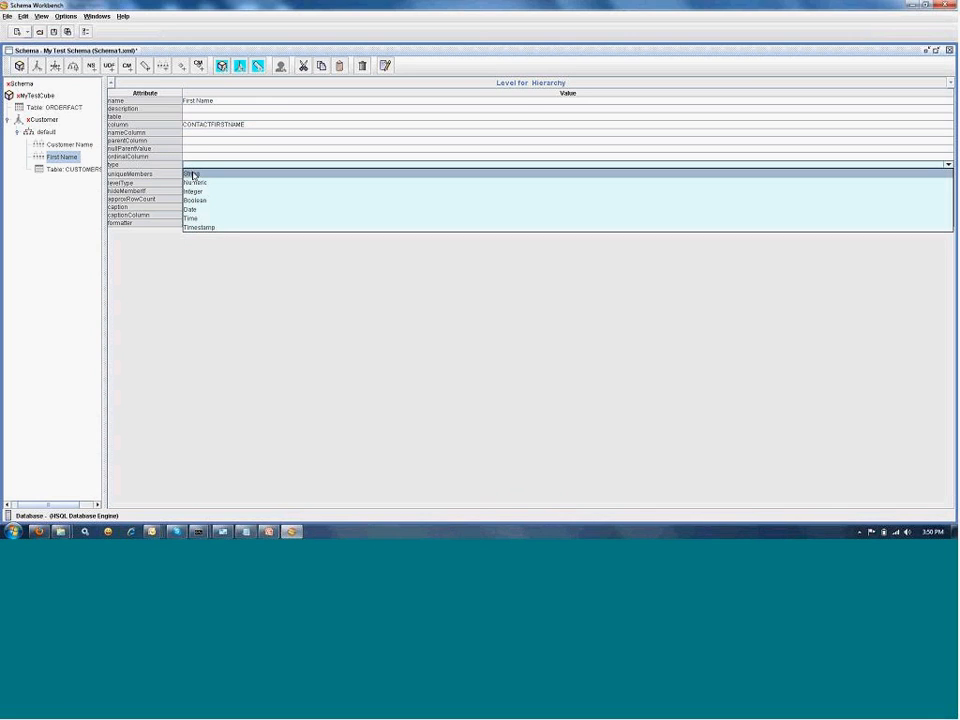
pyautogui.click(196, 182)
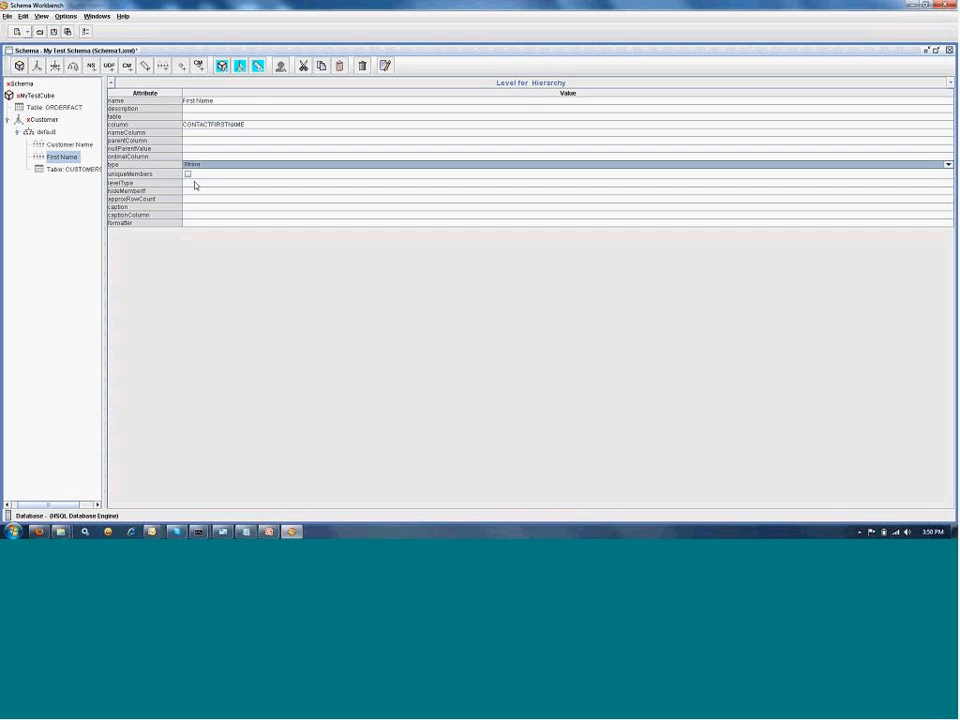
pyautogui.click(940, 188)
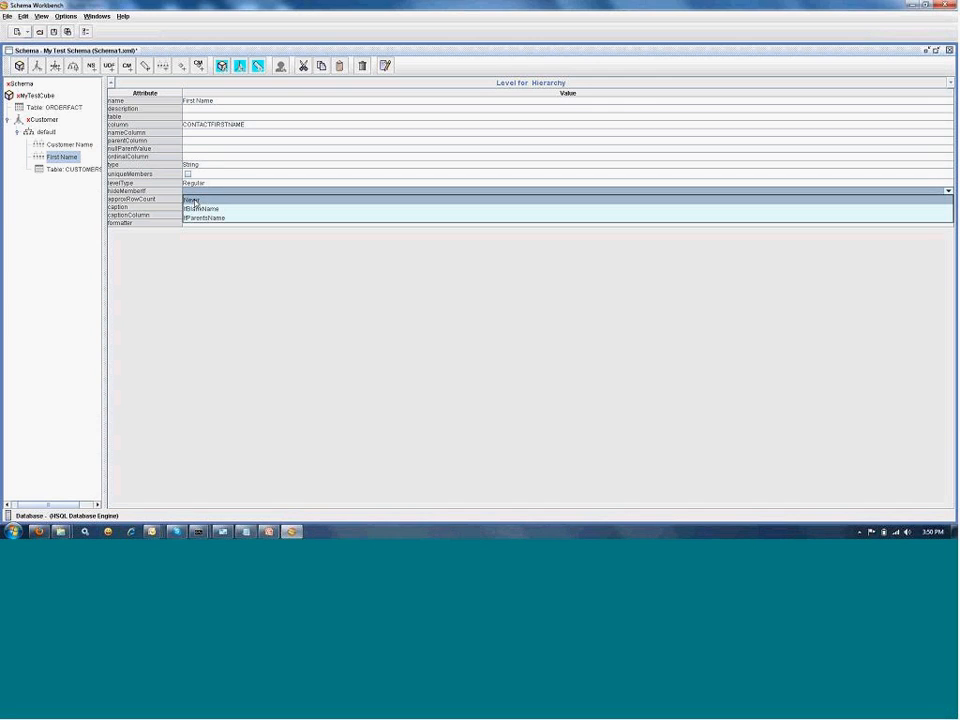
pyautogui.click(200, 199)
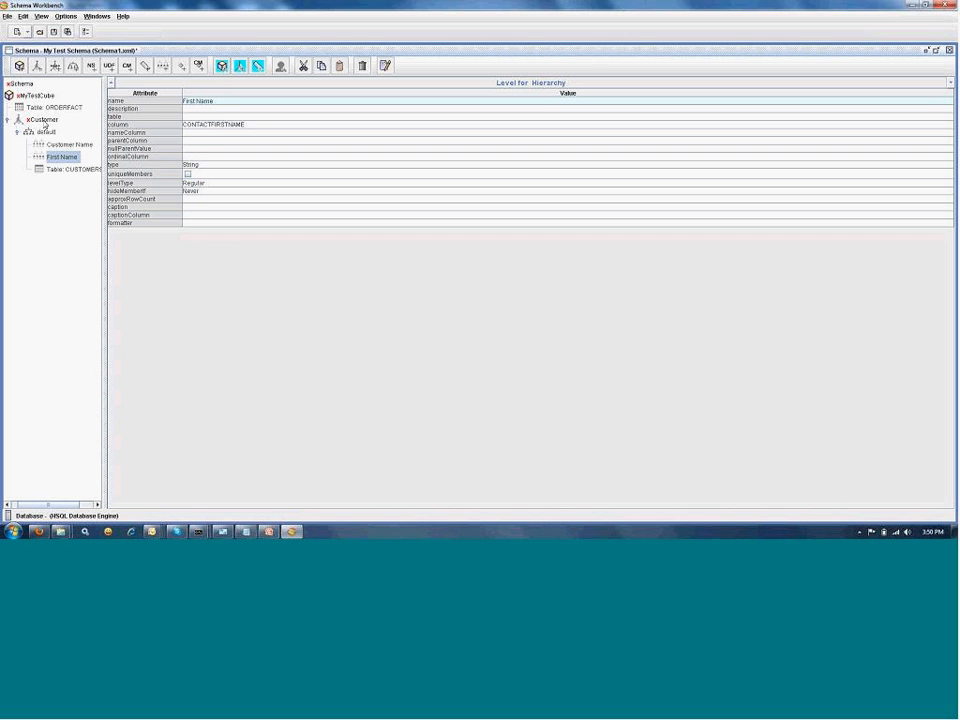
# Set the Customer dimension's foreignKey to CUSTOMERNUMBER, then reselect MyTestCube
pyautogui.click(37, 120)
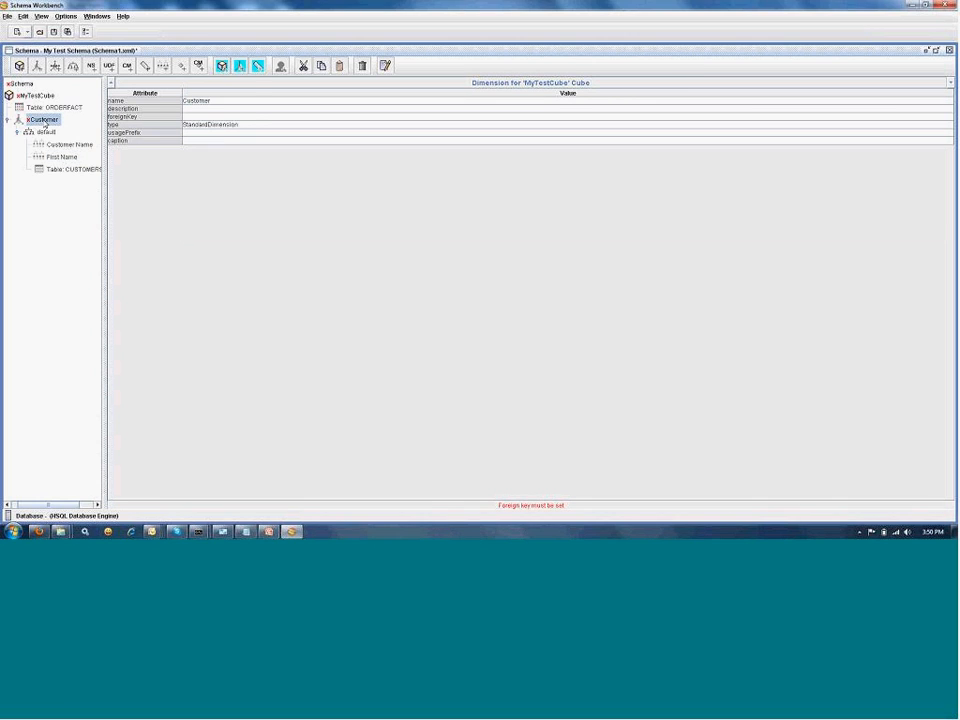
pyautogui.moveTo(518, 476)
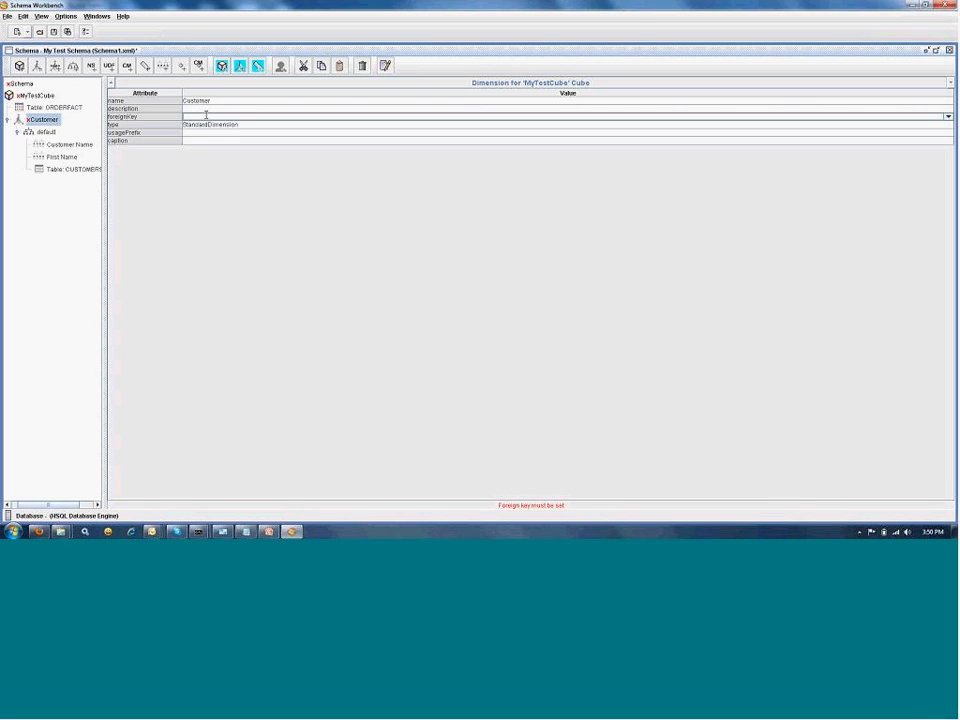
pyautogui.click(951, 116)
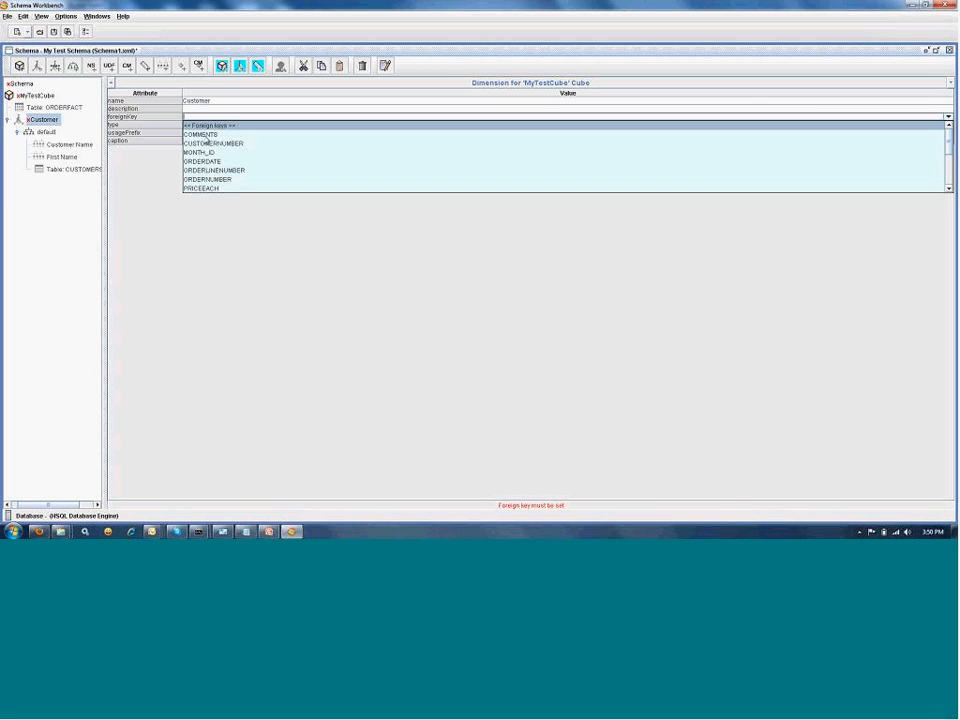
pyautogui.click(213, 143)
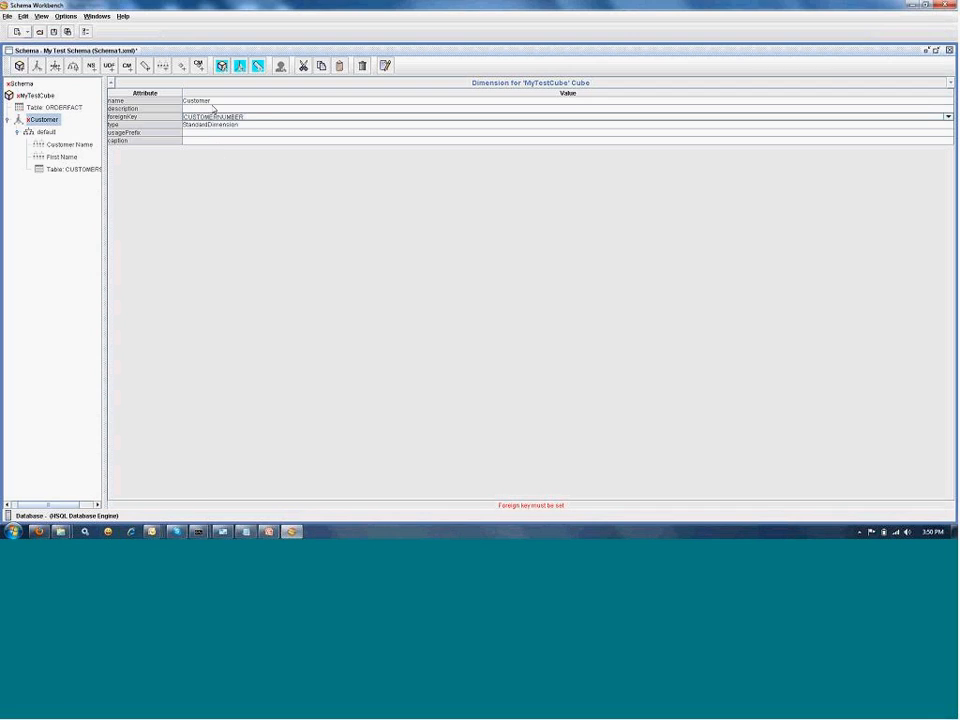
pyautogui.click(215, 101)
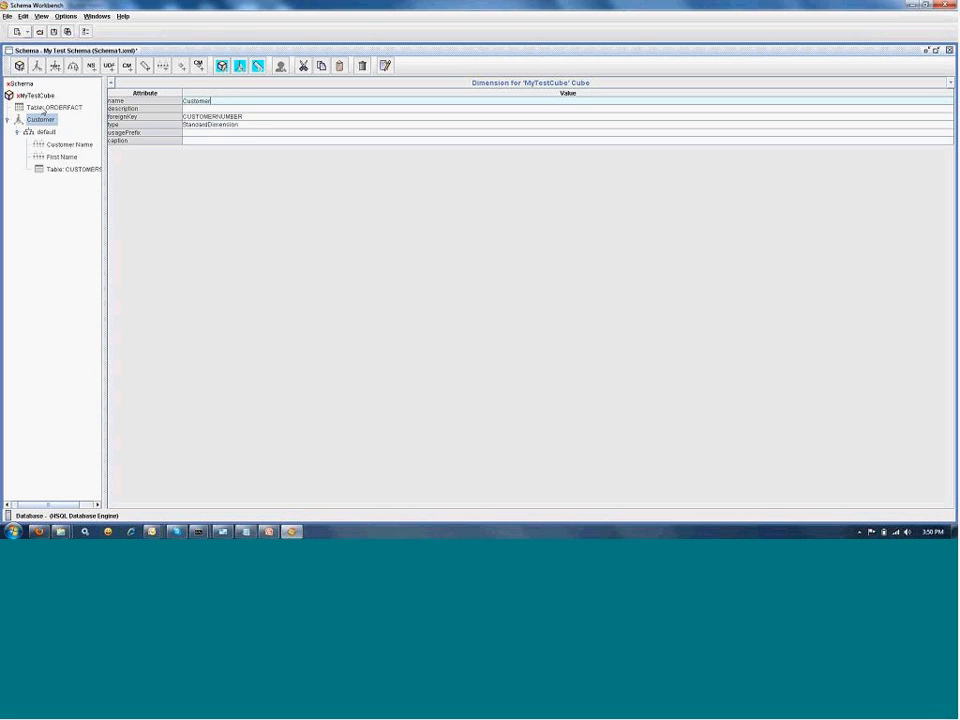
pyautogui.click(36, 95)
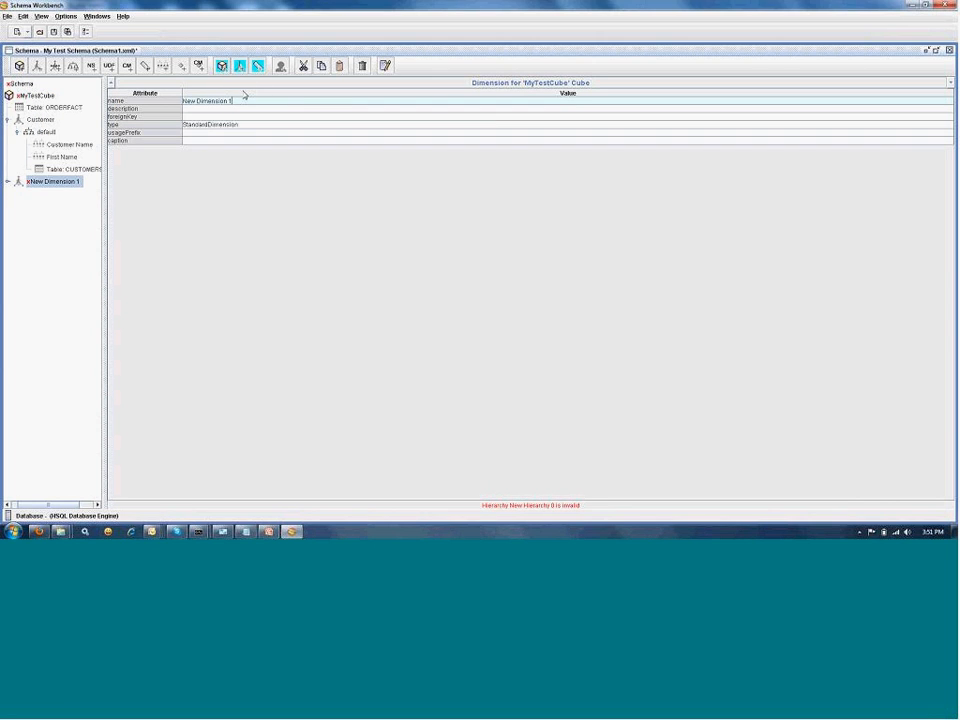
# Name the dimension Product and give it a hierarchy based on the PUBLIC PRODUCTS table
pyautogui.write('Product')
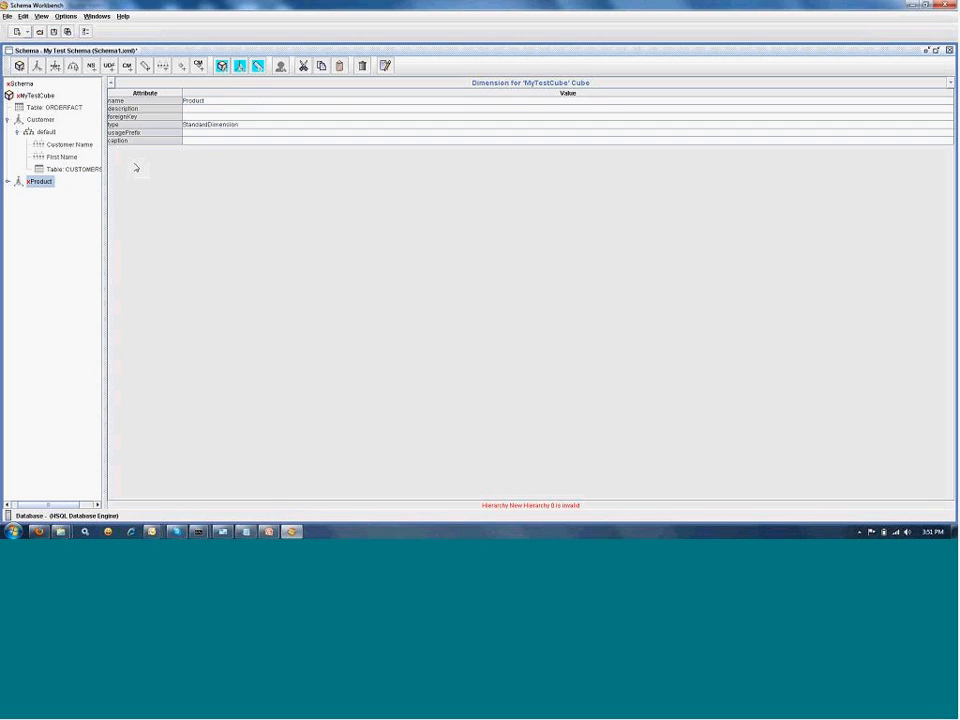
pyautogui.rightClick(34, 187)
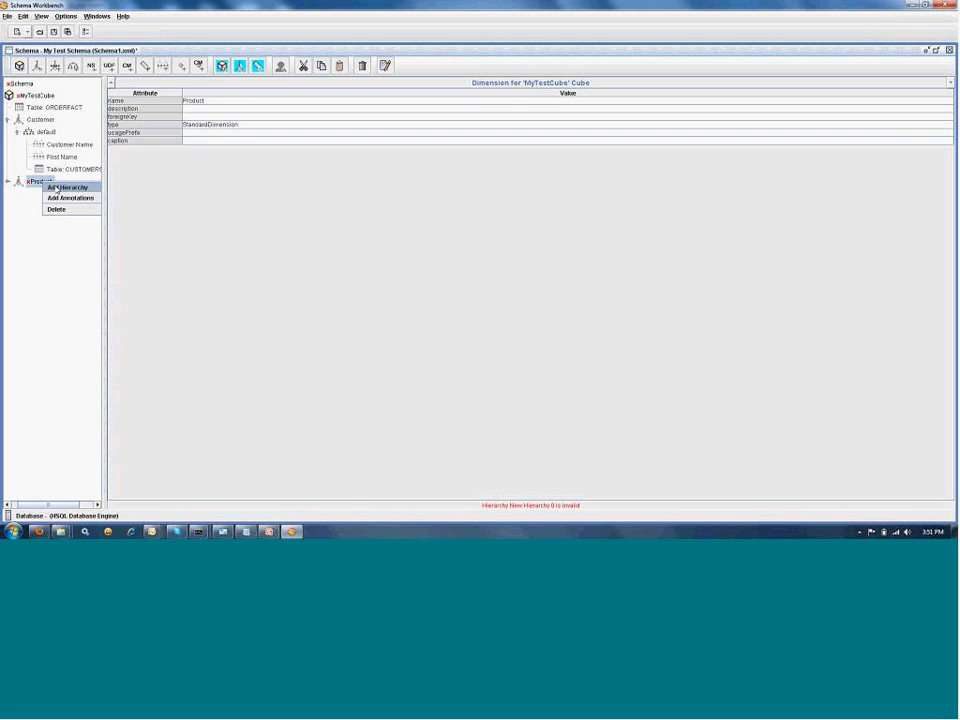
pyautogui.click(71, 189)
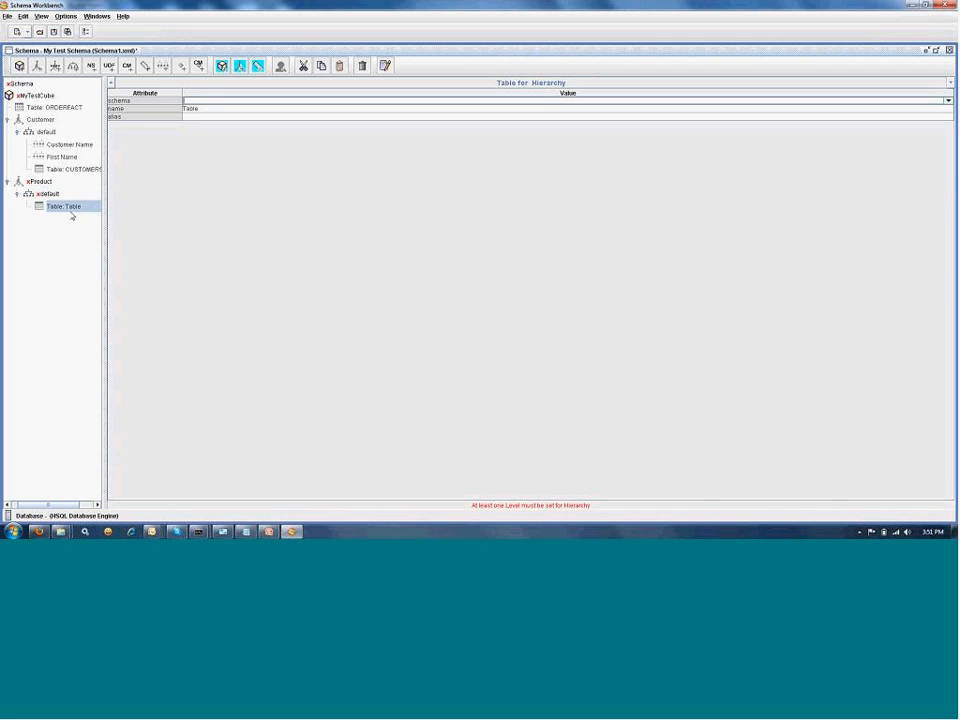
pyautogui.click(947, 100)
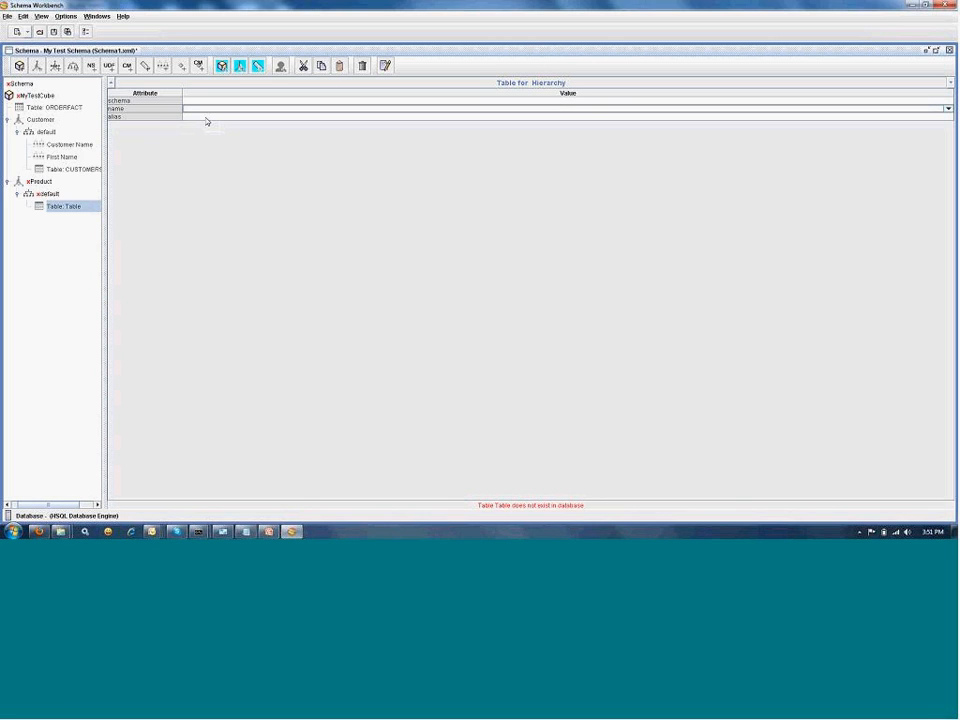
pyautogui.click(945, 108)
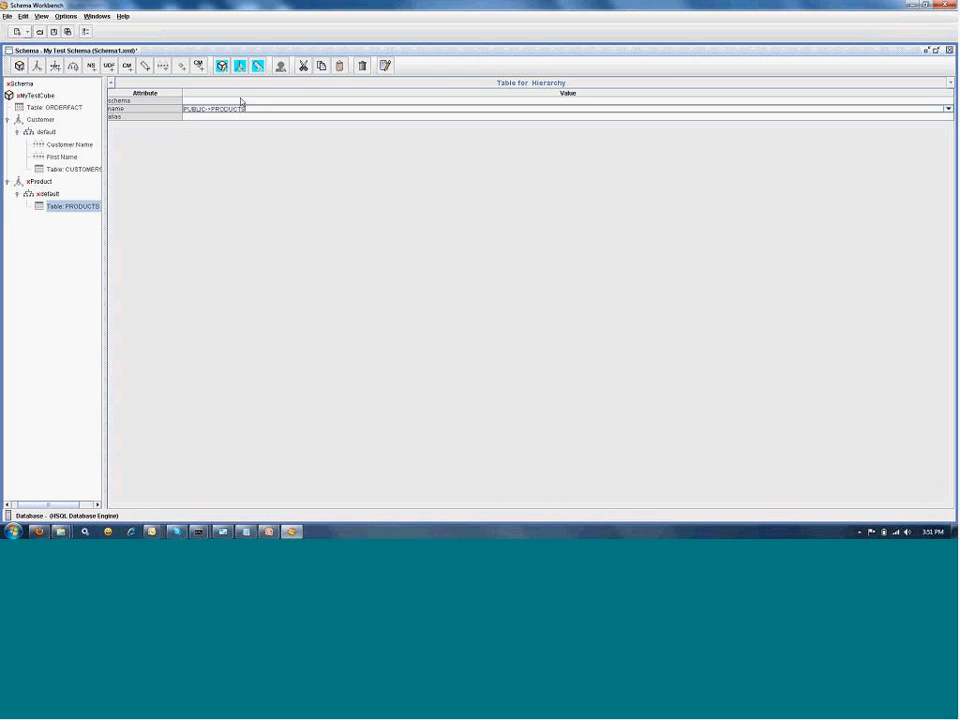
# Add a Product Line level on PRODUCTLINE with String type and Regular level type
pyautogui.rightClick(47, 193)
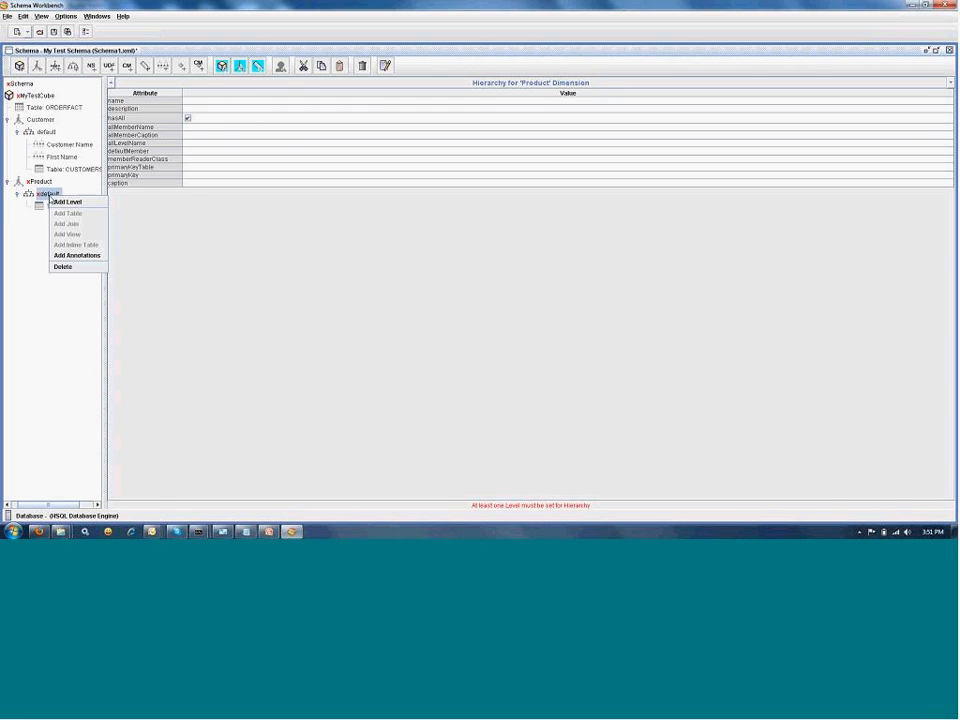
pyautogui.click(66, 201)
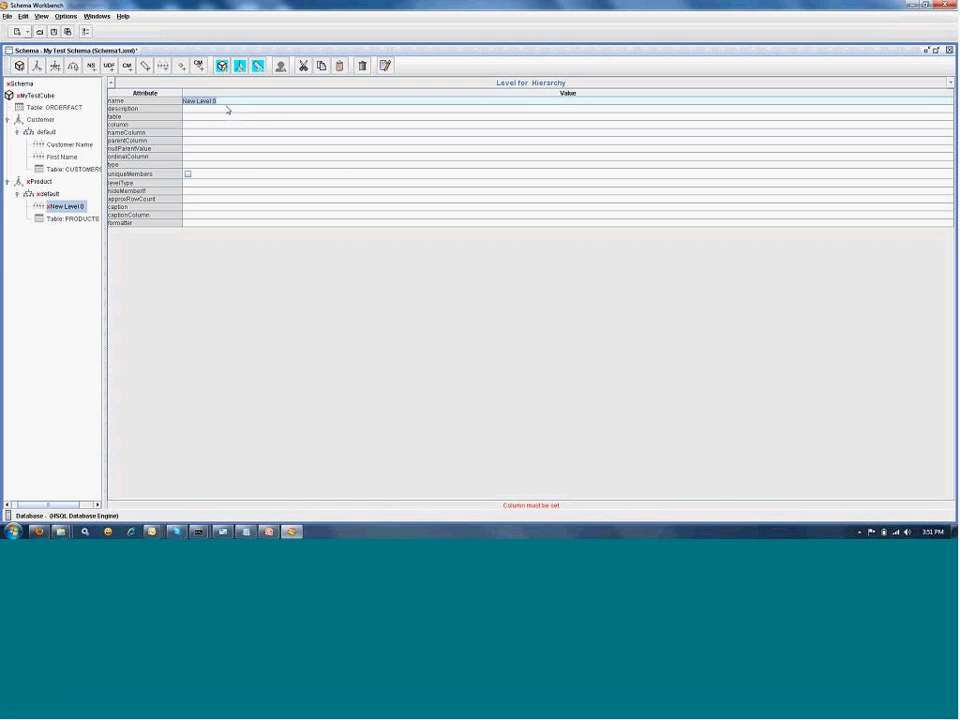
pyautogui.write('Product1')
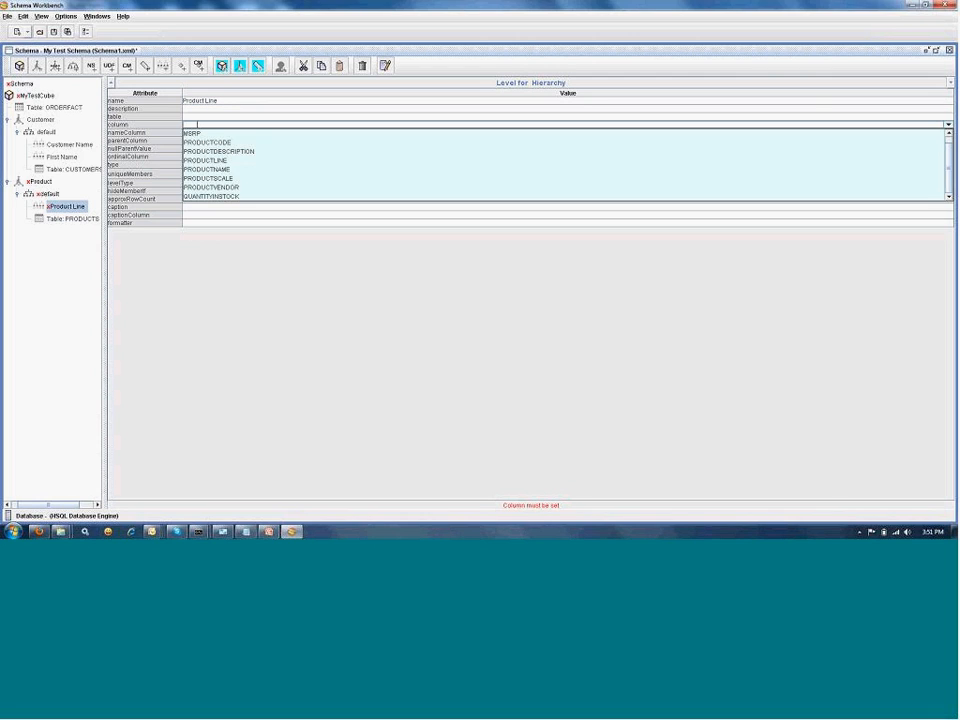
pyautogui.click(220, 157)
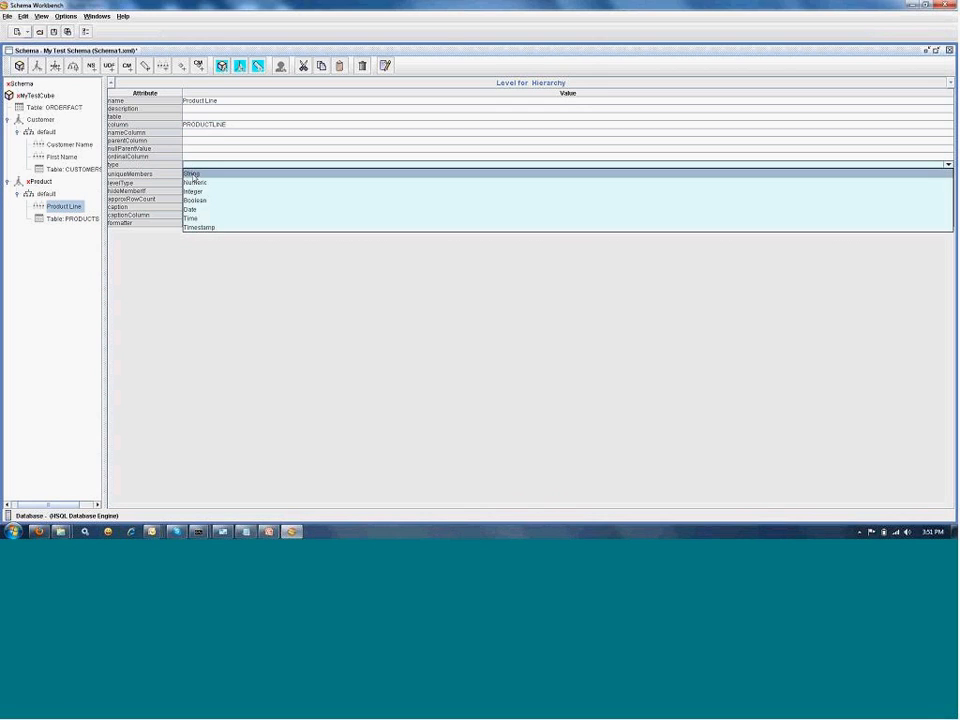
pyautogui.click(192, 173)
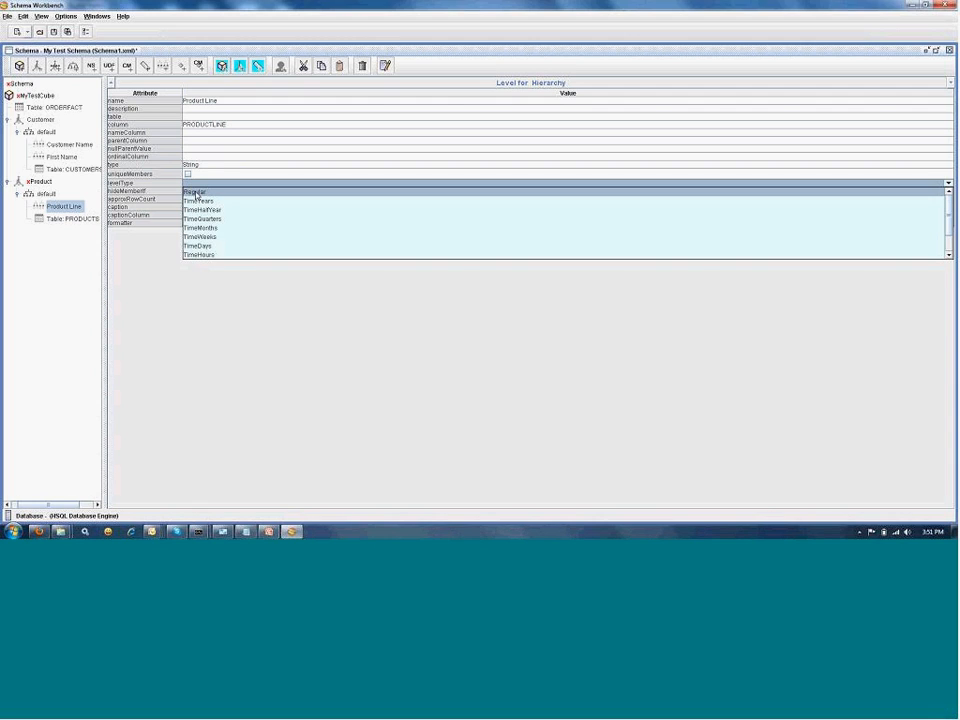
pyautogui.click(188, 190)
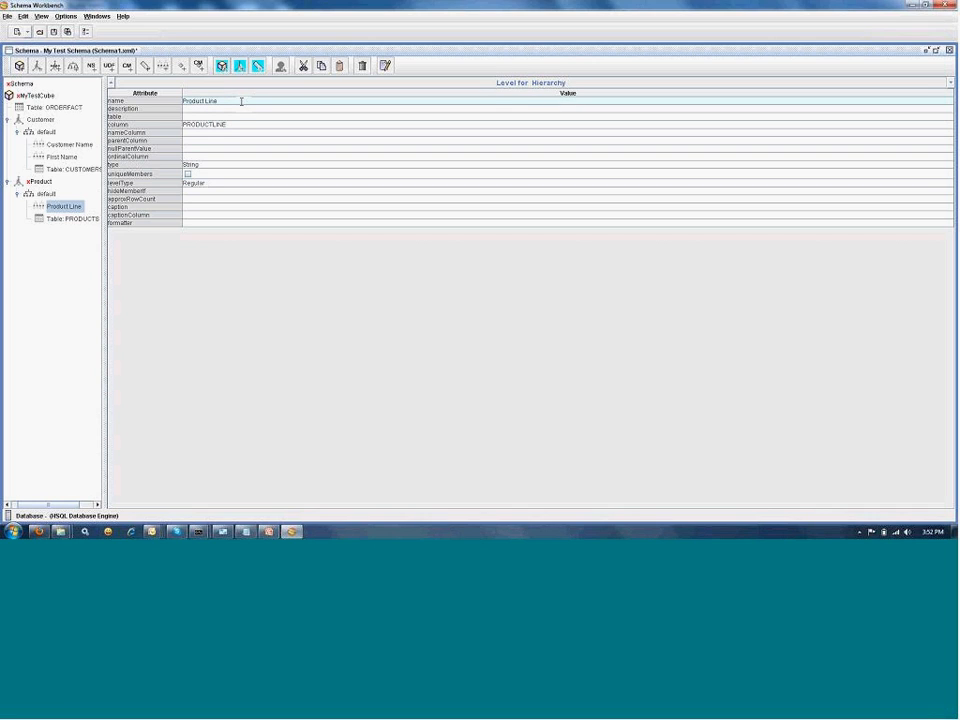
# Add a Product Vendor level on the PRODUCTVENDOR column, typed String
pyautogui.rightClick(47, 192)
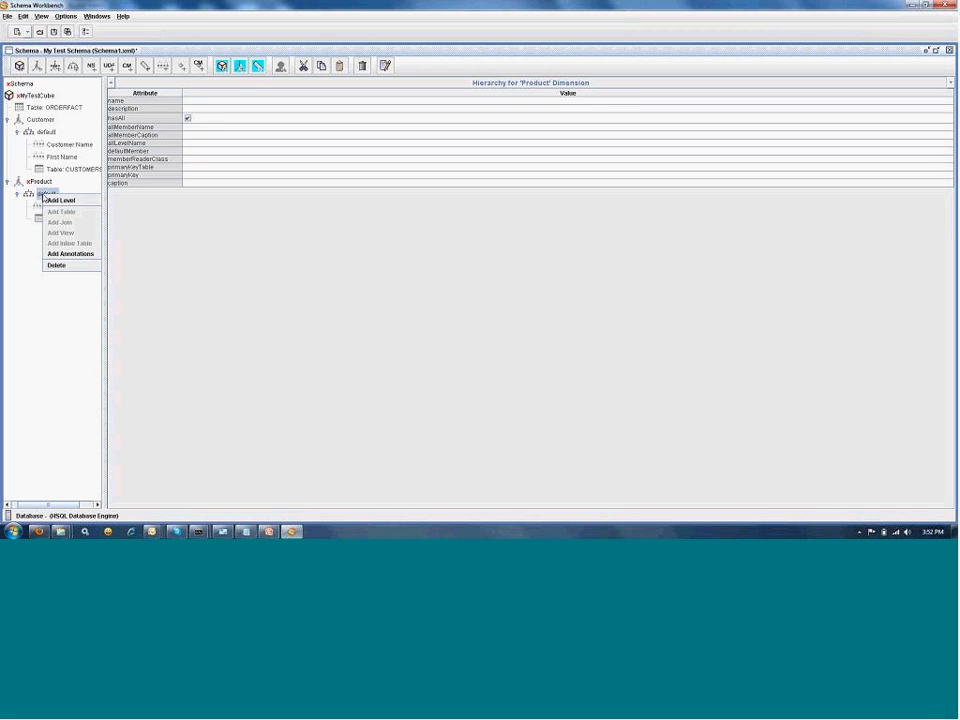
pyautogui.click(56, 204)
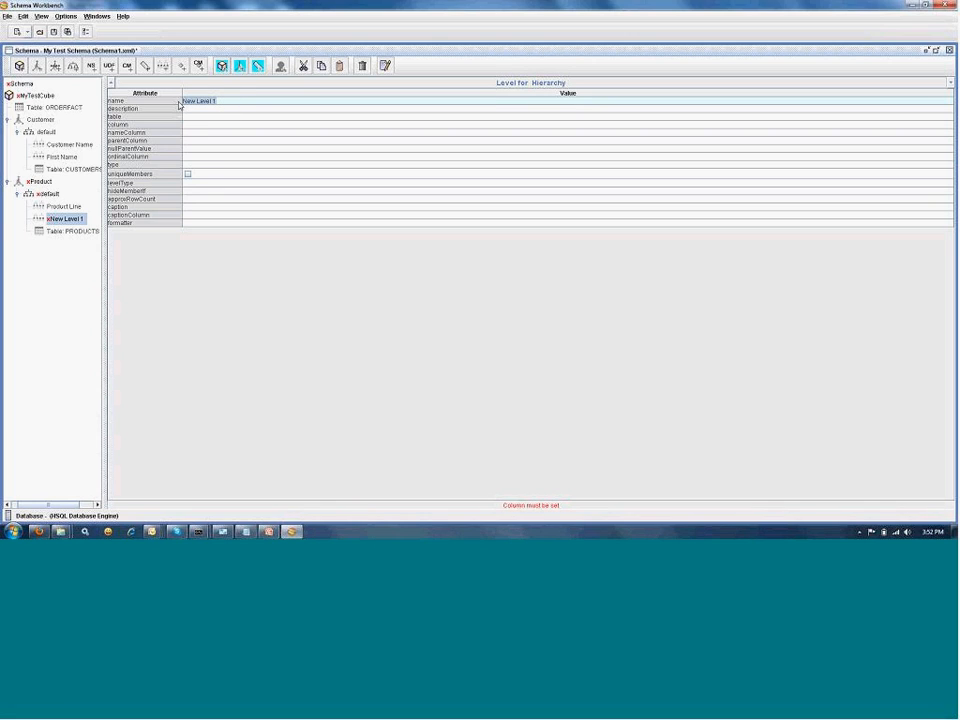
pyautogui.write('Product')
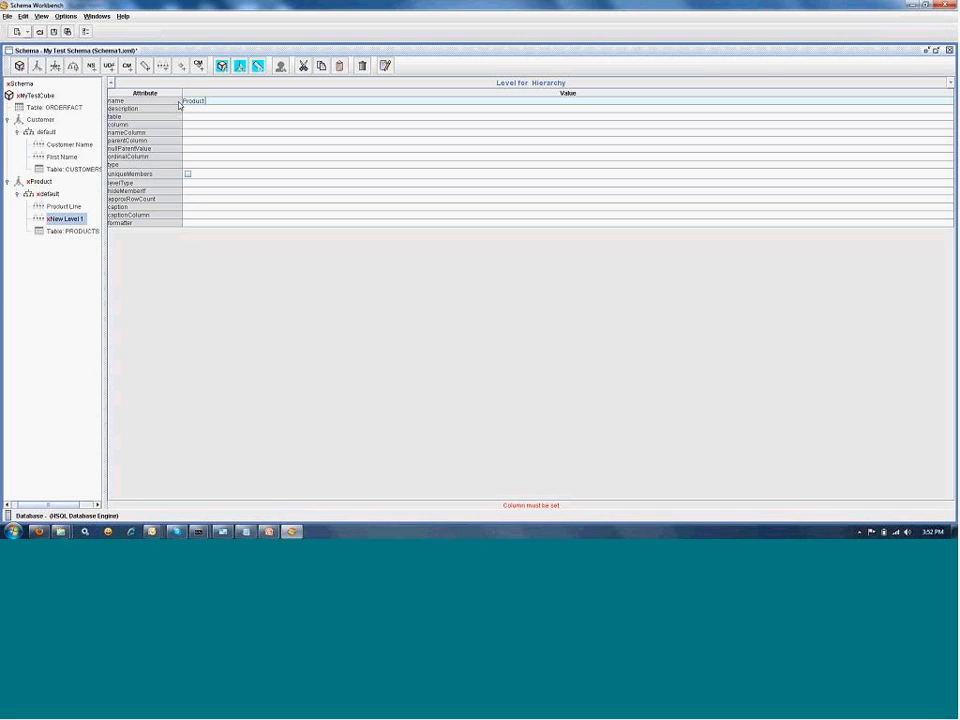
pyautogui.write('Vendor')
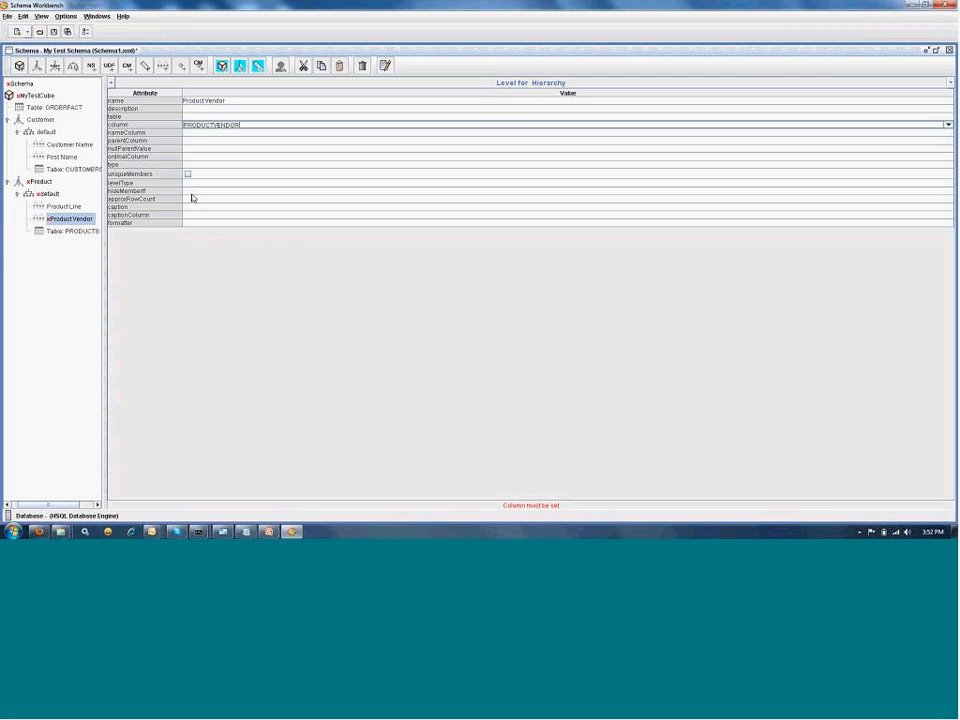
pyautogui.click(947, 164)
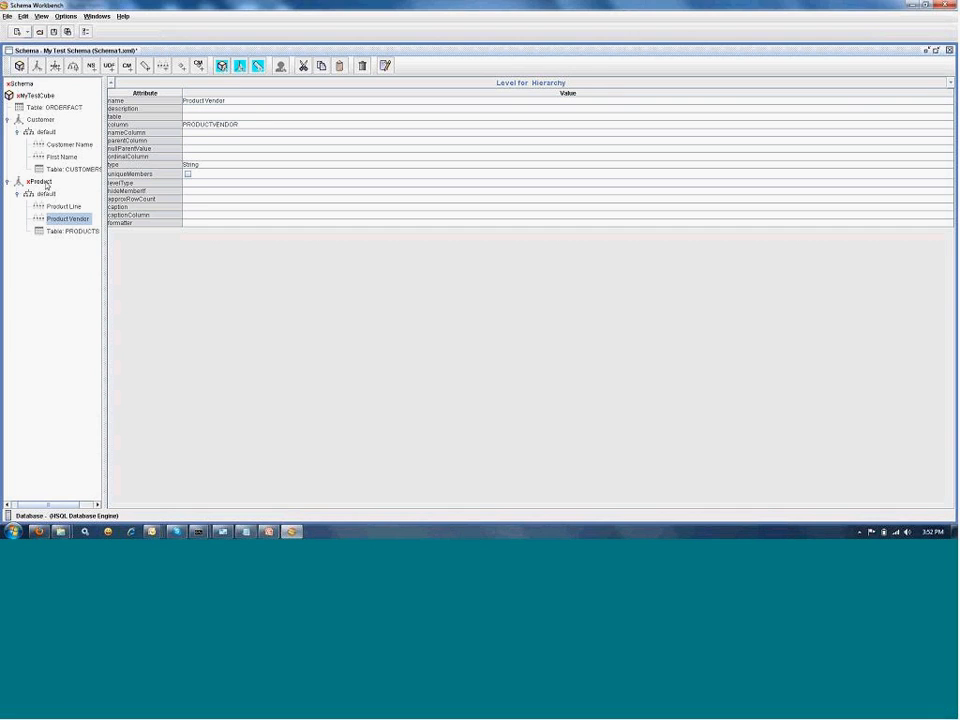
# Set the Product dimension's foreign key to PRODUCTCODE, comparing with the Customer hierarchy
pyautogui.click(38, 186)
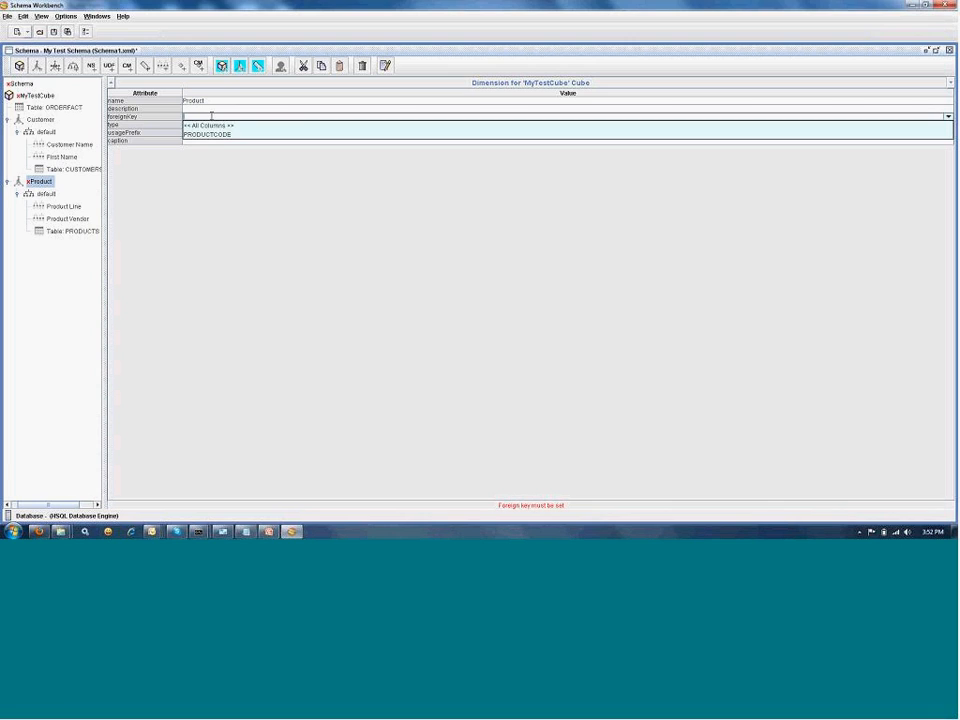
pyautogui.click(220, 134)
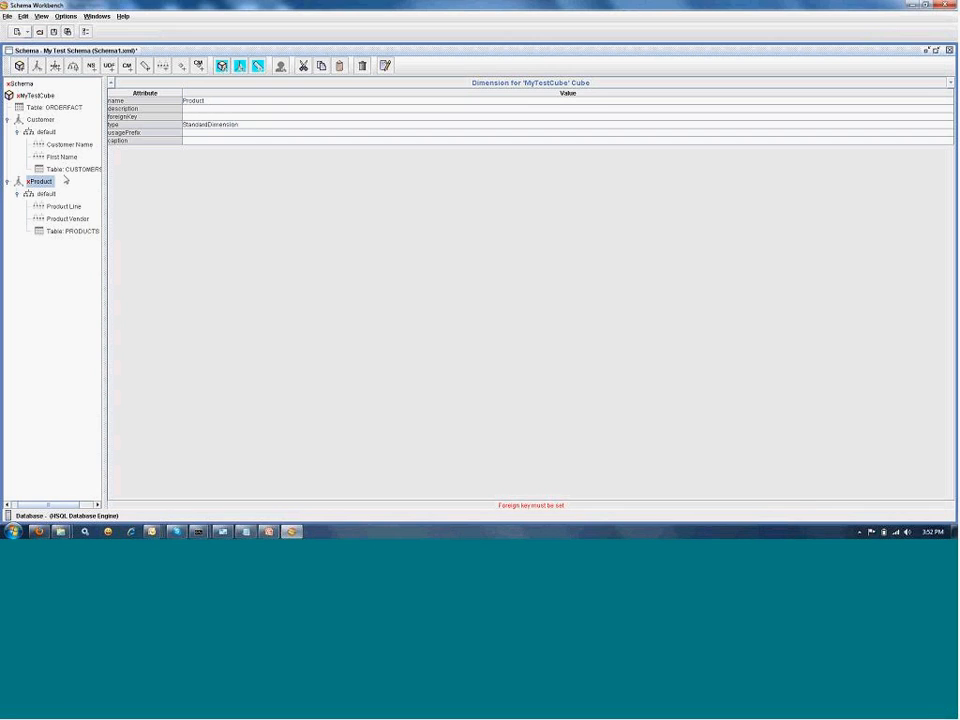
pyautogui.click(80, 170)
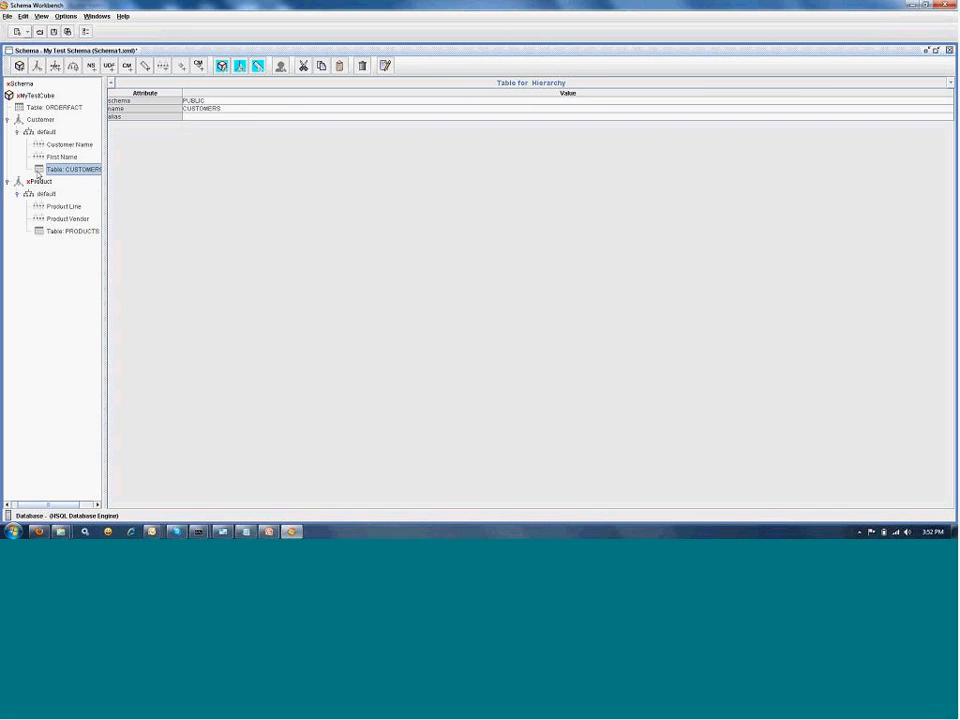
pyautogui.click(38, 184)
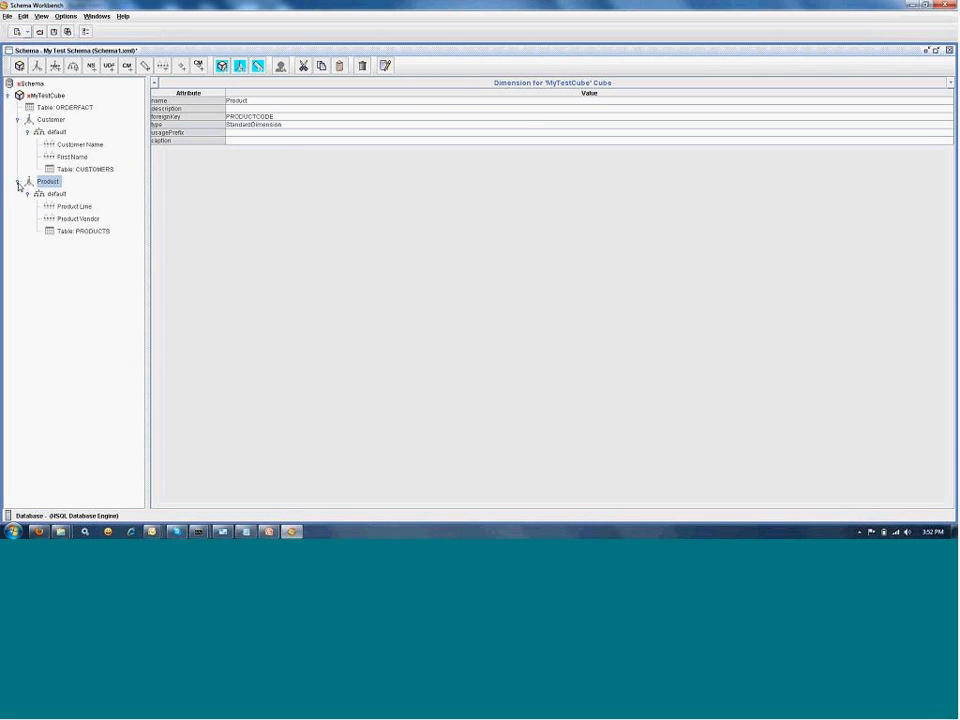
# Collapse and re-expand the Customer and Product dimension branches
pyautogui.click(20, 187)
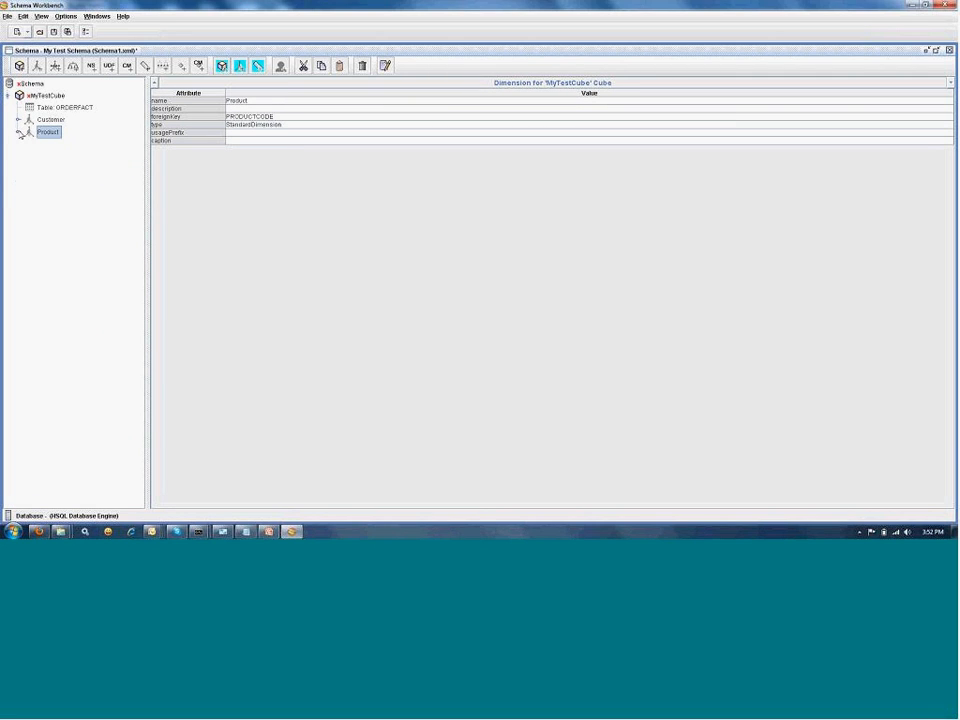
pyautogui.click(17, 131)
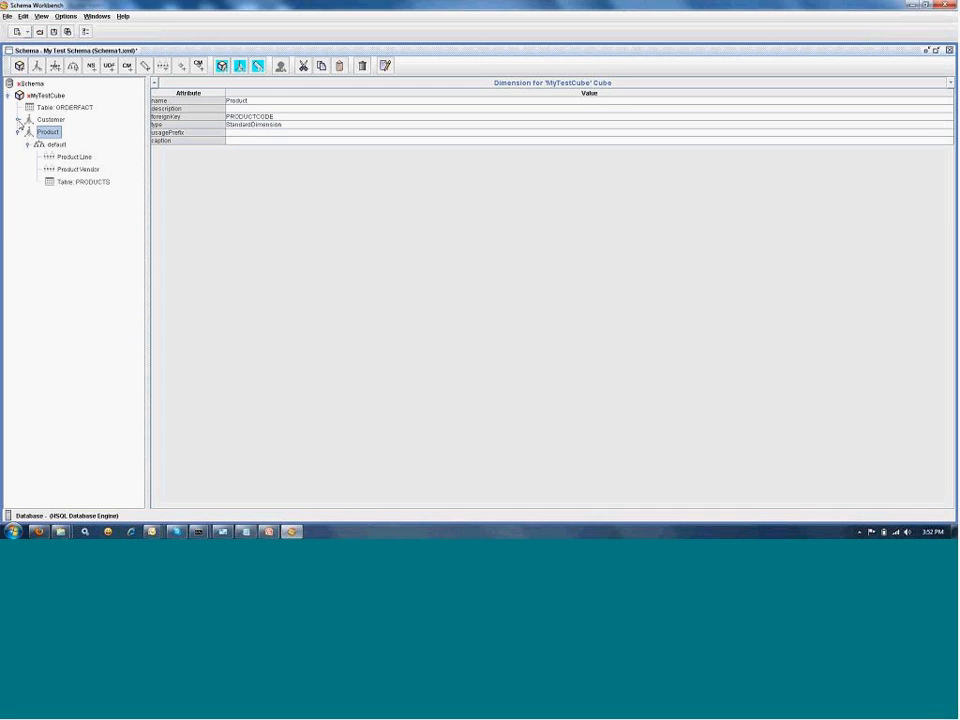
pyautogui.click(10, 118)
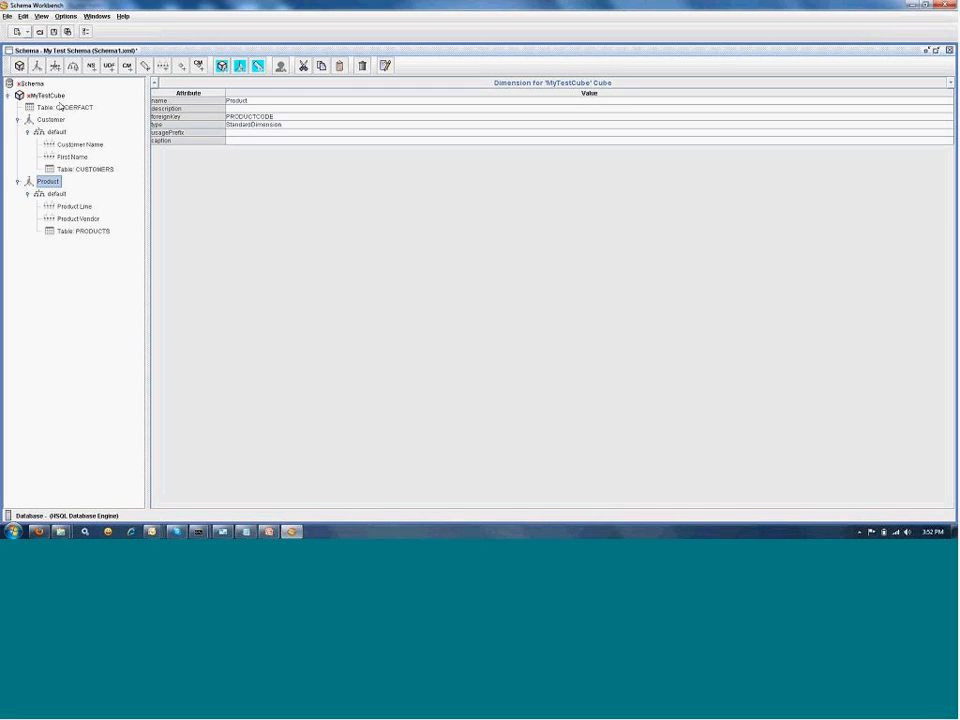
# Add a Time dimension to MyTestCube and give it a hierarchy
pyautogui.rightClick(47, 94)
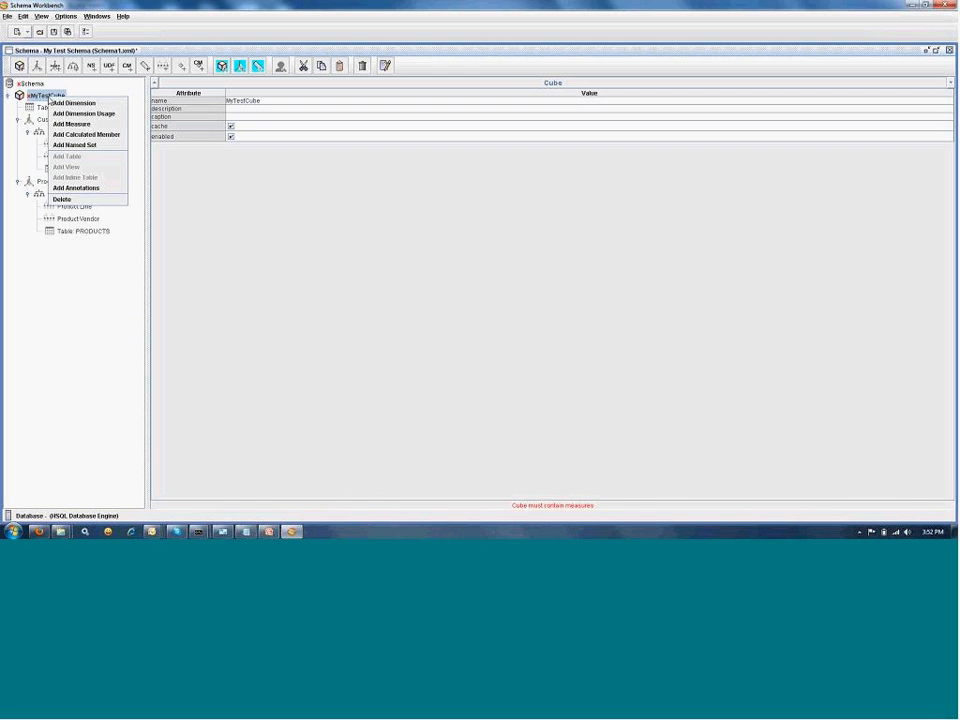
pyautogui.click(76, 104)
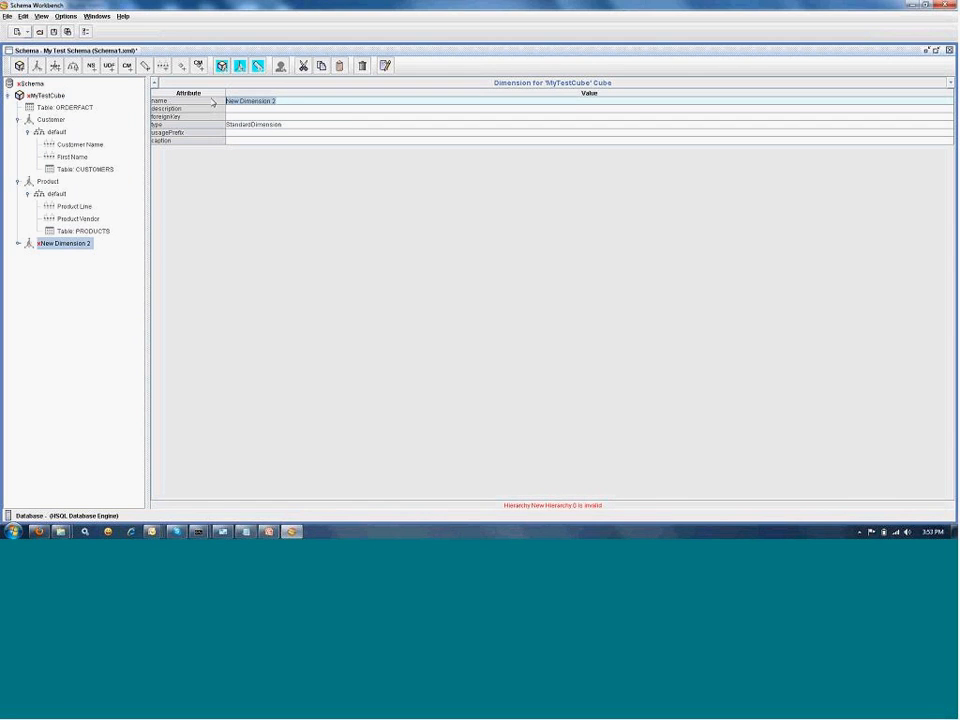
pyautogui.write('Time')
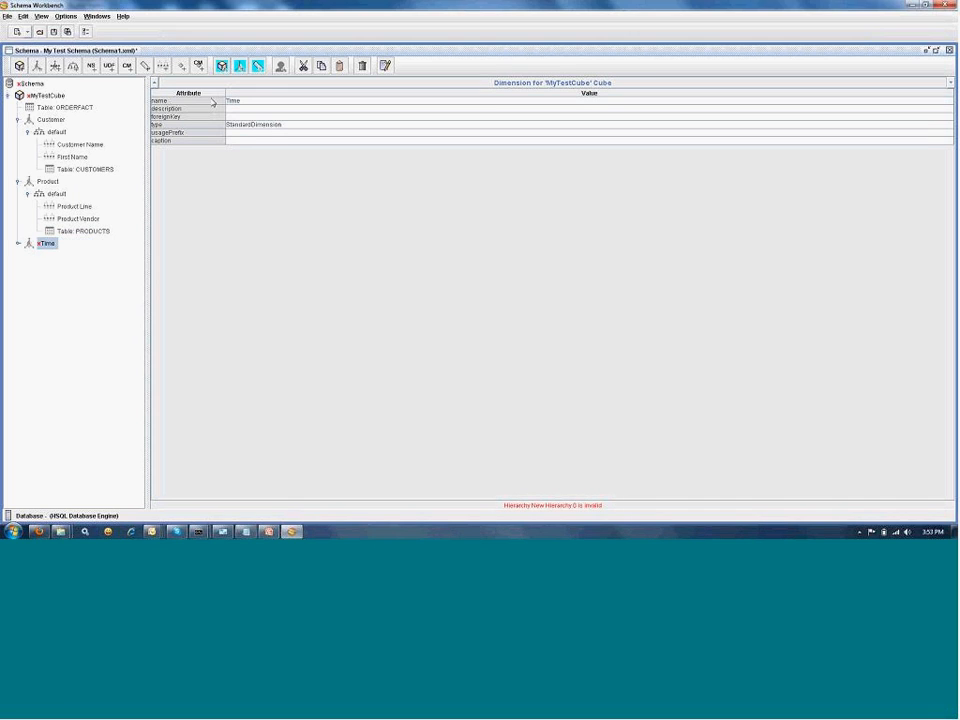
pyautogui.rightClick(45, 243)
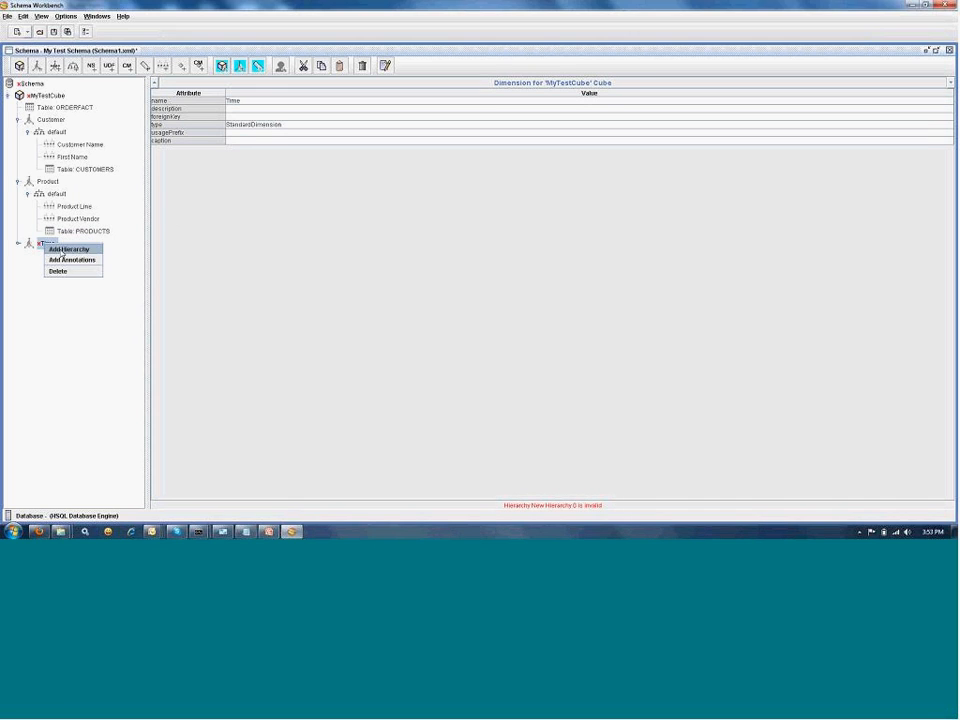
pyautogui.click(62, 249)
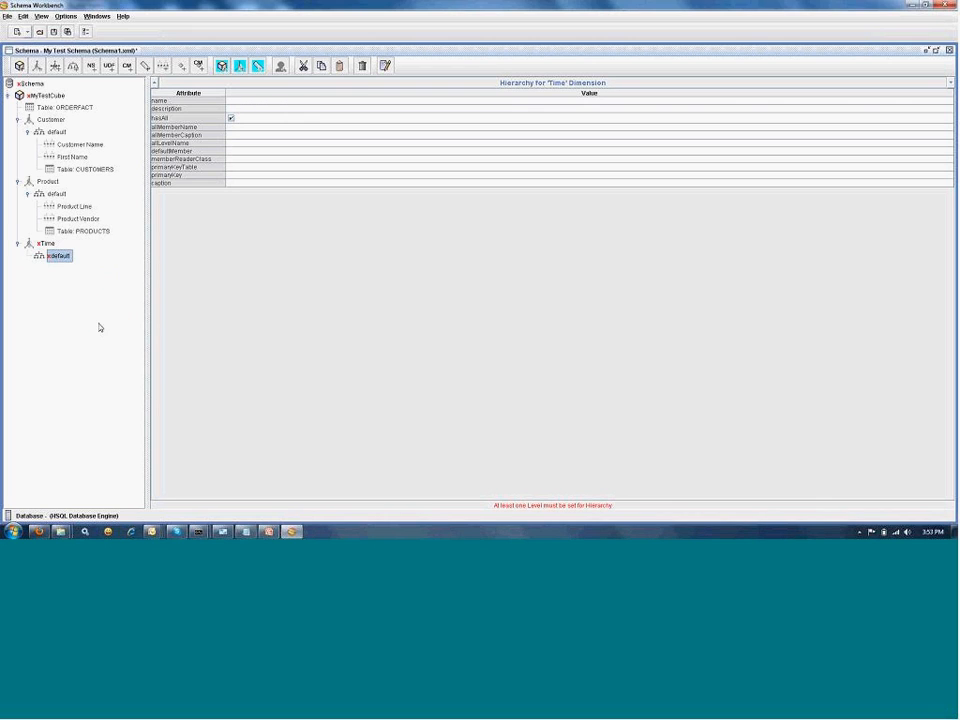
# Add a table to the Time hierarchy and set it to PUBLIC DIM_TIME
pyautogui.rightClick(58, 256)
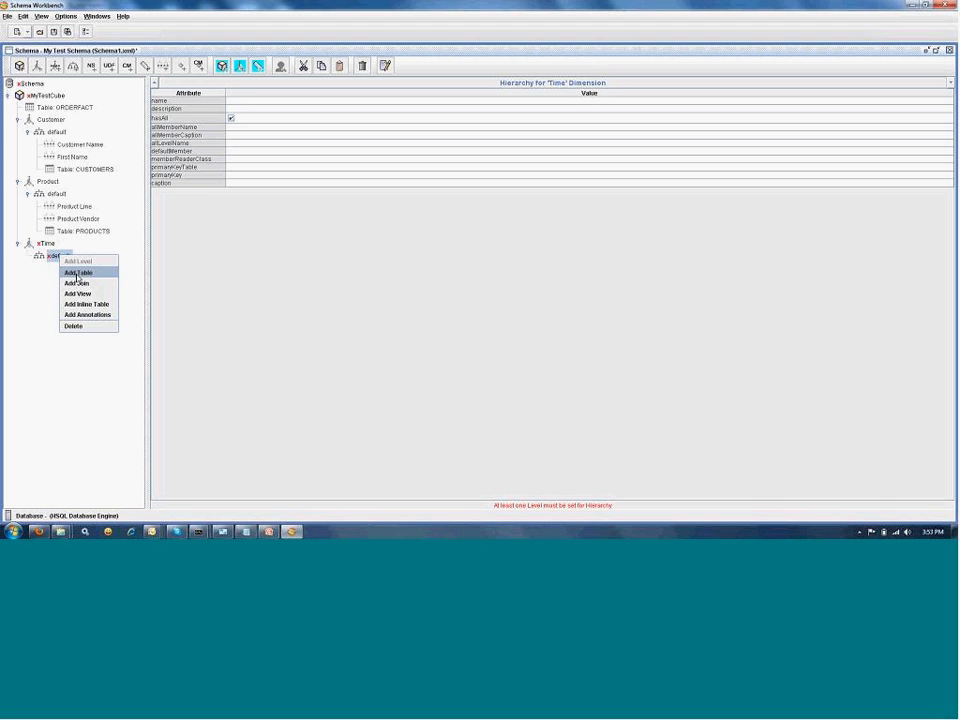
pyautogui.click(78, 272)
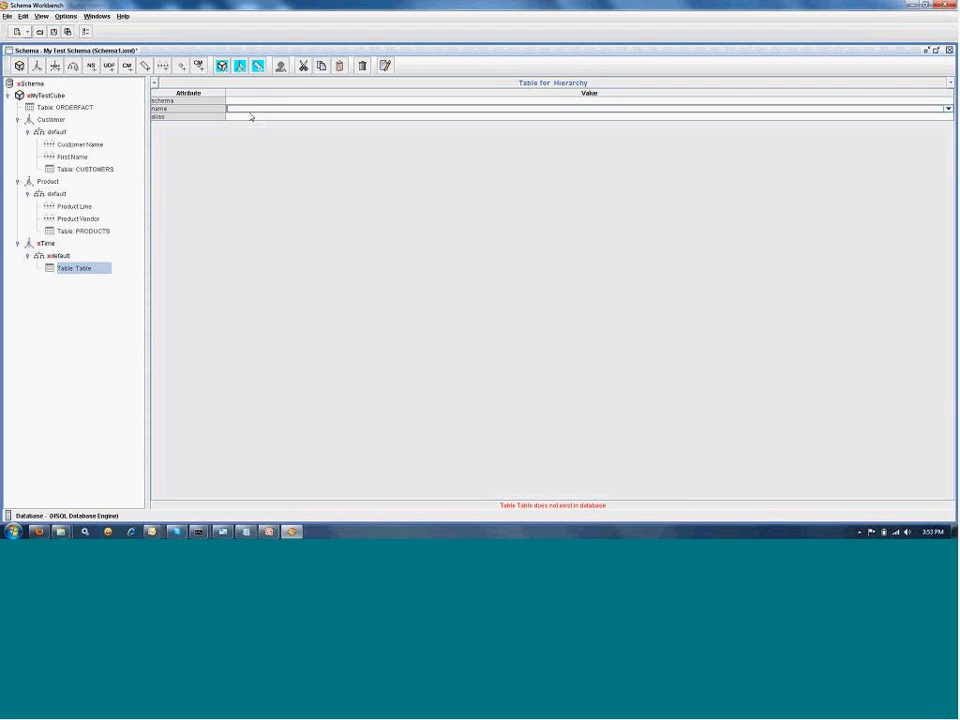
pyautogui.click(947, 108)
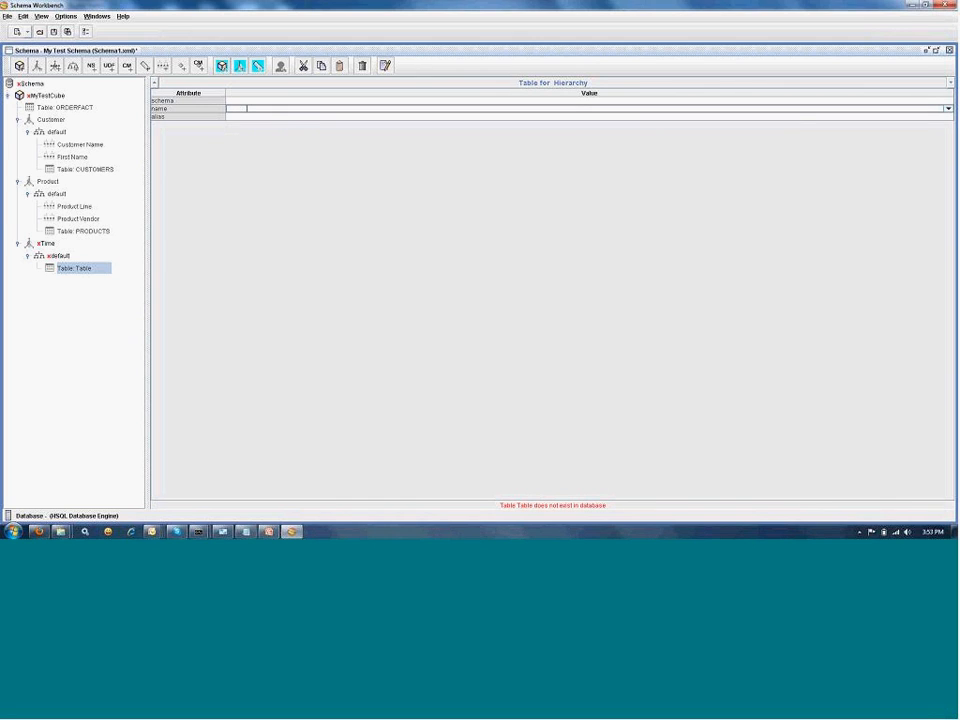
pyautogui.click(944, 108)
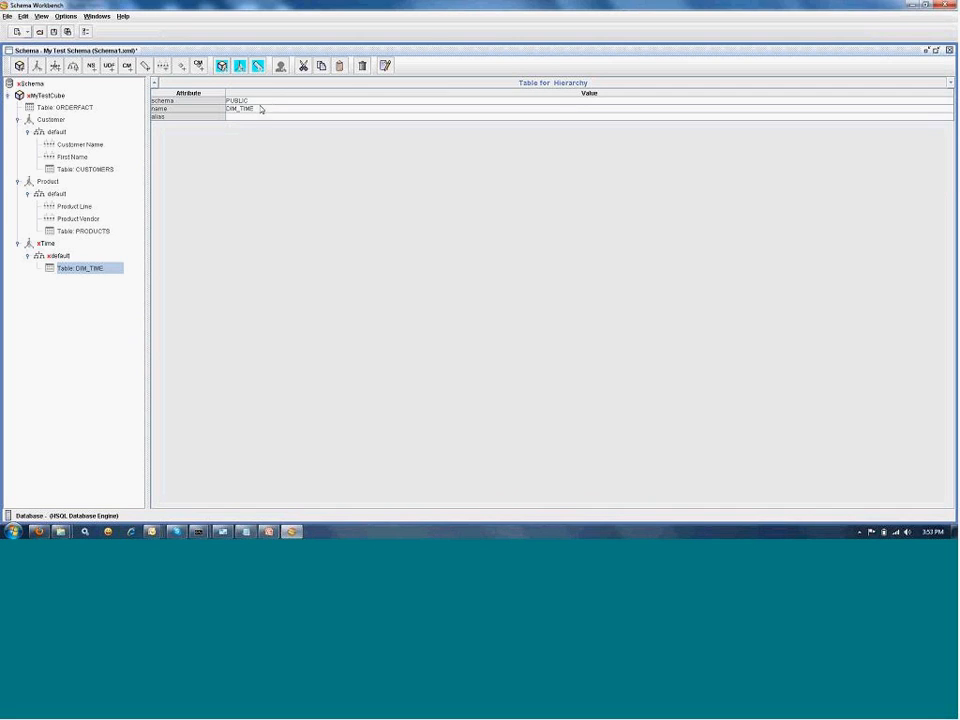
pyautogui.click(58, 256)
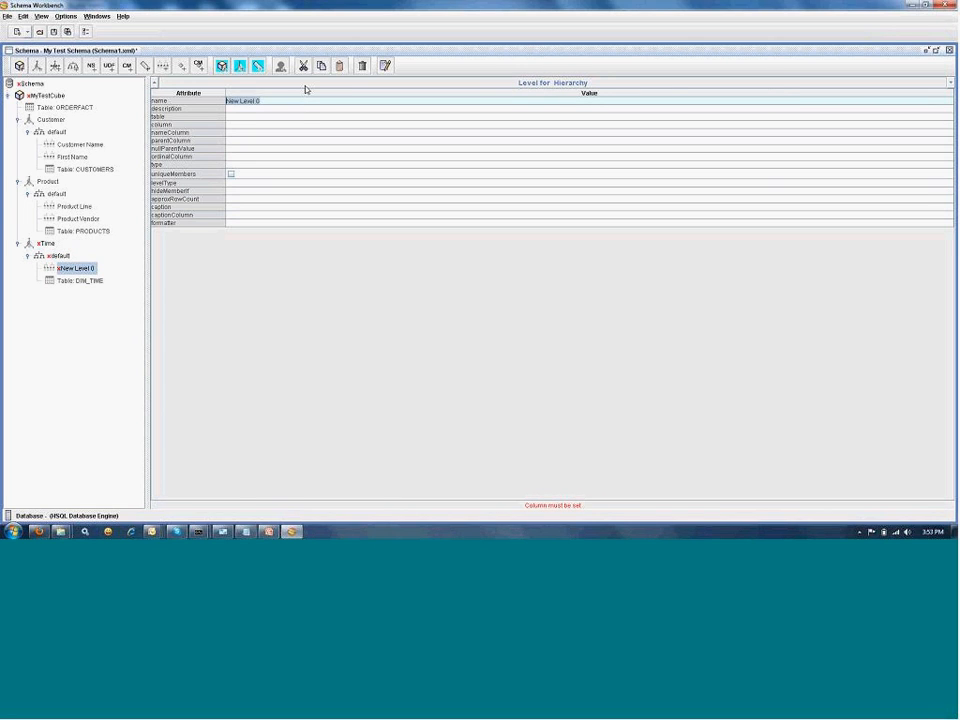
# Name the level Year and set column YEAR_ID, type Numeric, level type TimeYears
pyautogui.write('Year')
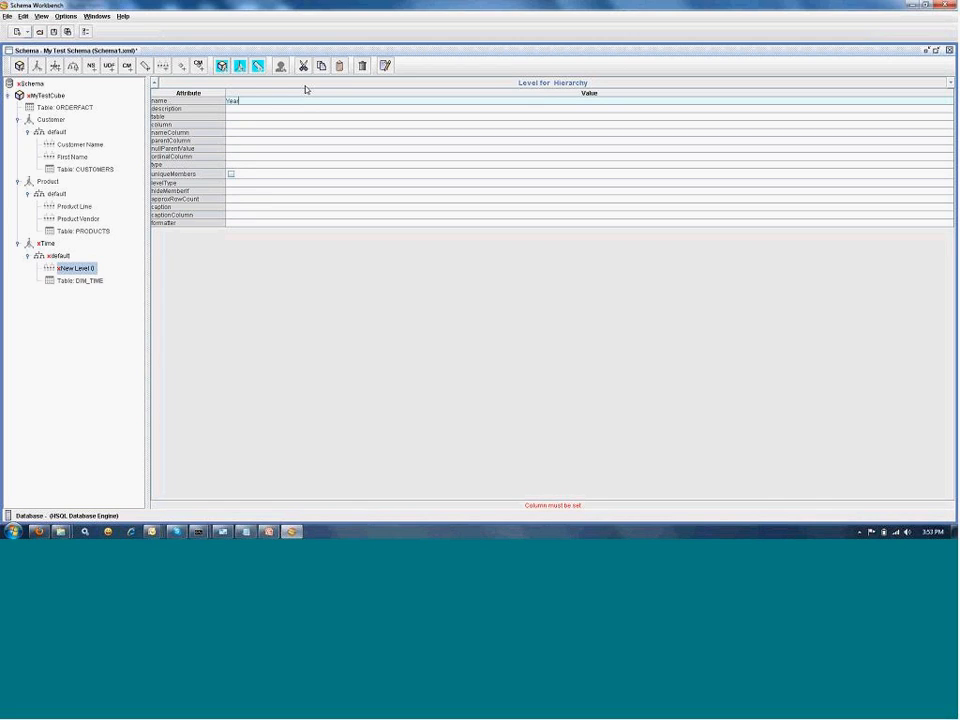
pyautogui.moveTo(265, 131)
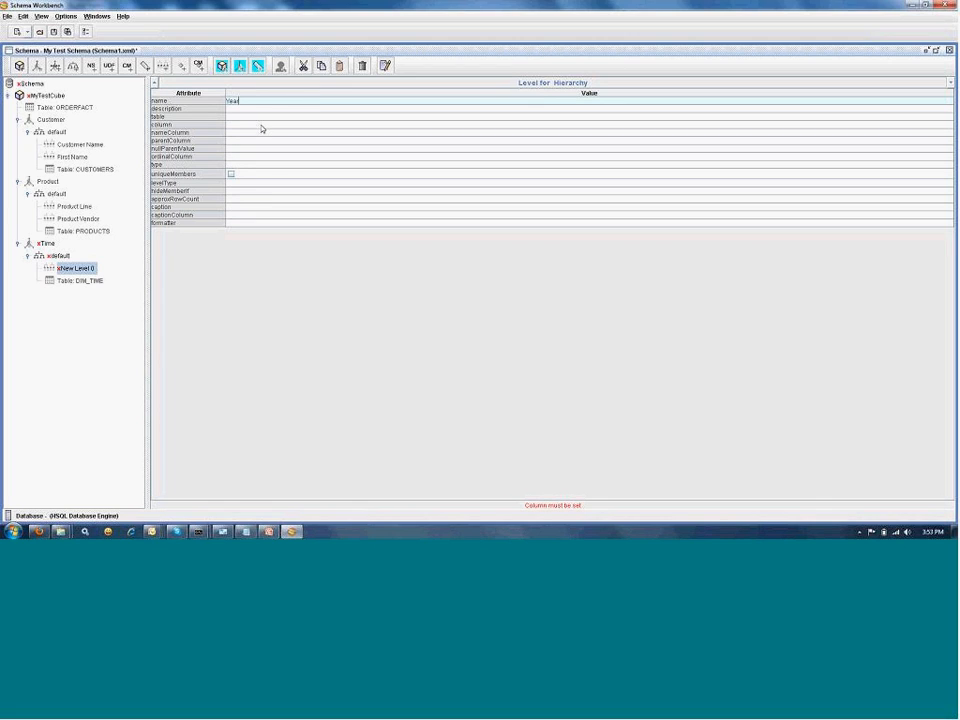
pyautogui.click(945, 124)
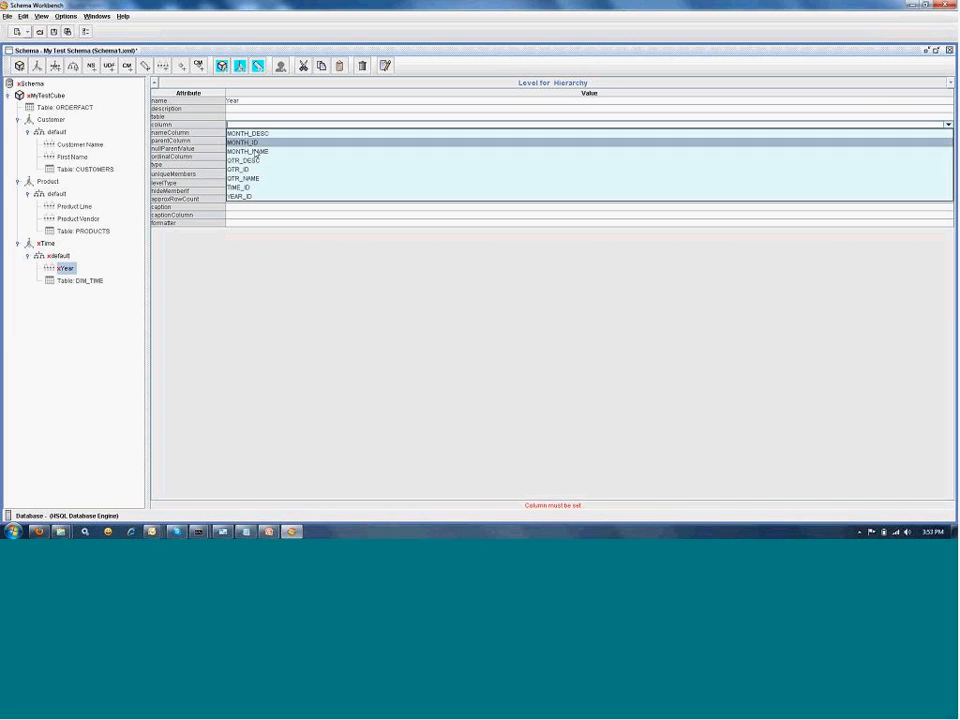
pyautogui.click(240, 196)
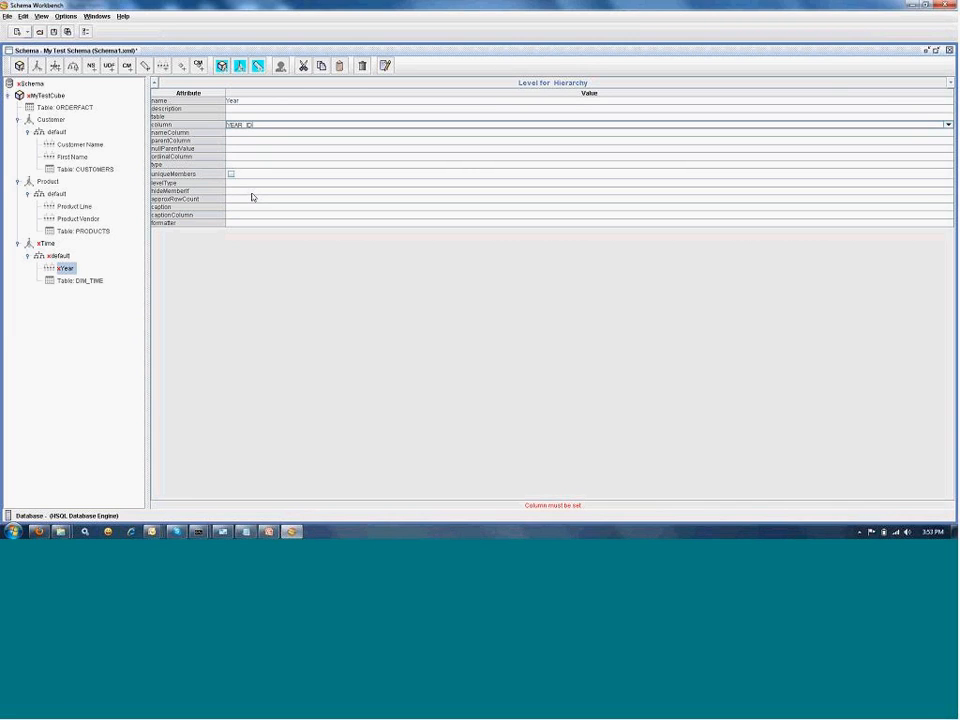
pyautogui.click(947, 166)
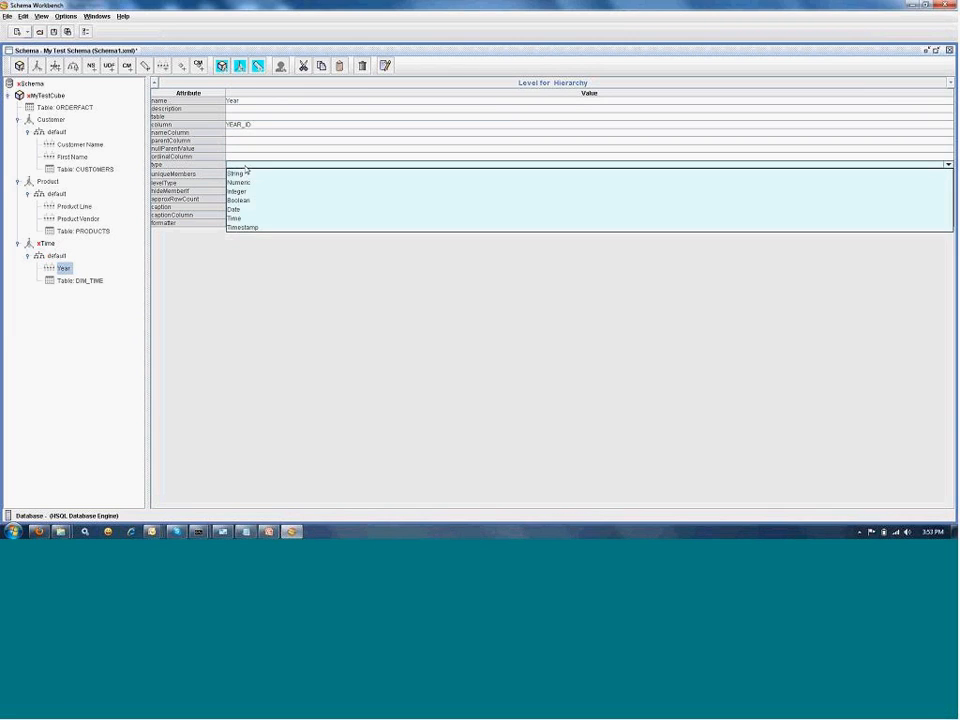
pyautogui.click(238, 182)
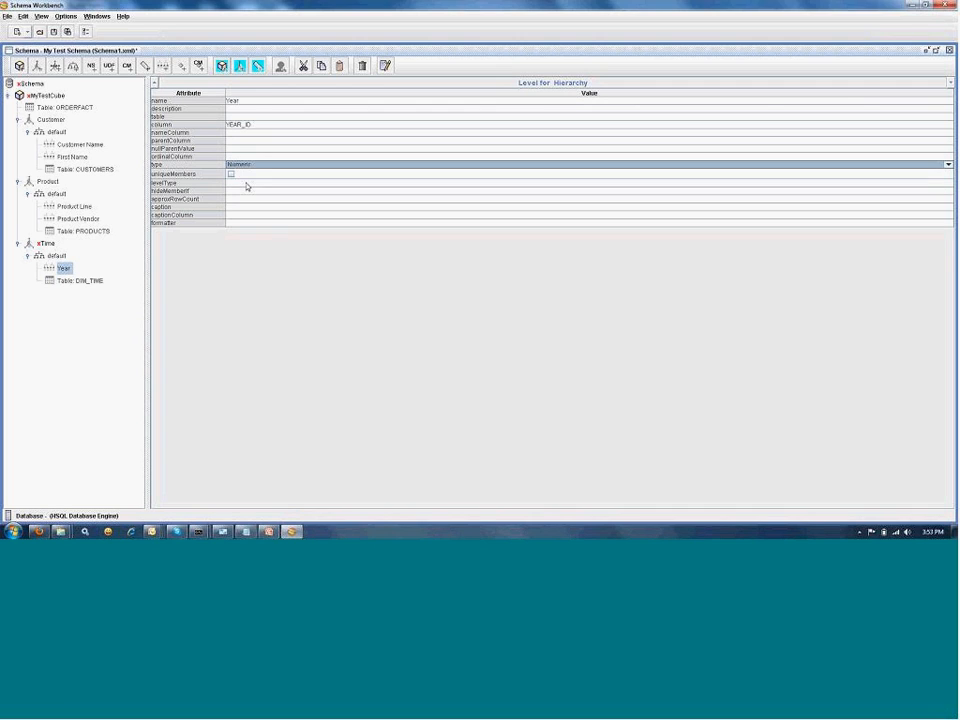
pyautogui.click(948, 165)
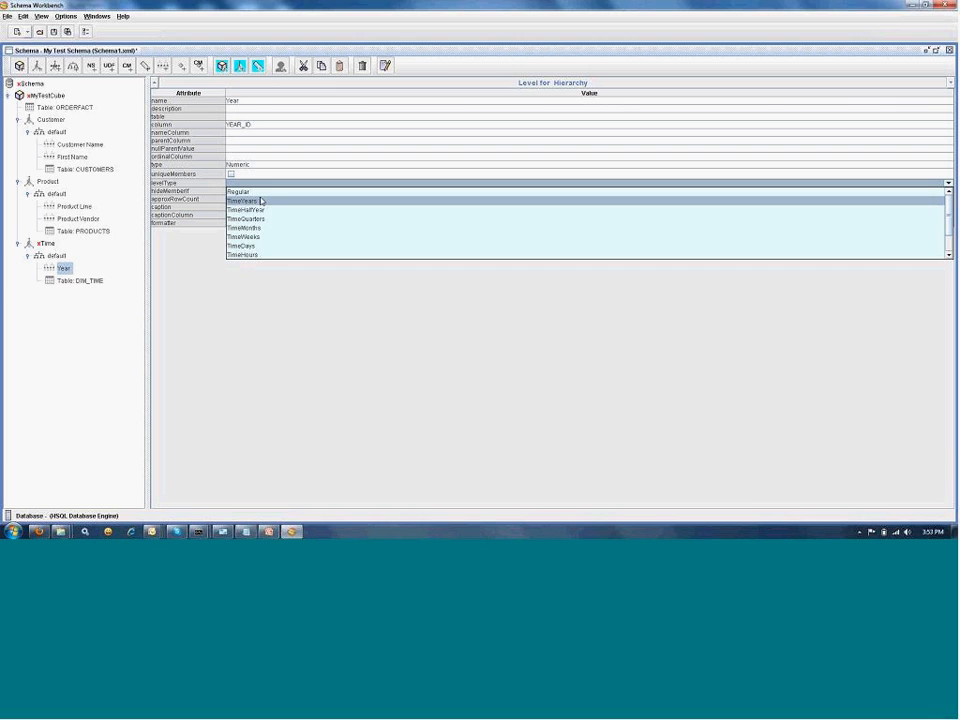
pyautogui.click(243, 200)
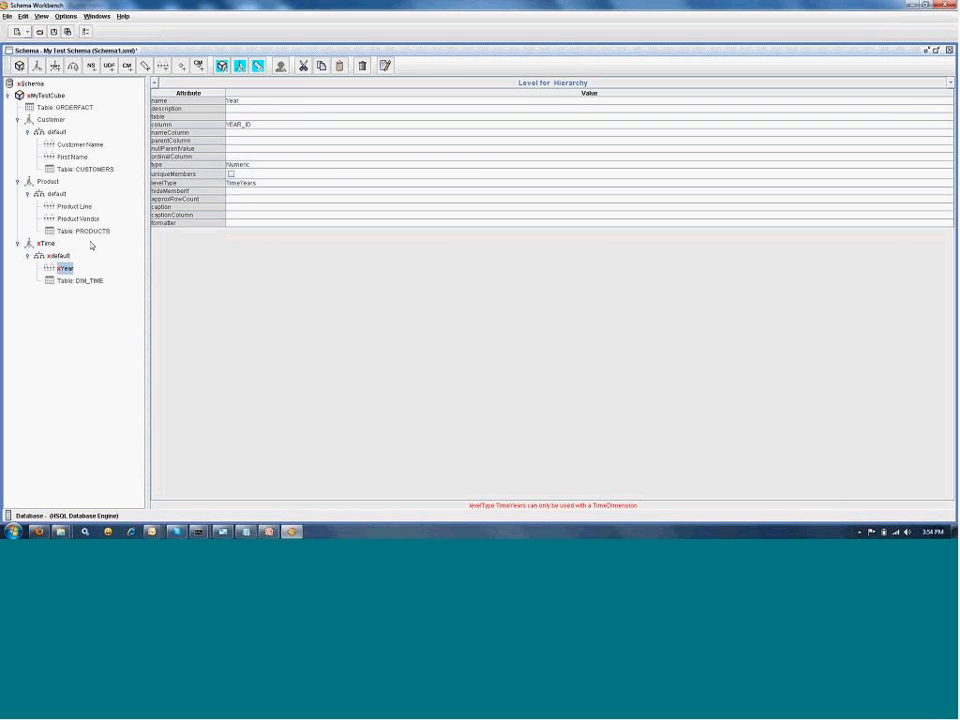
pyautogui.click(57, 255)
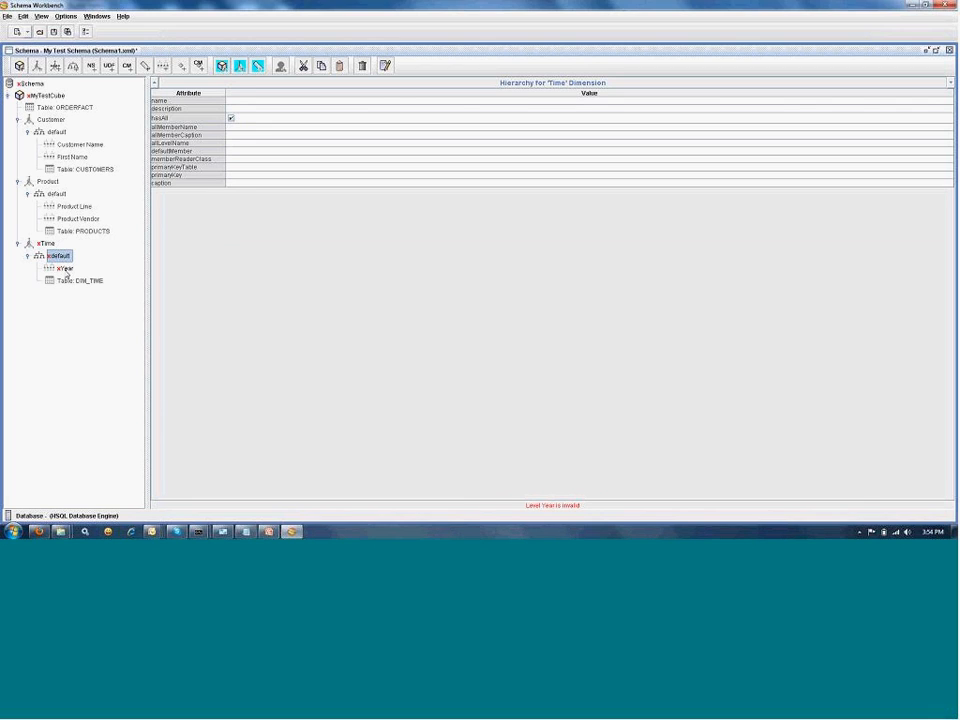
# Set the Time dimension's foreign key to TIME_ID and confirm the hierarchy validates
pyautogui.click(63, 268)
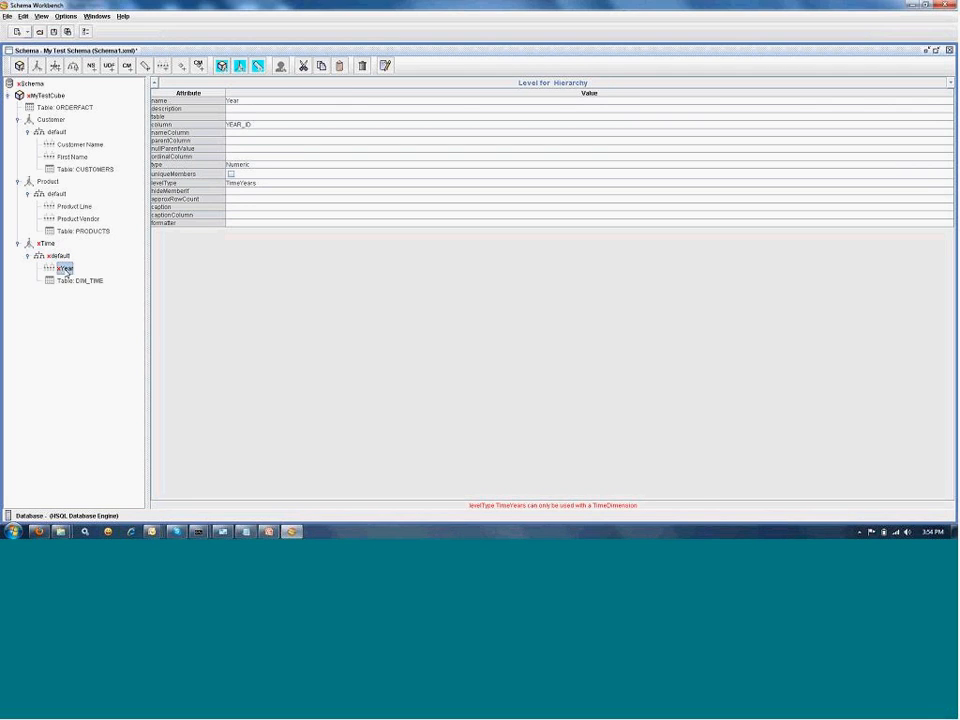
pyautogui.click(47, 243)
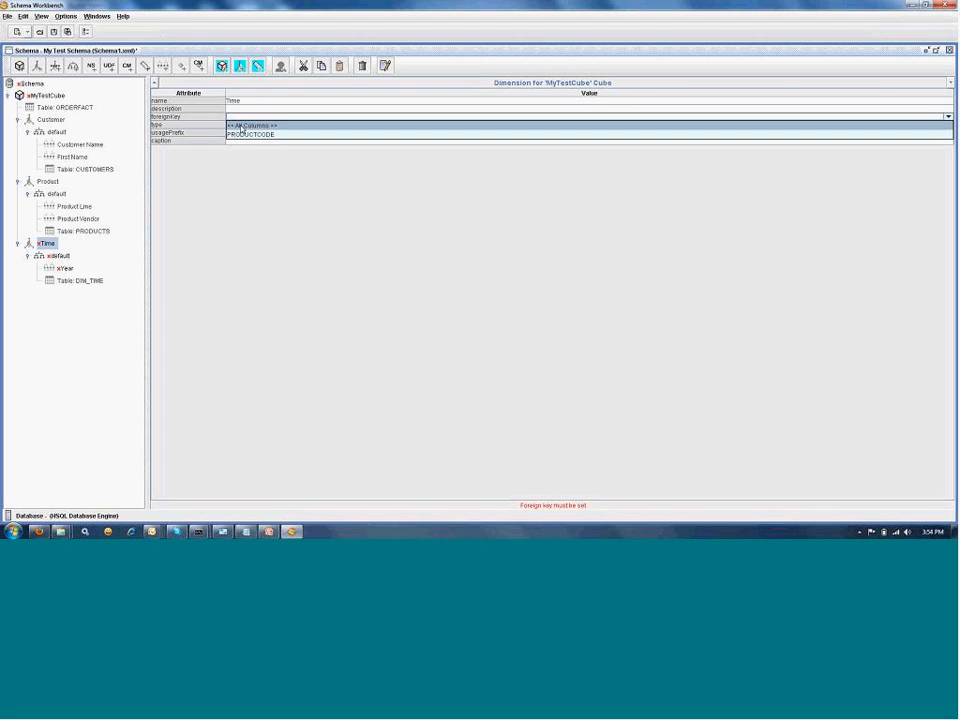
pyautogui.click(948, 117)
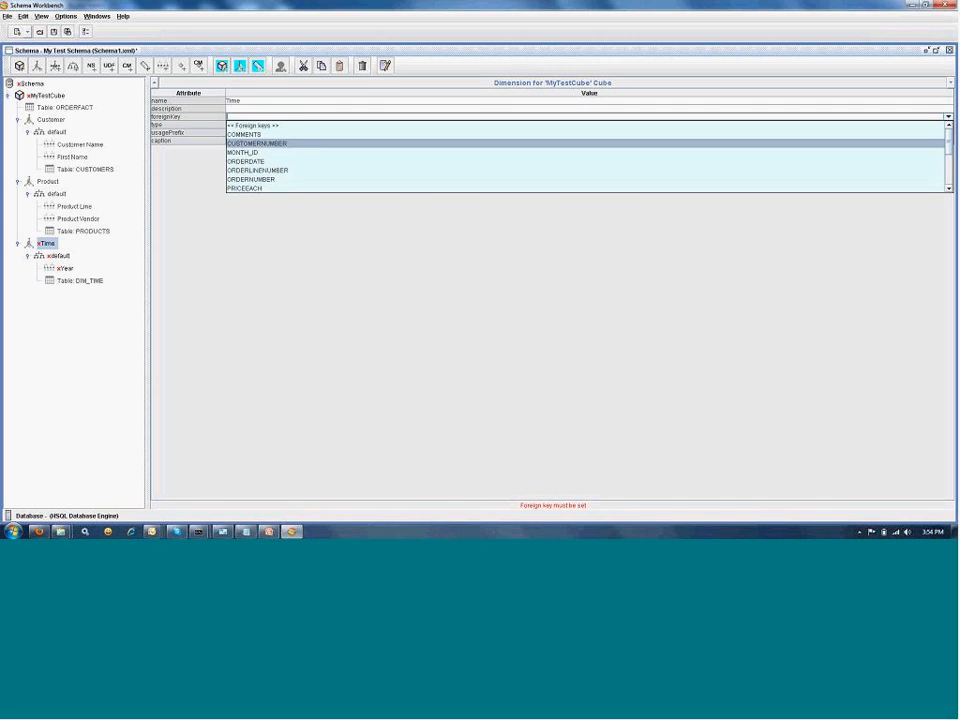
pyautogui.scroll(-3)
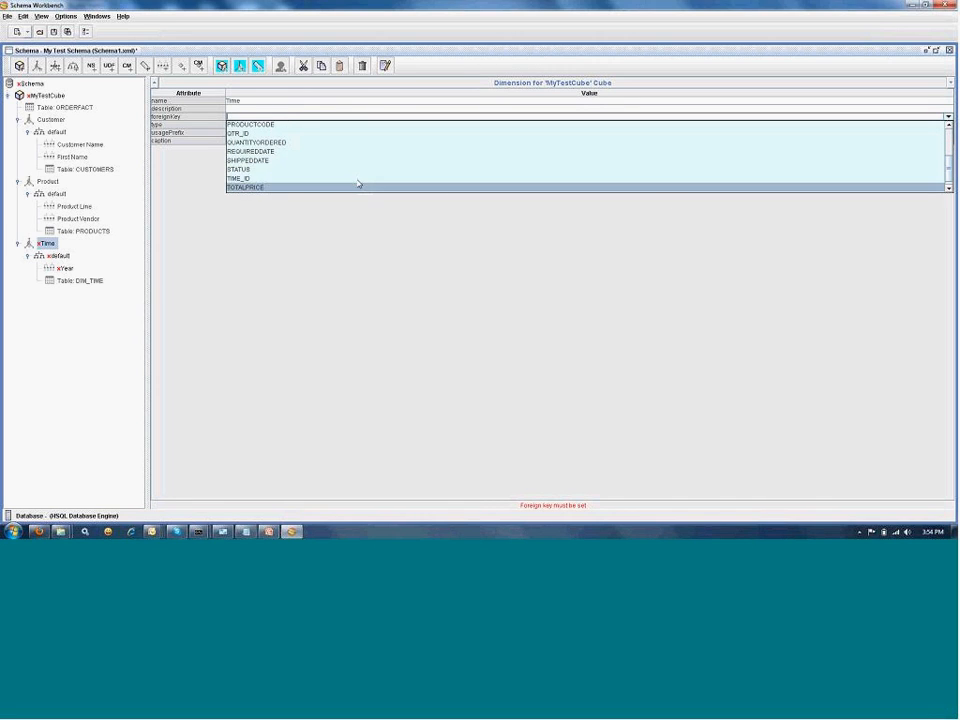
pyautogui.click(248, 178)
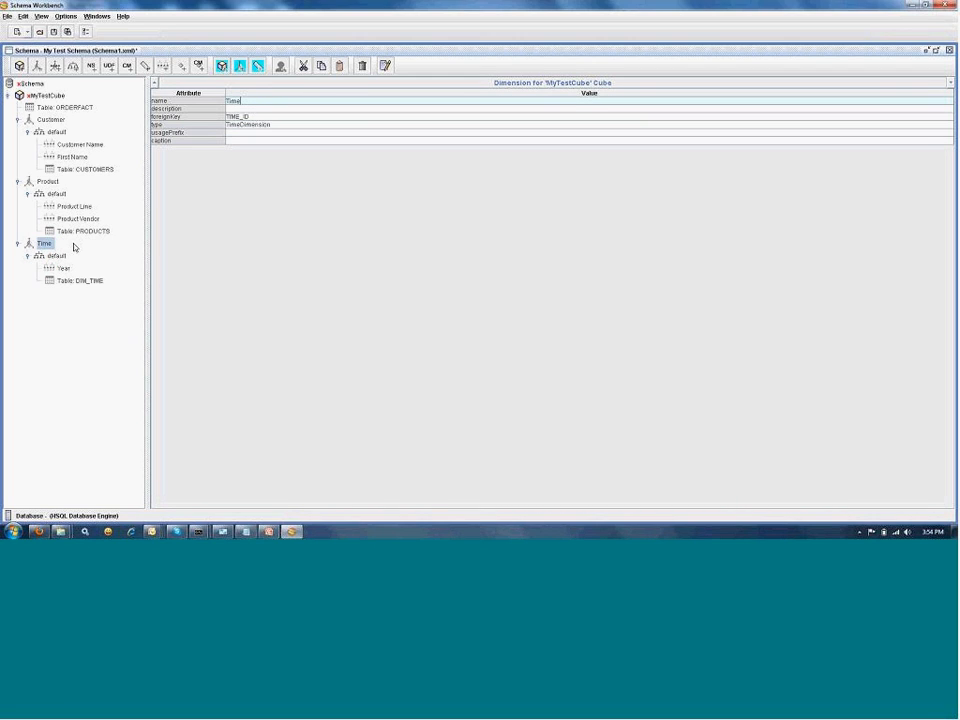
pyautogui.click(56, 255)
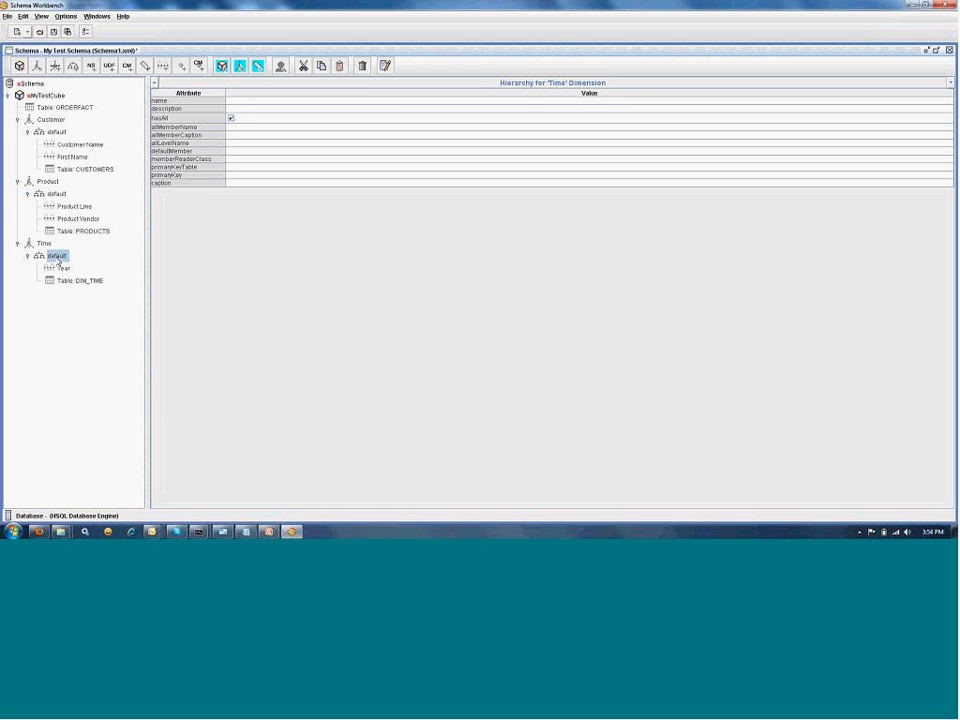
# Add New Level 1 to the Time hierarchy below Year, then reselect Year
pyautogui.rightClick(44, 243)
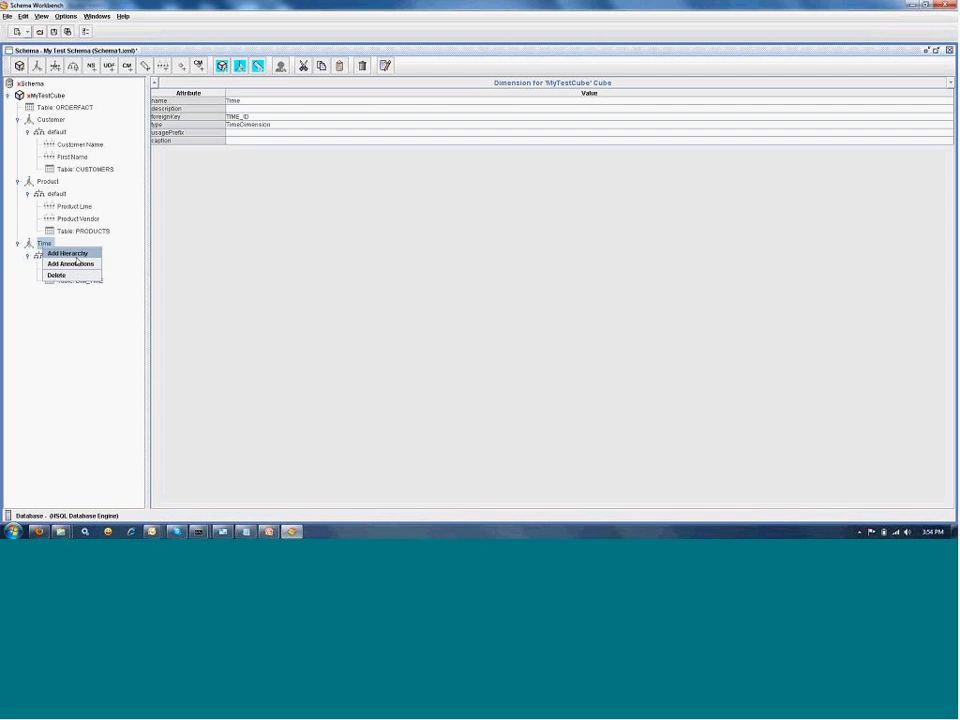
pyautogui.click(59, 252)
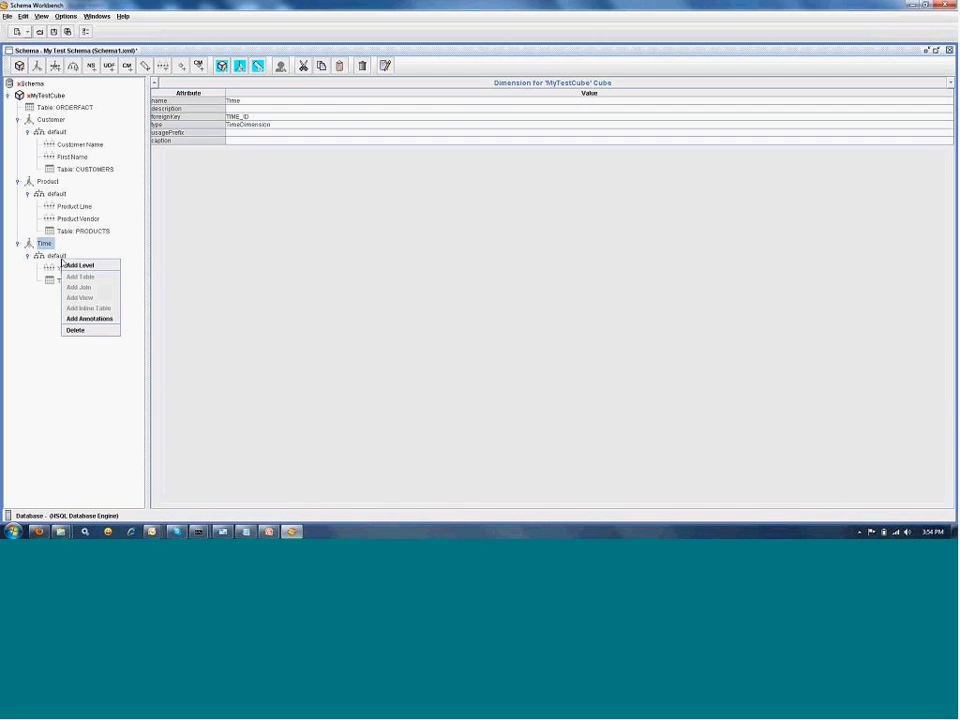
pyautogui.click(57, 254)
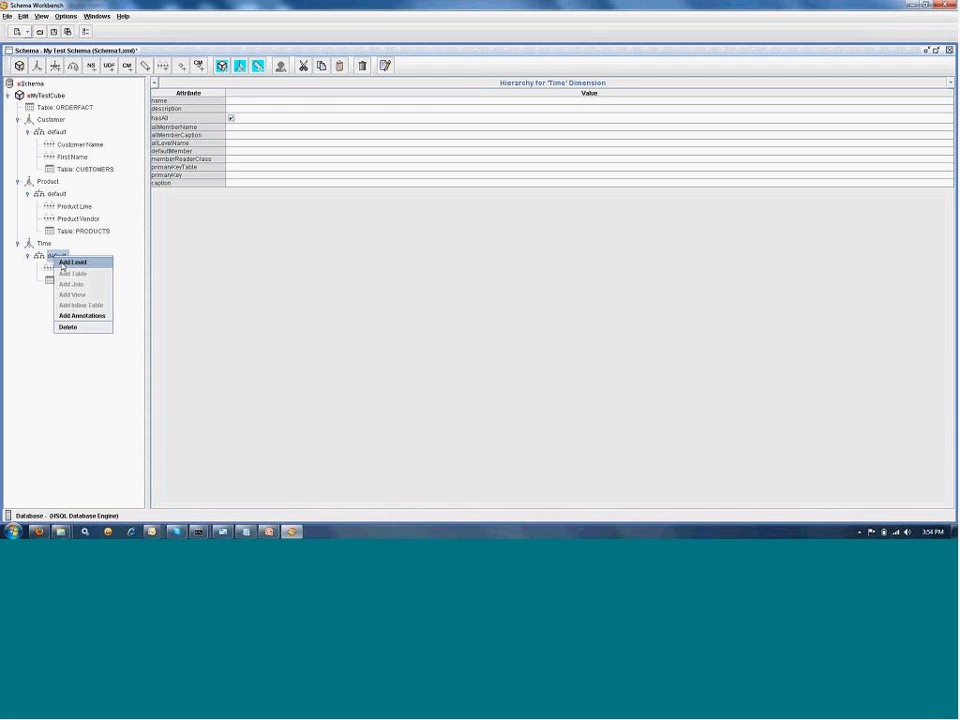
pyautogui.click(72, 262)
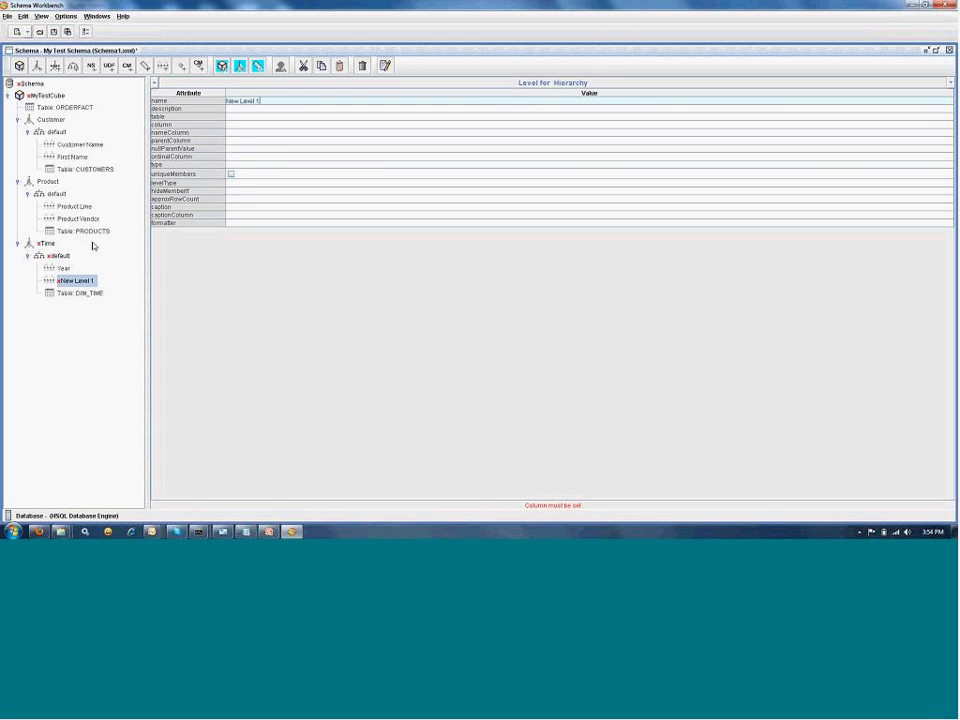
pyautogui.click(64, 268)
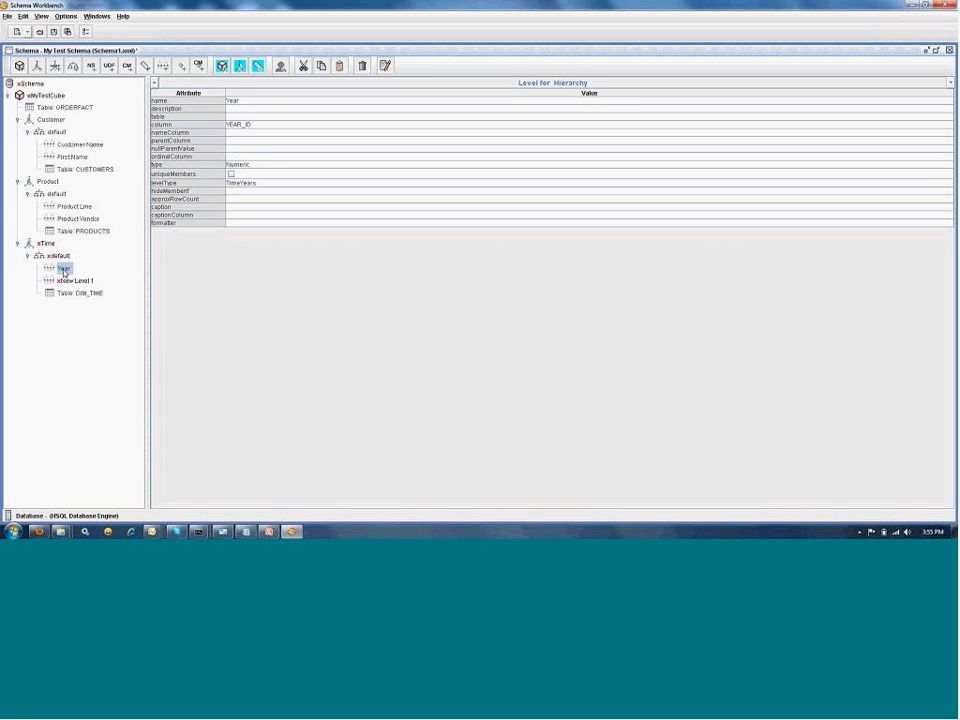
# Attach an Annotations group to Year holding an AnalyzerDateFormat annotation with the year format
pyautogui.rightClick(64, 268)
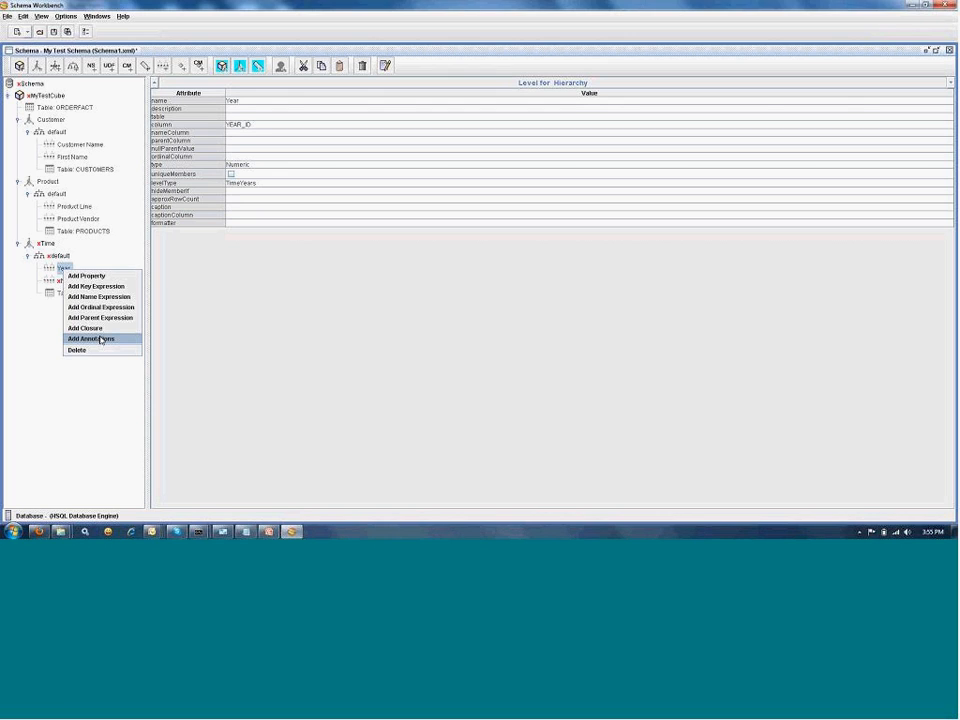
pyautogui.click(90, 338)
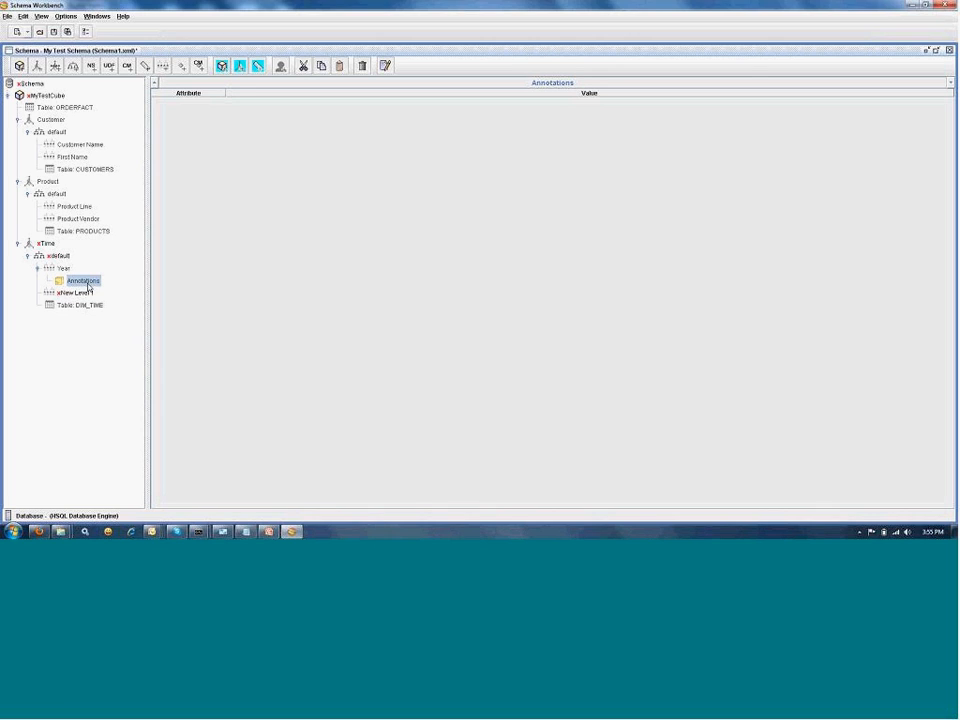
pyautogui.rightClick(83, 281)
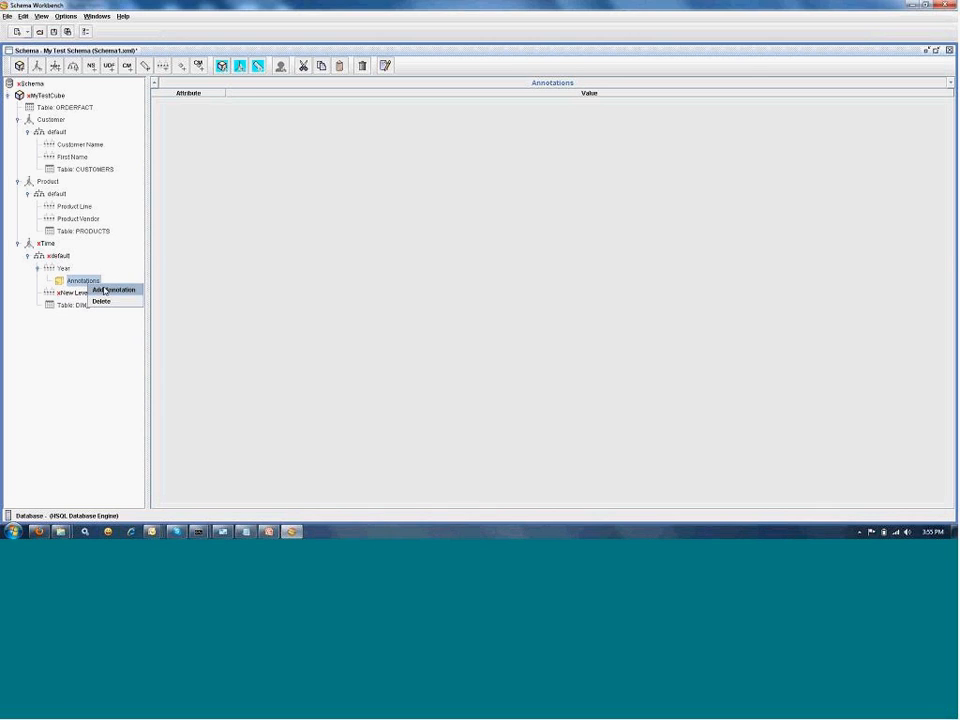
pyautogui.click(114, 290)
pyautogui.write('AnalyzerDateFormat')
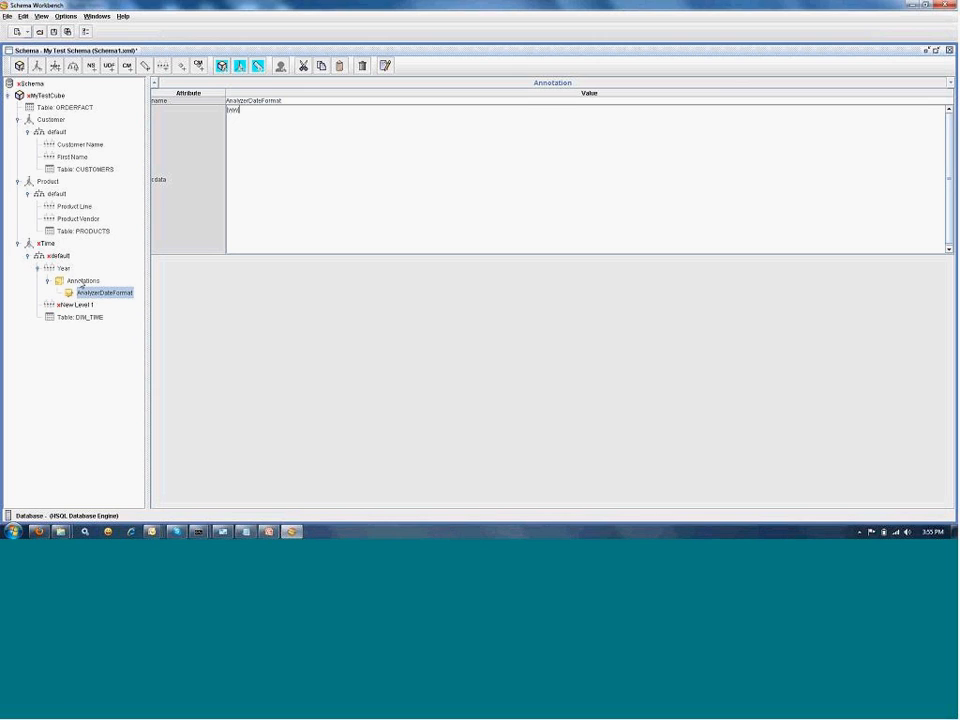
pyautogui.click(83, 280)
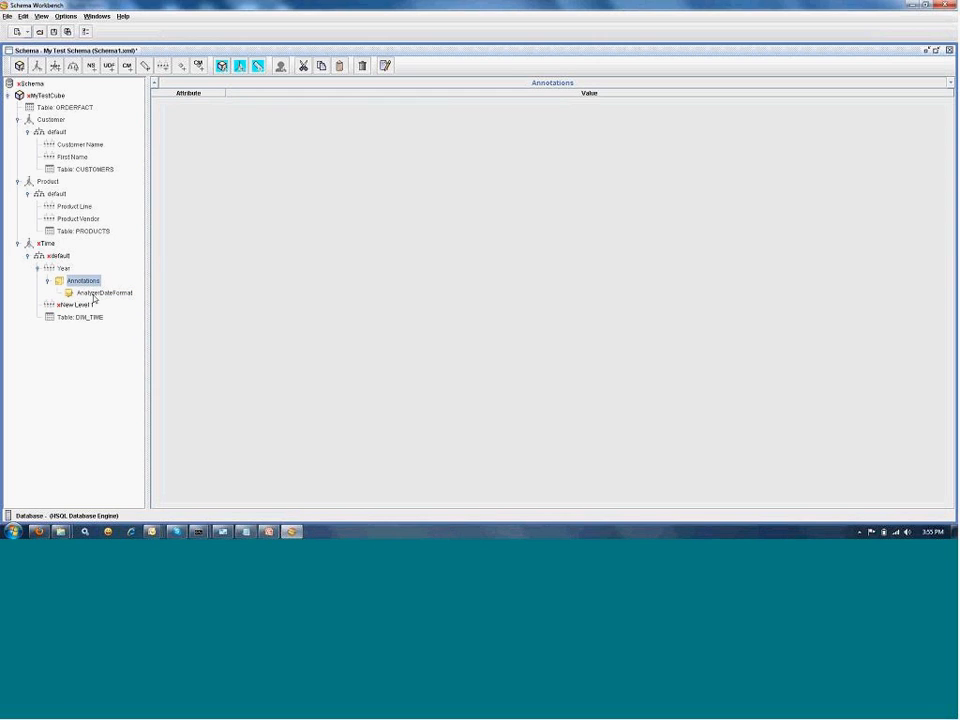
pyautogui.click(103, 292)
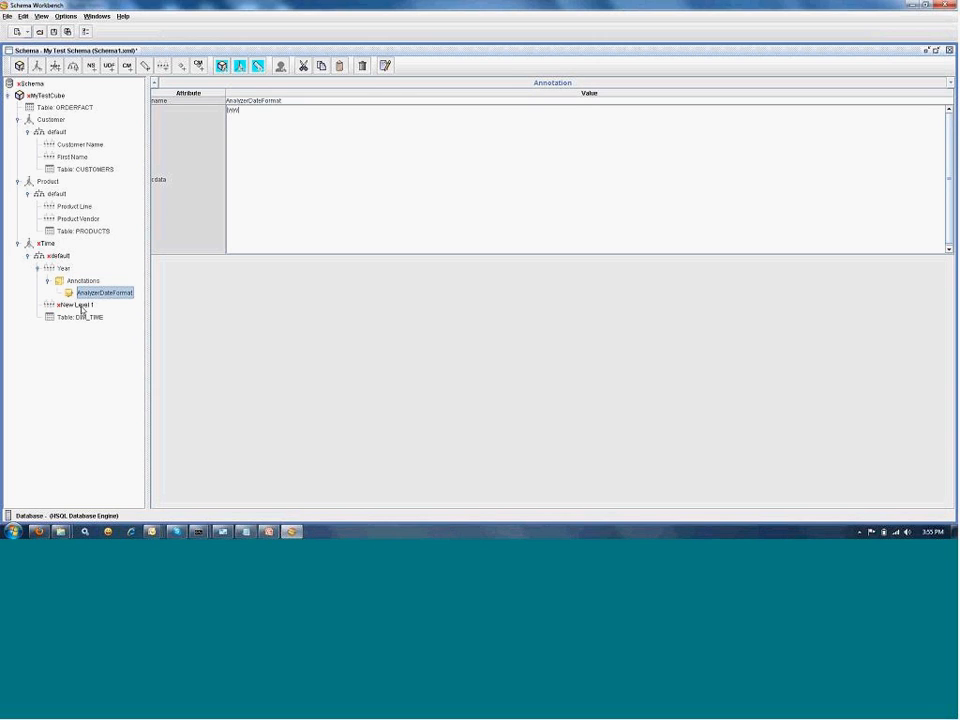
pyautogui.click(71, 304)
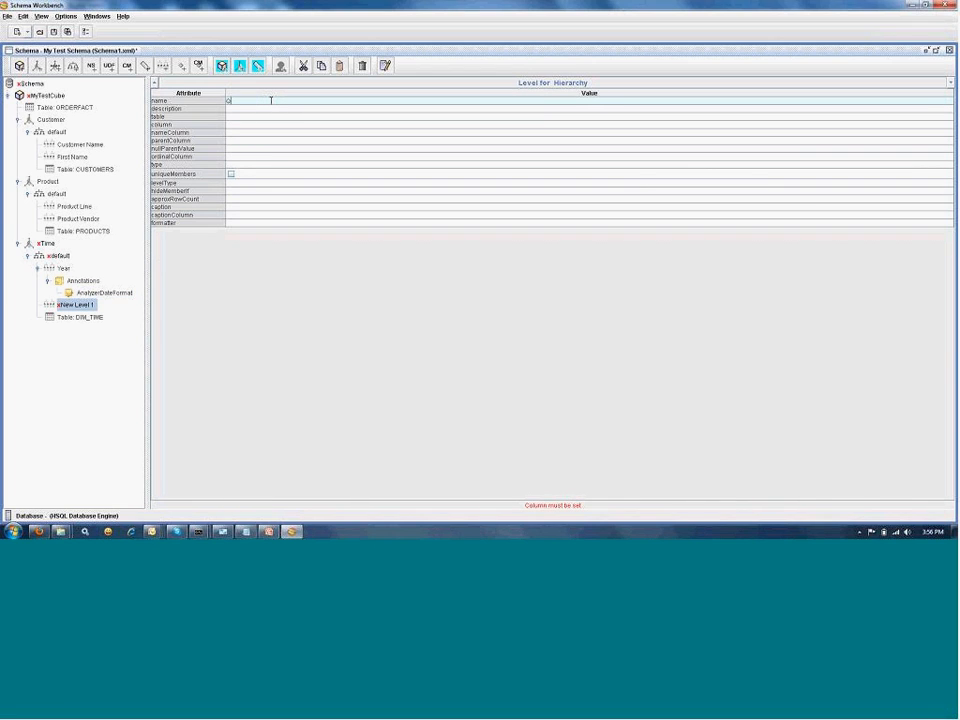
# Rename New Level 1 to Quarter with column QTR_ID, Numeric type, TimeQuarters level type
pyautogui.write('Quarter')
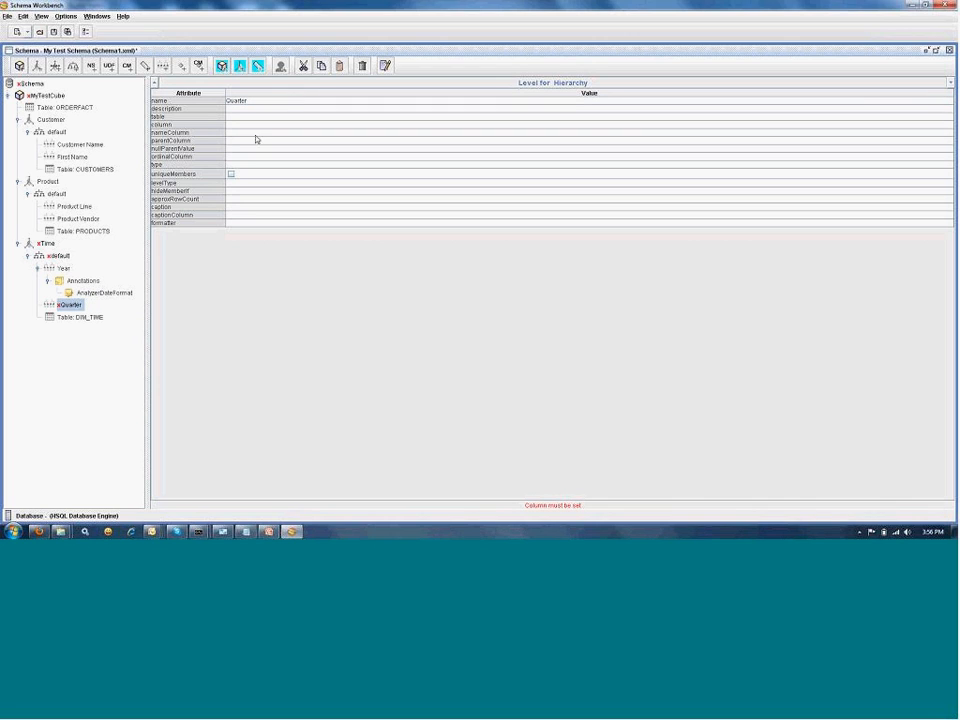
pyautogui.rightClick(64, 304)
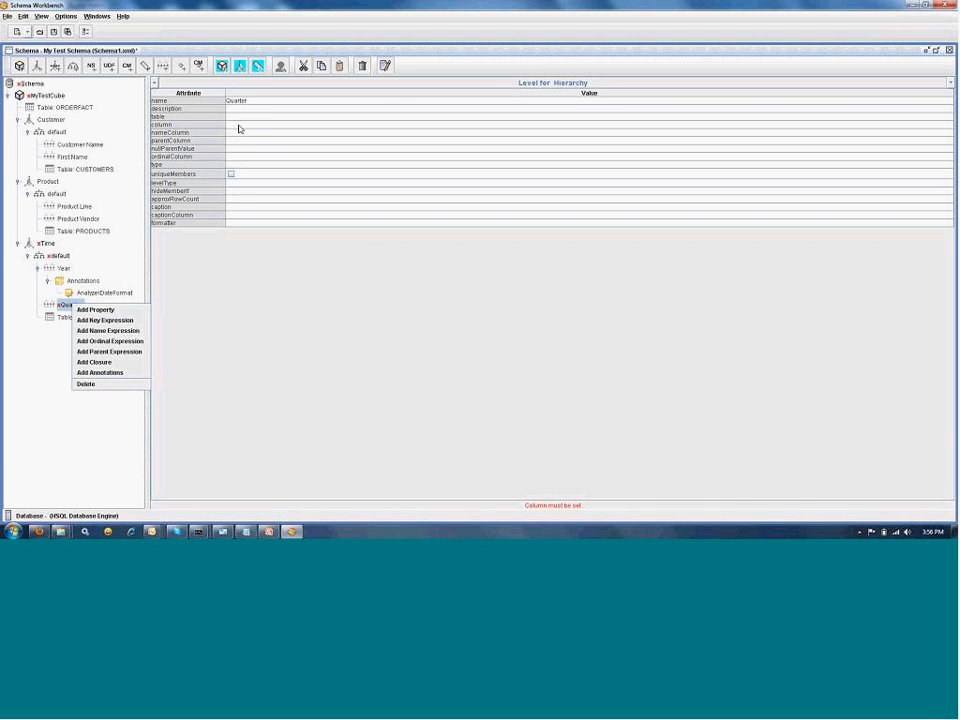
pyautogui.click(947, 124)
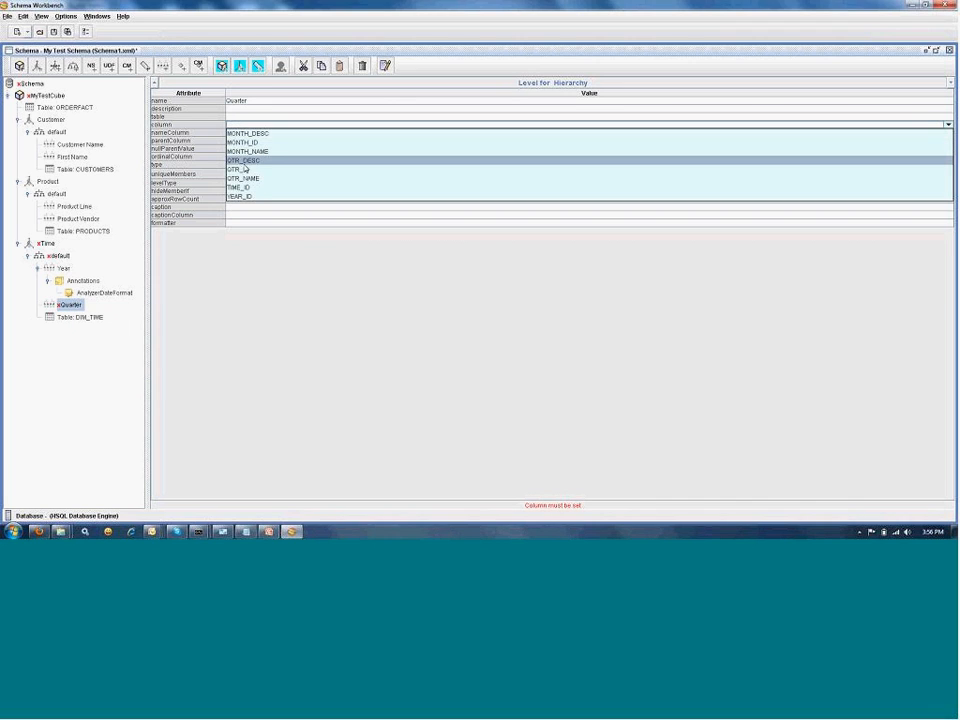
pyautogui.click(240, 169)
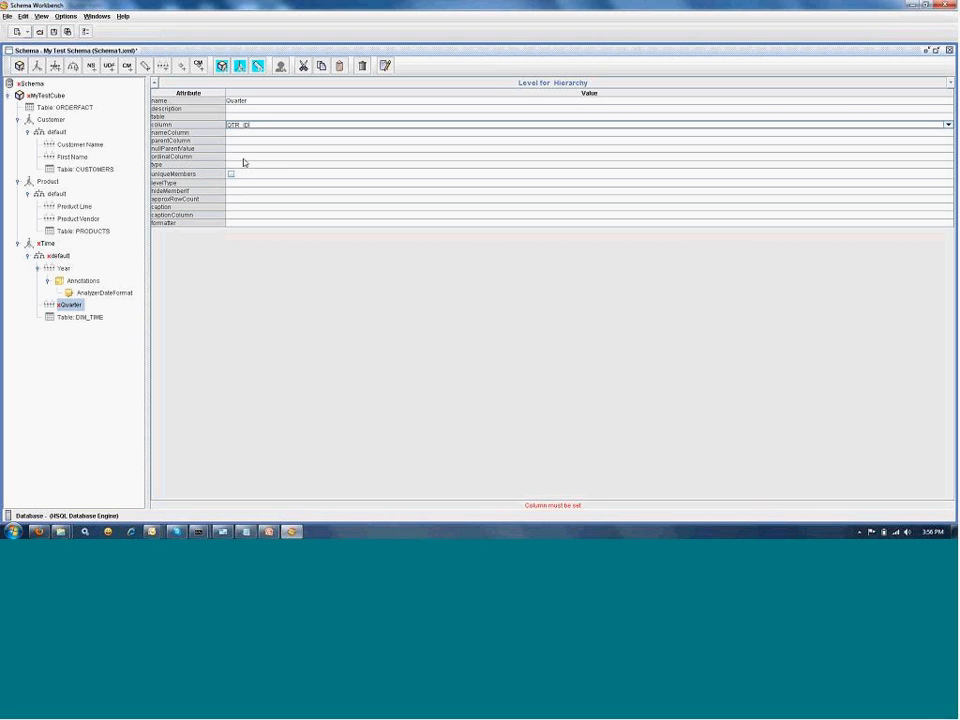
pyautogui.click(947, 164)
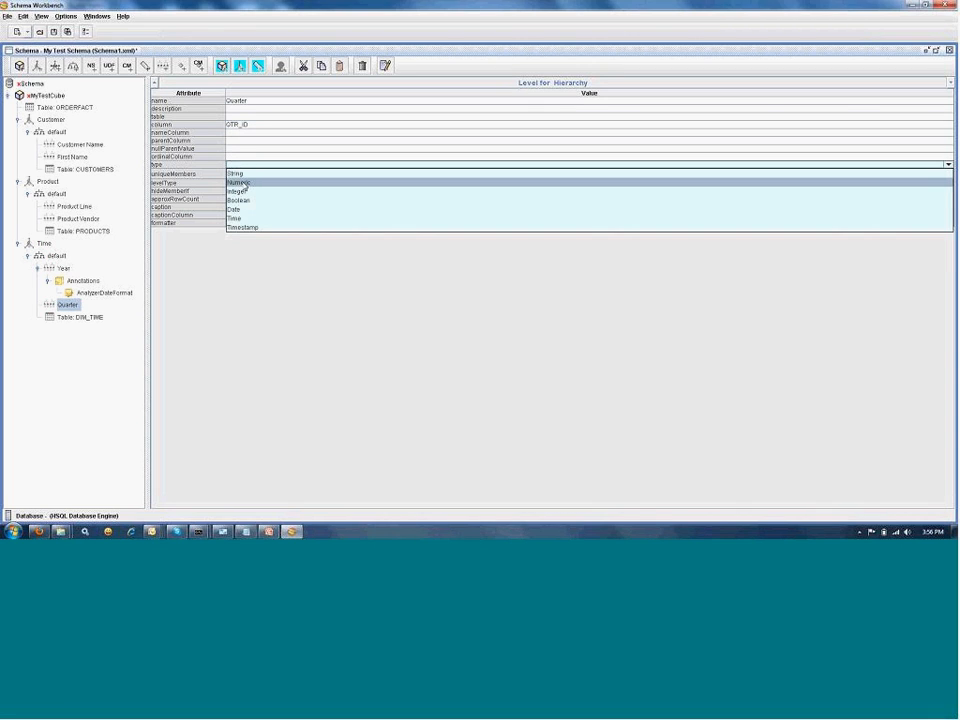
pyautogui.click(240, 182)
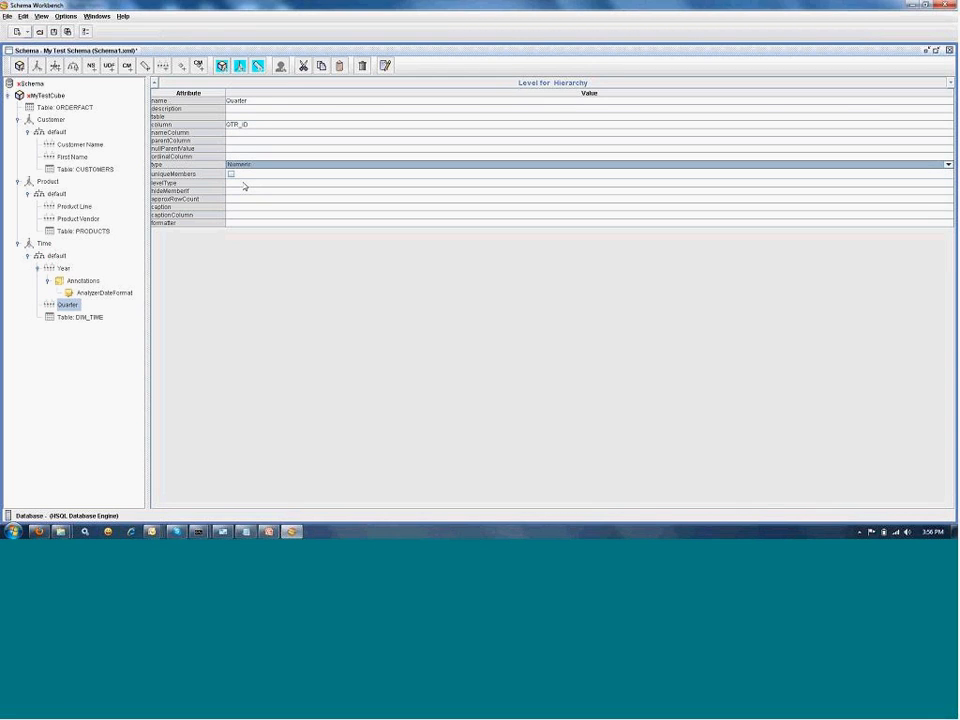
pyautogui.click(942, 188)
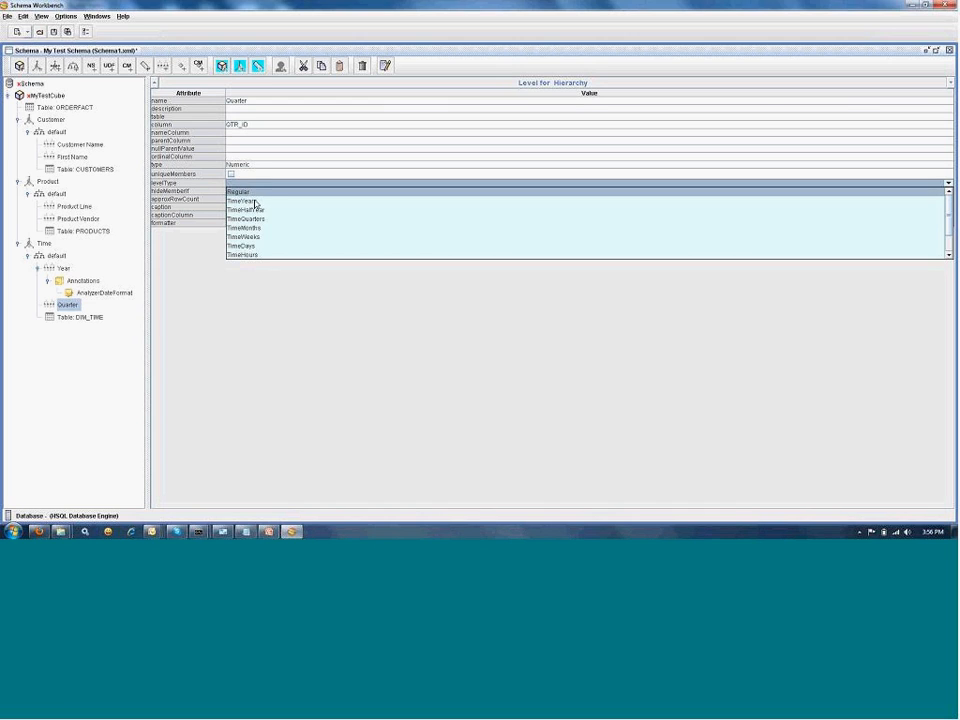
pyautogui.click(245, 218)
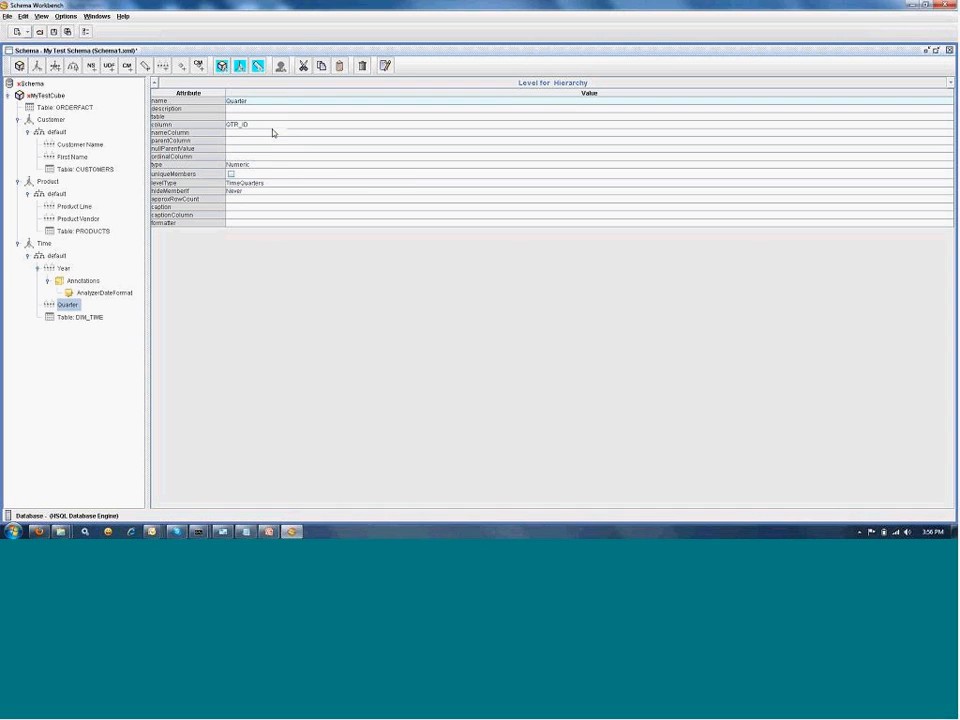
pyautogui.click(66, 304)
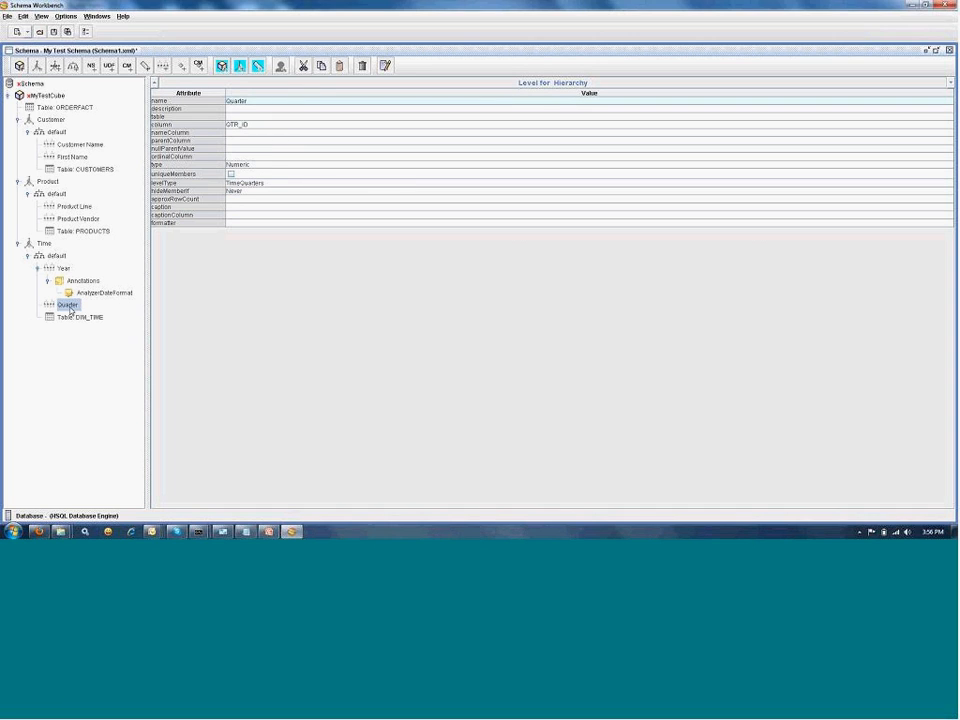
# Add an AnalyzerDateFormat annotation to the Quarter level holding the [yyyy].[q] pattern
pyautogui.rightClick(67, 304)
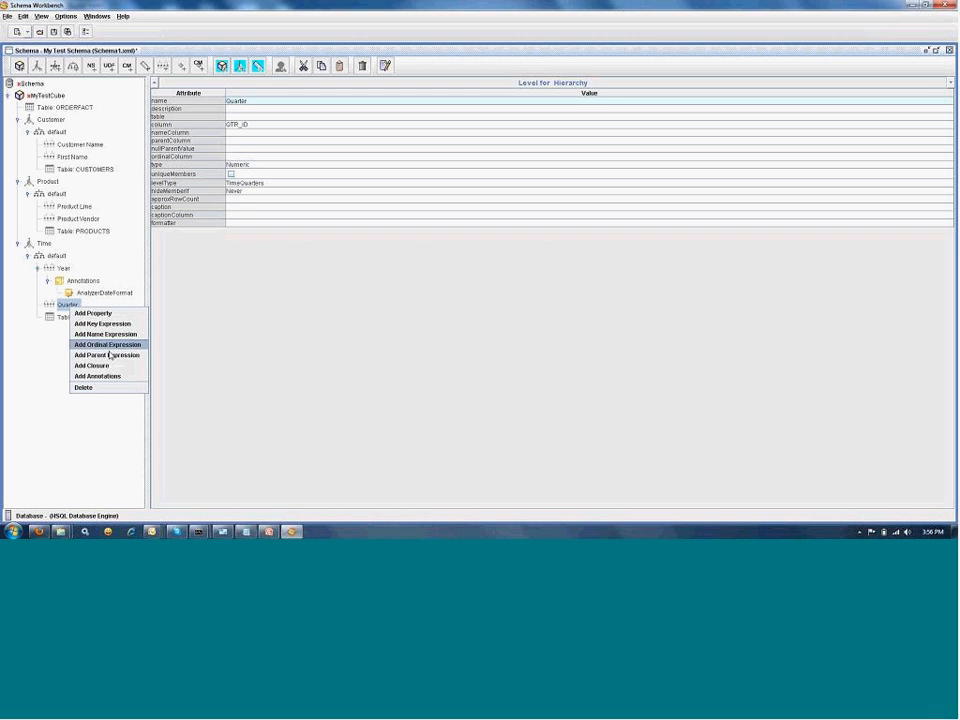
pyautogui.click(95, 376)
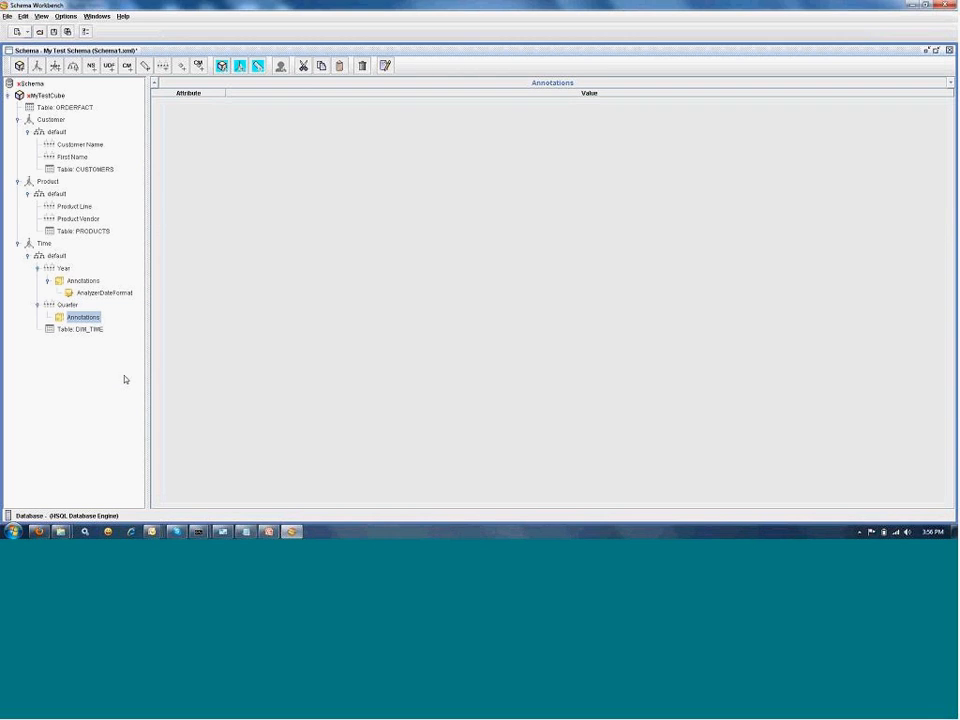
pyautogui.rightClick(83, 317)
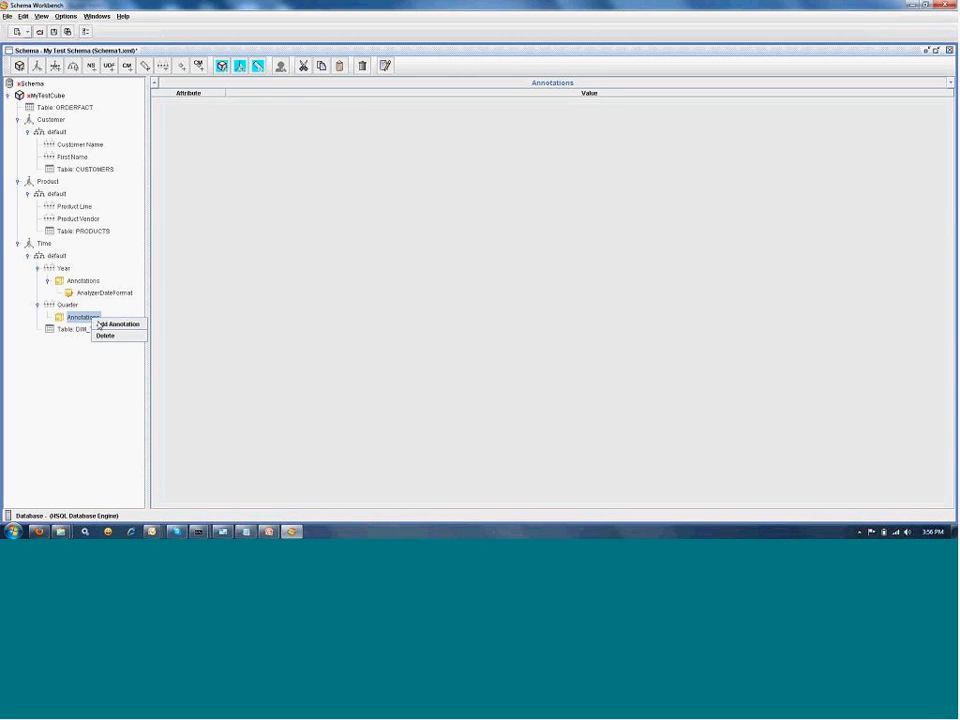
pyautogui.click(119, 324)
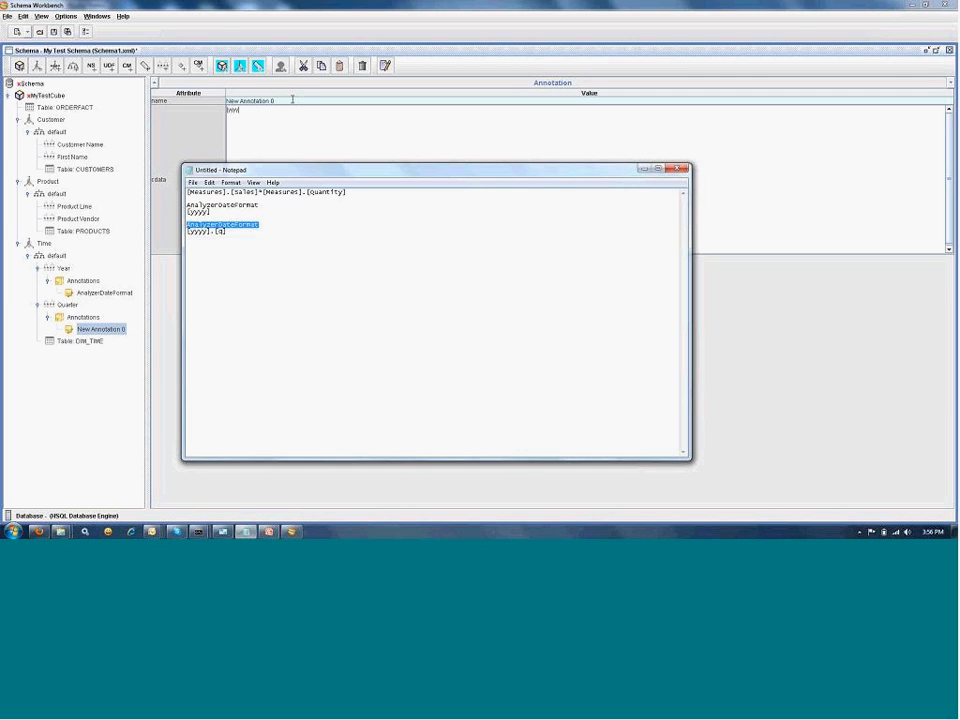
pyautogui.click(676, 168)
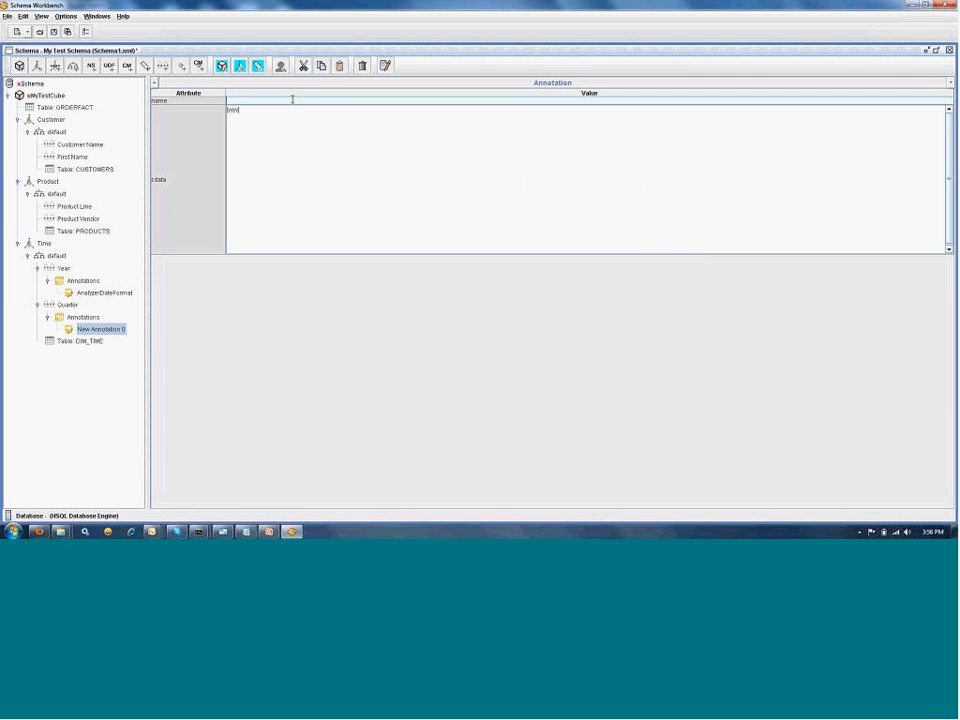
pyautogui.write('AnalyzerDateFormat')
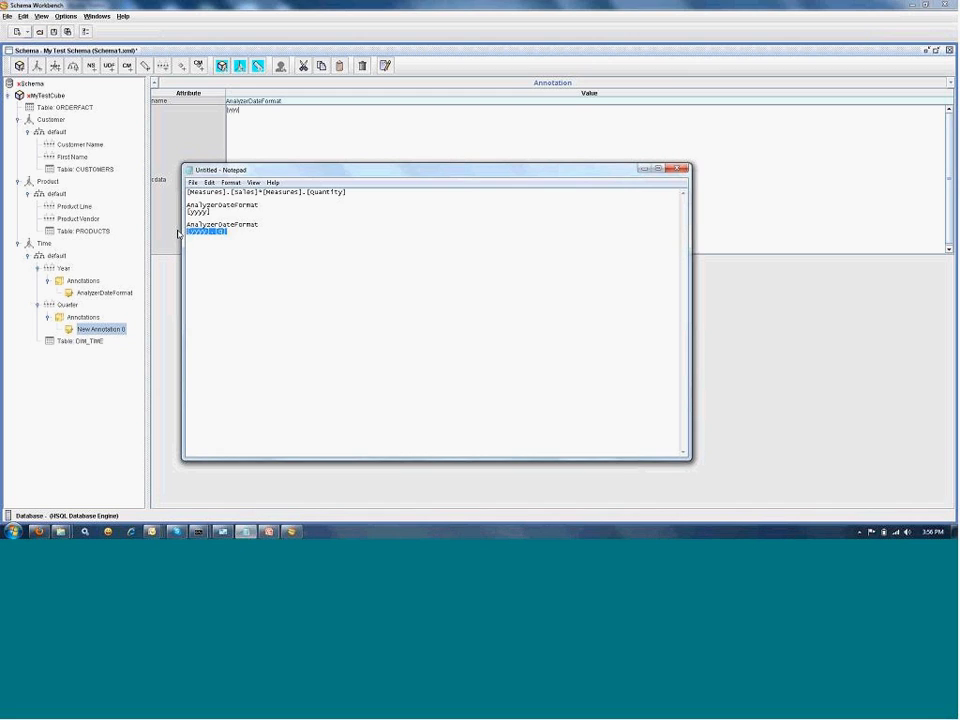
pyautogui.click(676, 170)
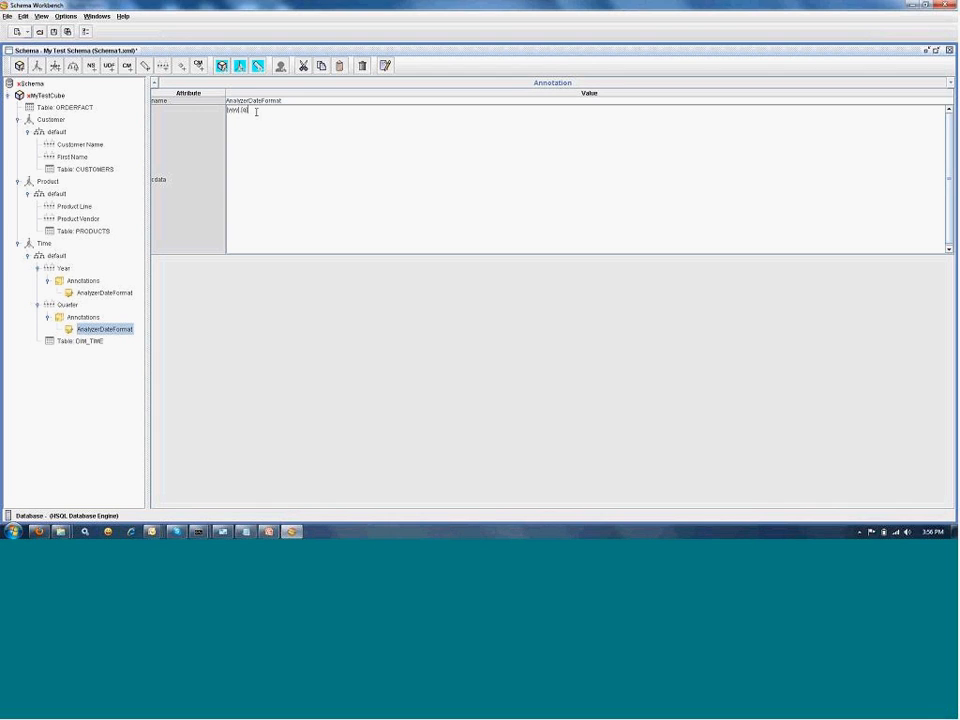
pyautogui.click(67, 304)
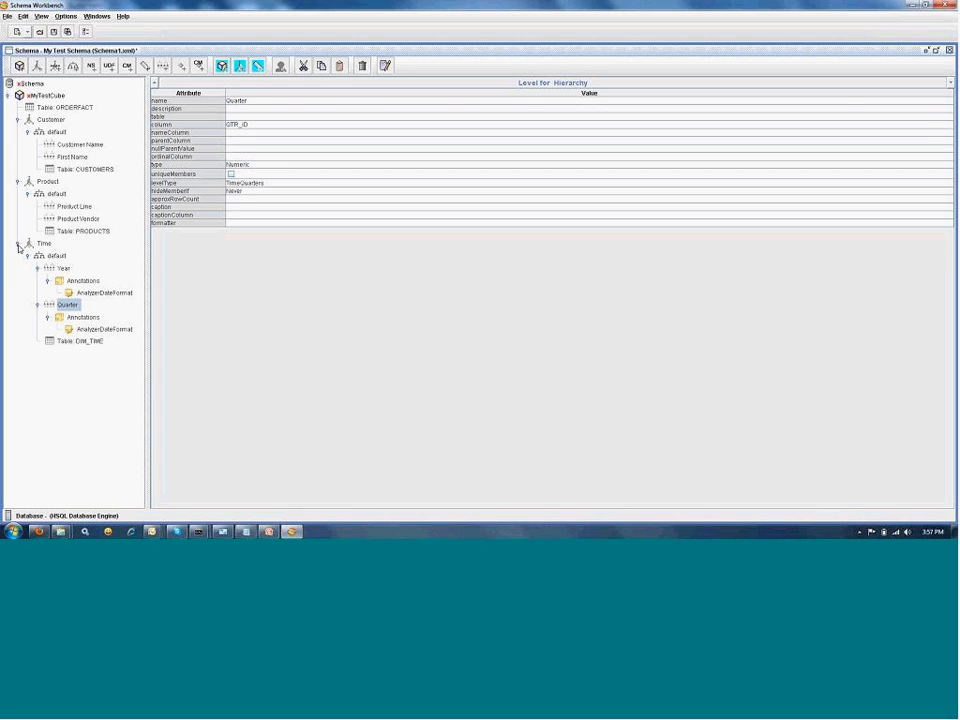
# Review the Customer, Product and Time dimension settings, then collapse the branches
pyautogui.click(48, 119)
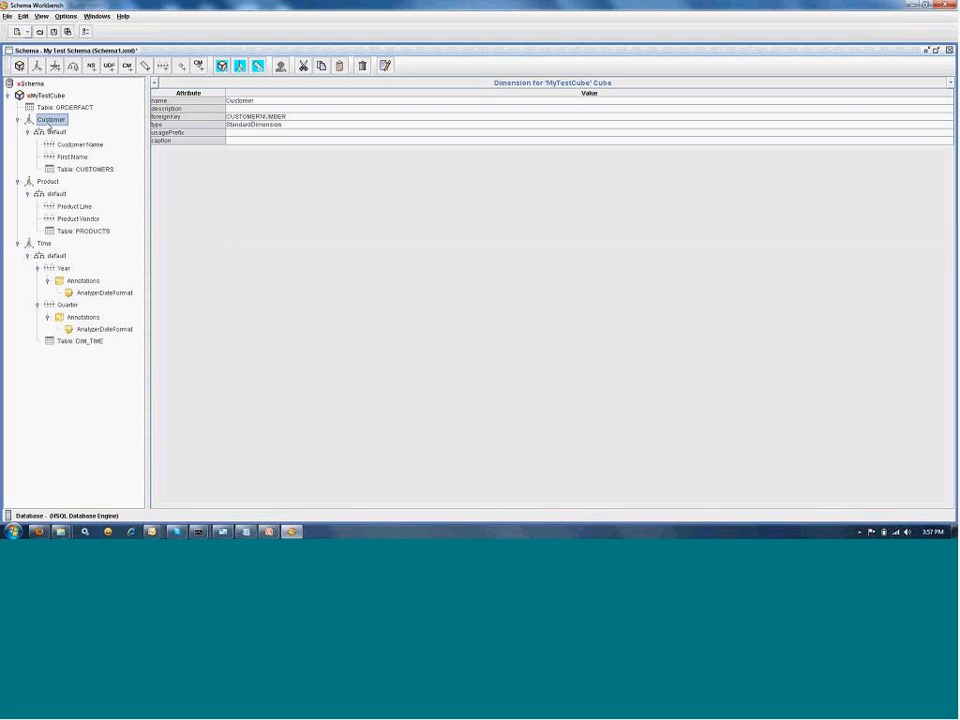
pyautogui.click(48, 182)
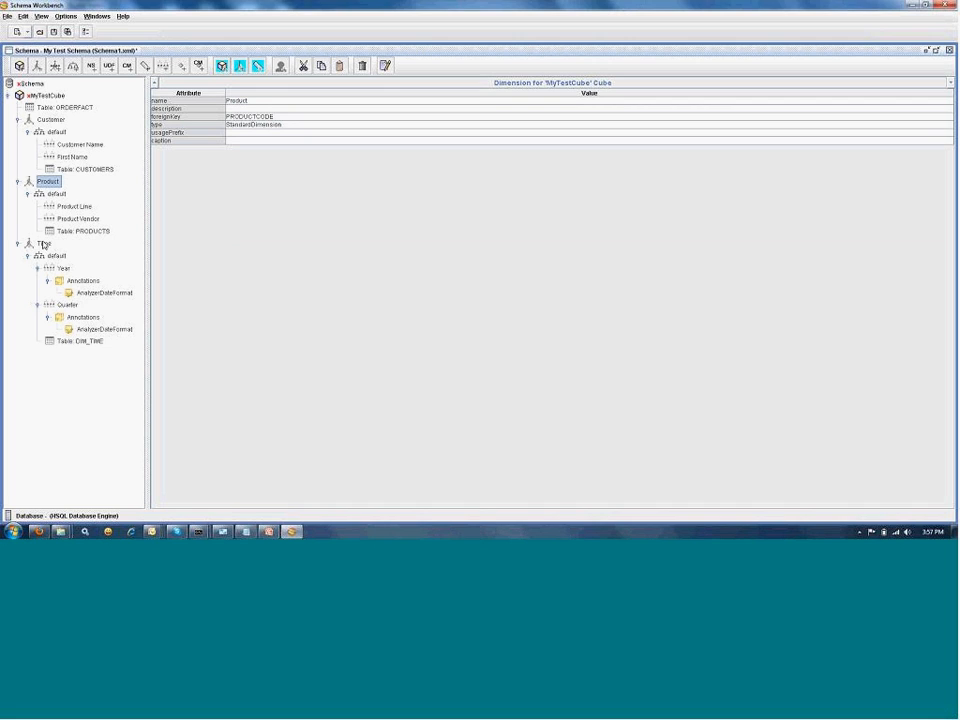
pyautogui.click(44, 243)
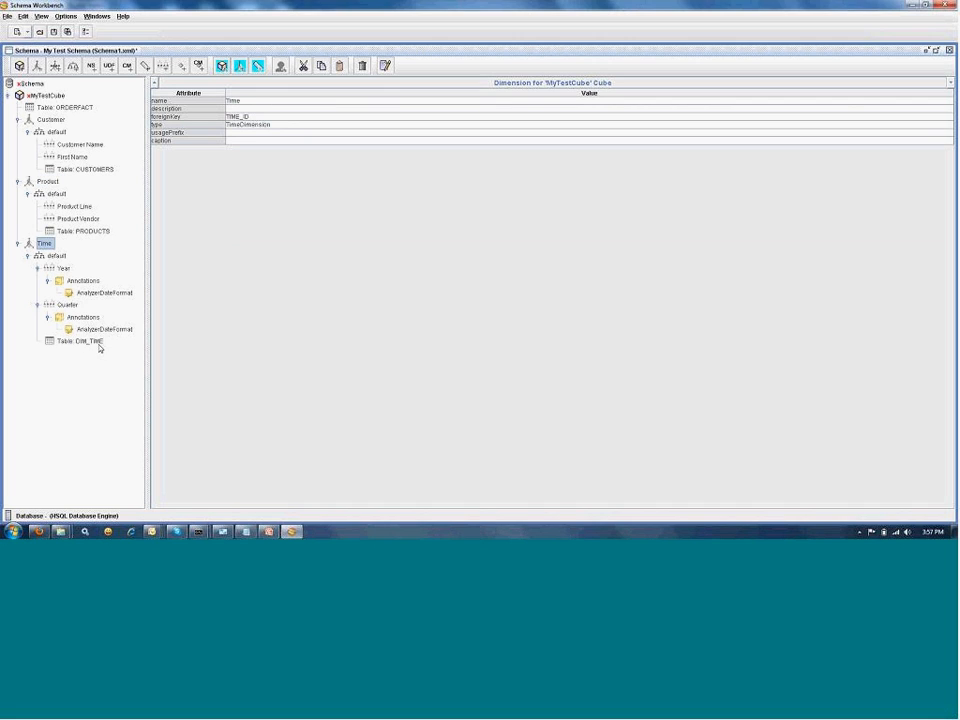
pyautogui.click(17, 243)
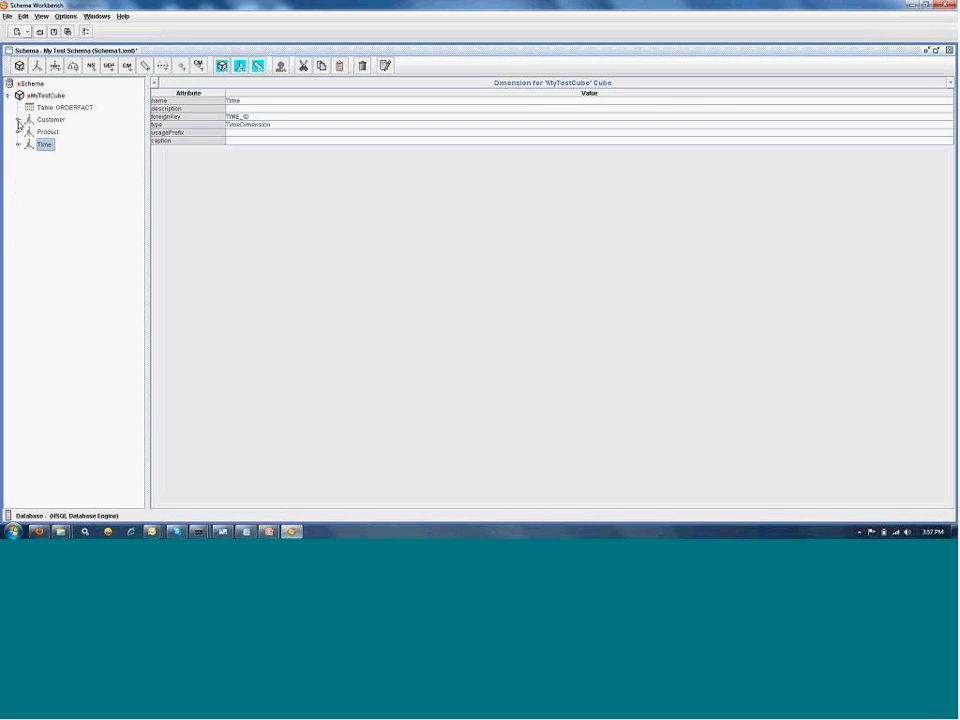
pyautogui.click(49, 95)
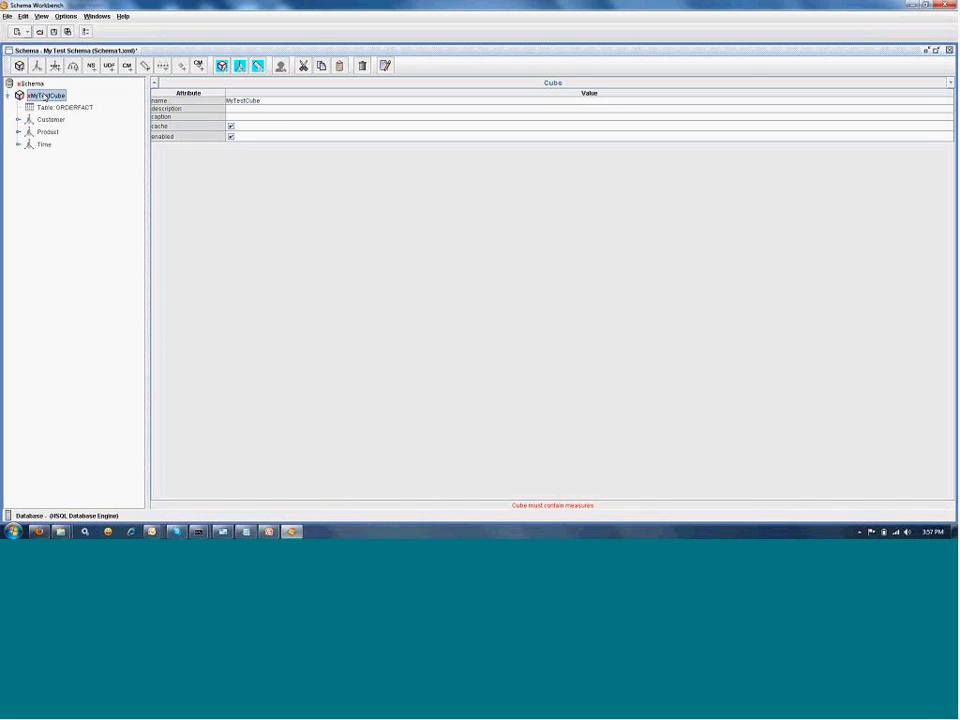
# Add measure 'Quantity' with sum aggregator, QUANTITYORDERED column and Numeric datatype
pyautogui.rightClick(45, 95)
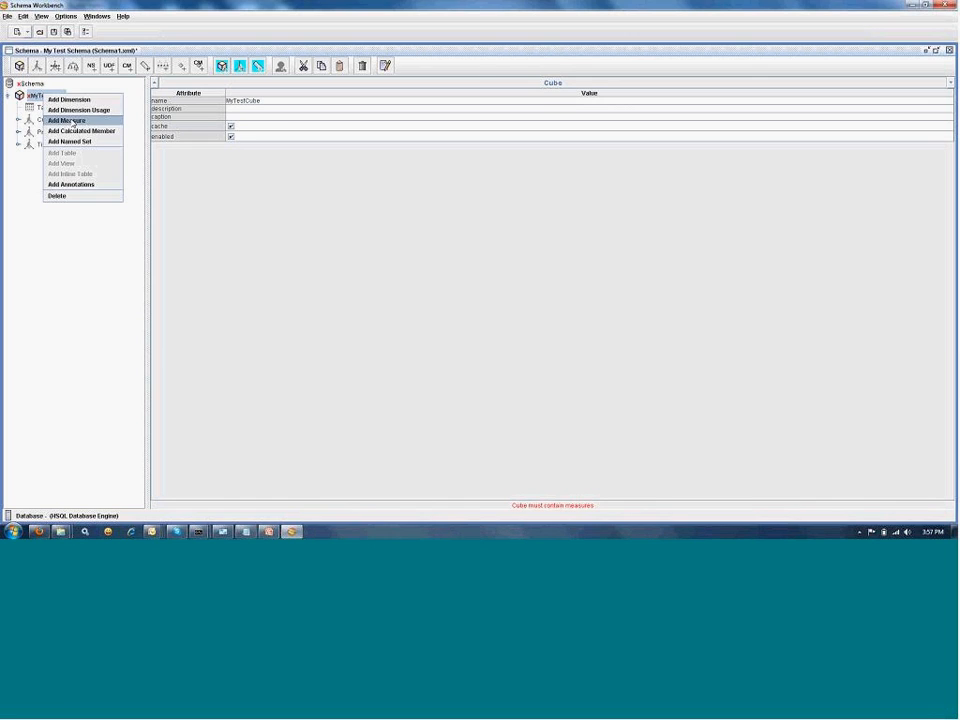
pyautogui.click(69, 112)
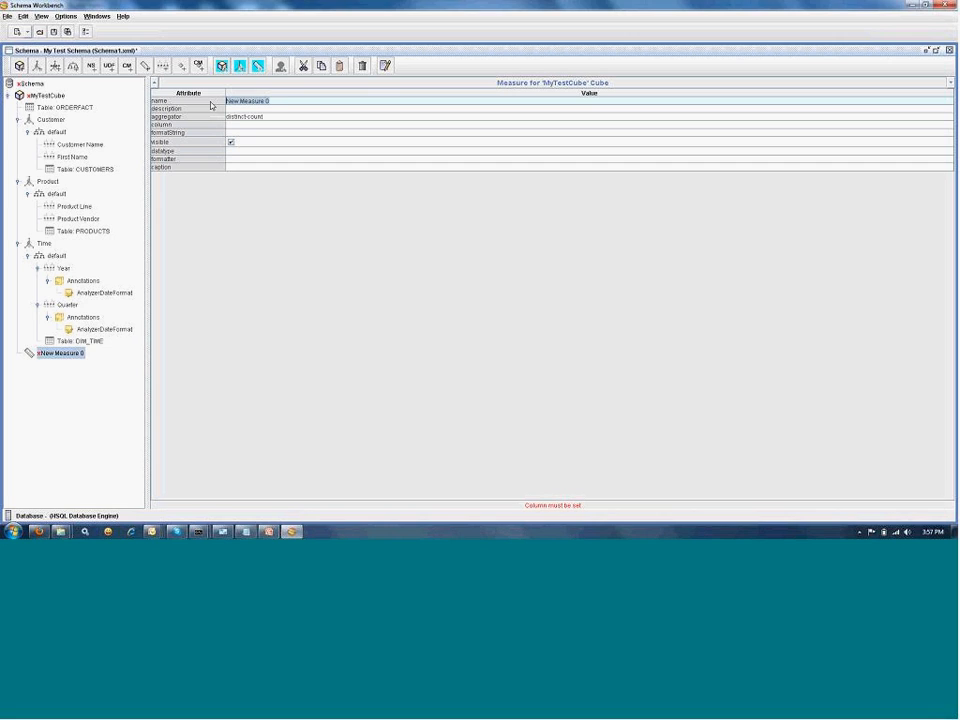
pyautogui.write('Quantity')
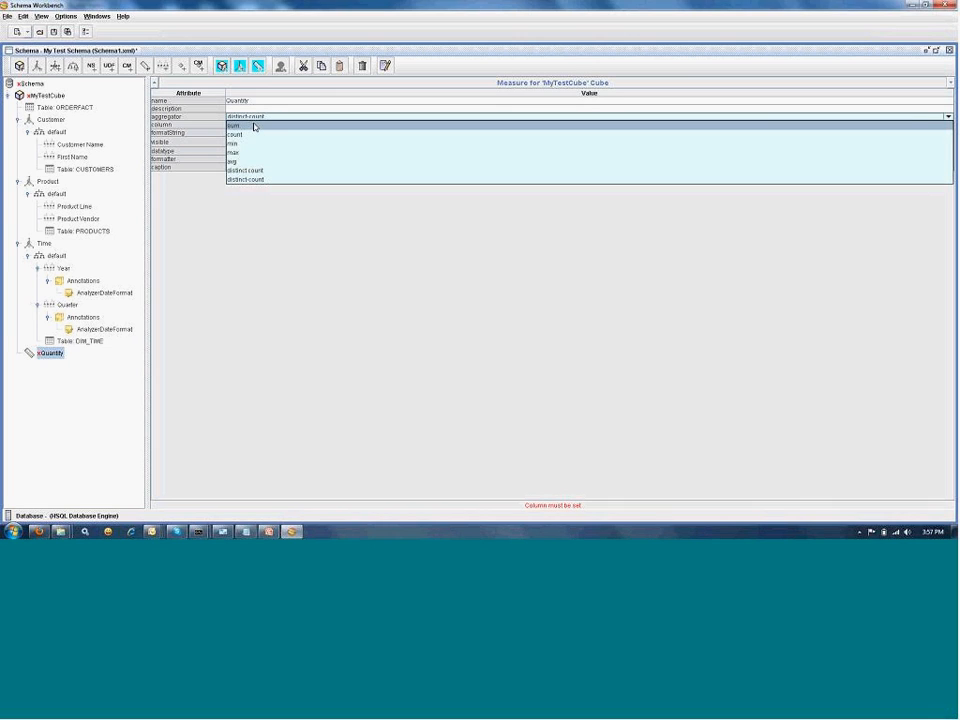
pyautogui.click(233, 126)
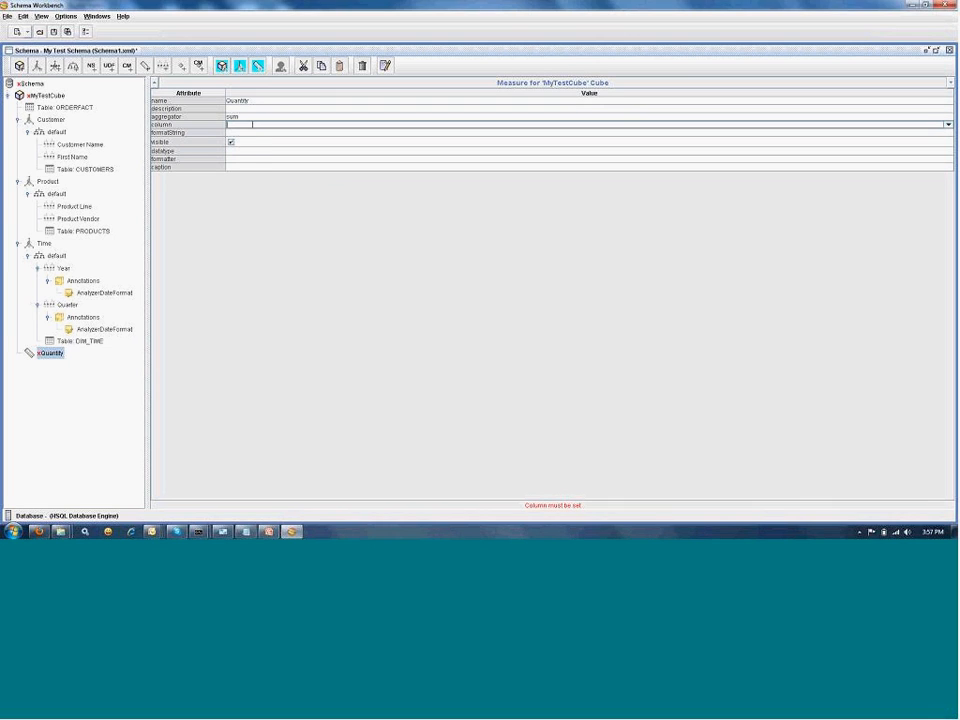
pyautogui.click(947, 124)
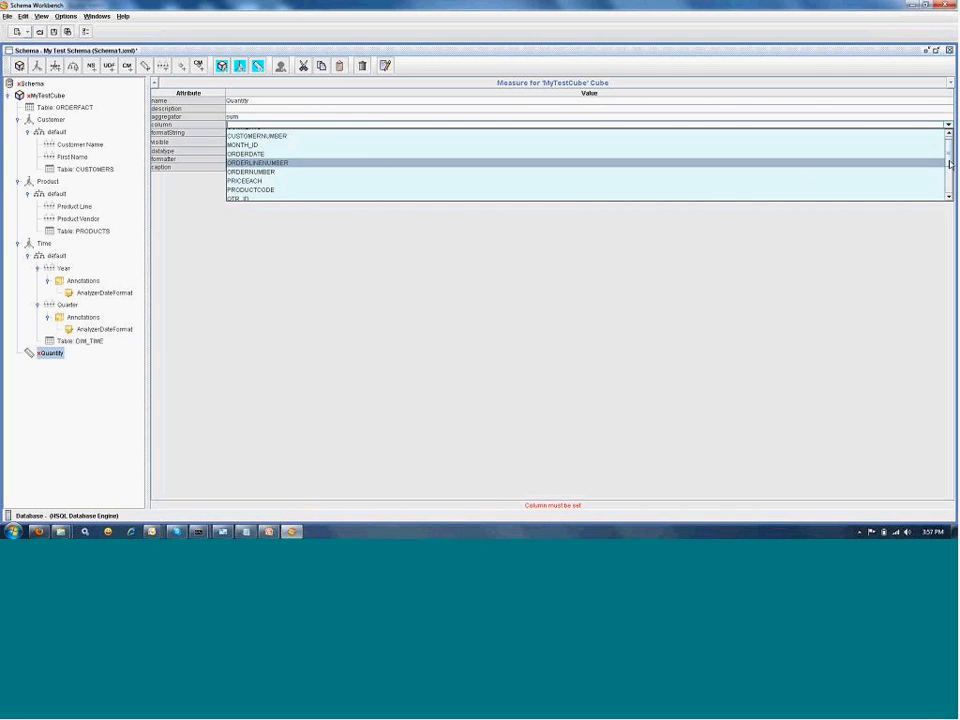
pyautogui.scroll(-3)
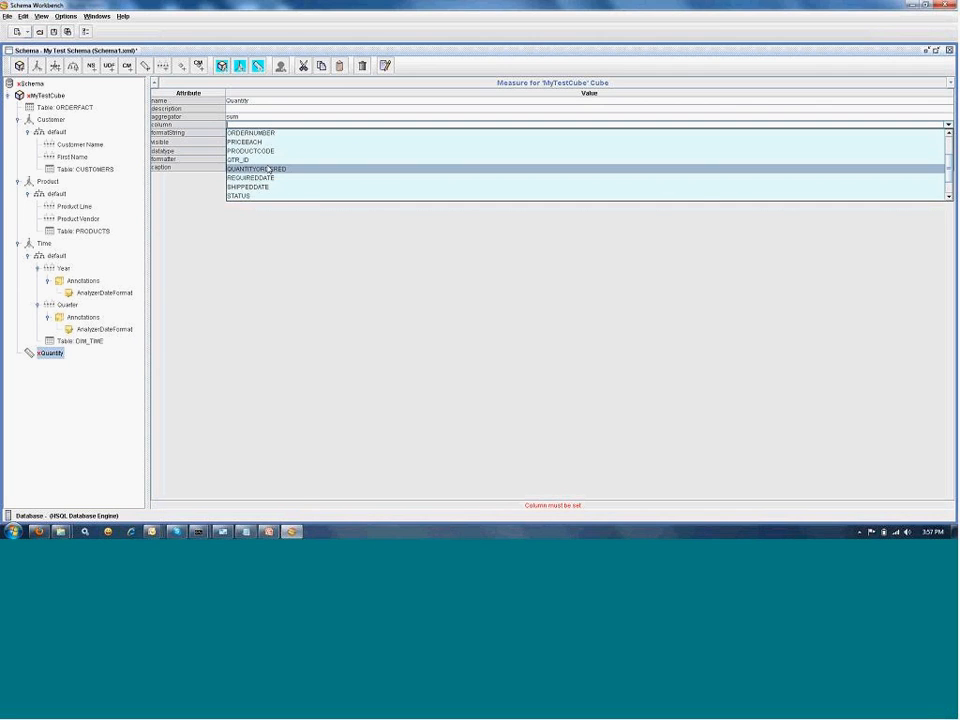
pyautogui.click(258, 168)
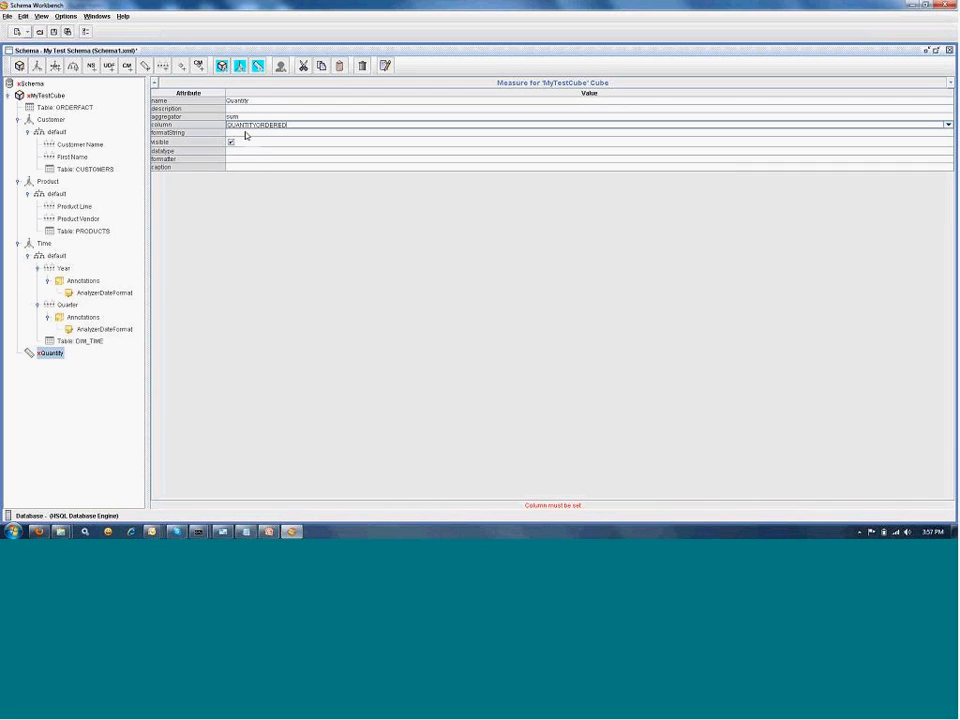
pyautogui.click(947, 152)
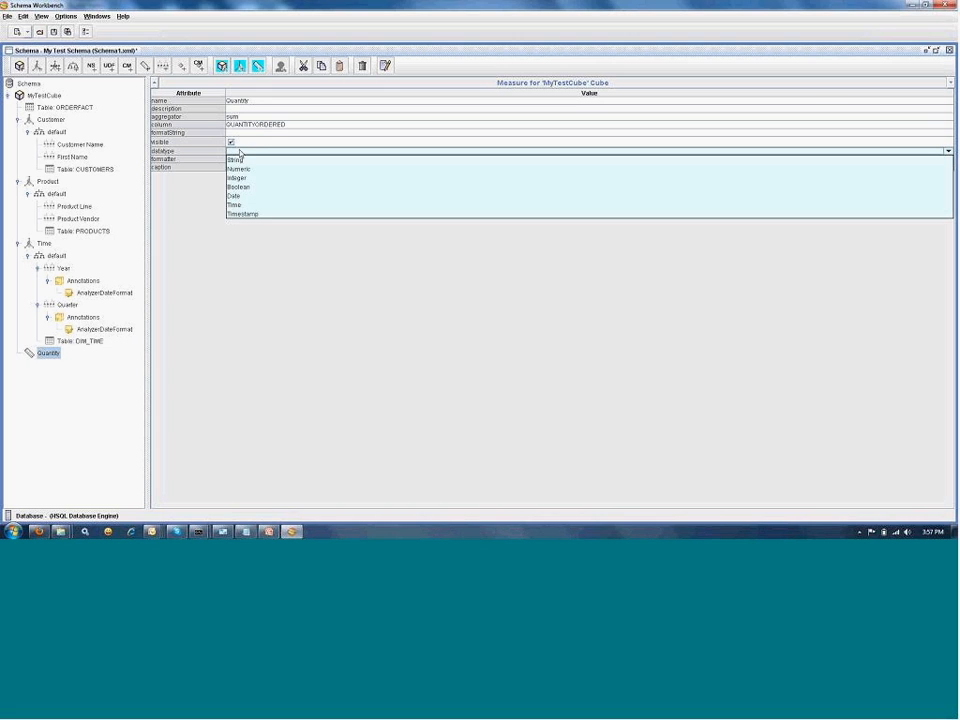
pyautogui.click(238, 169)
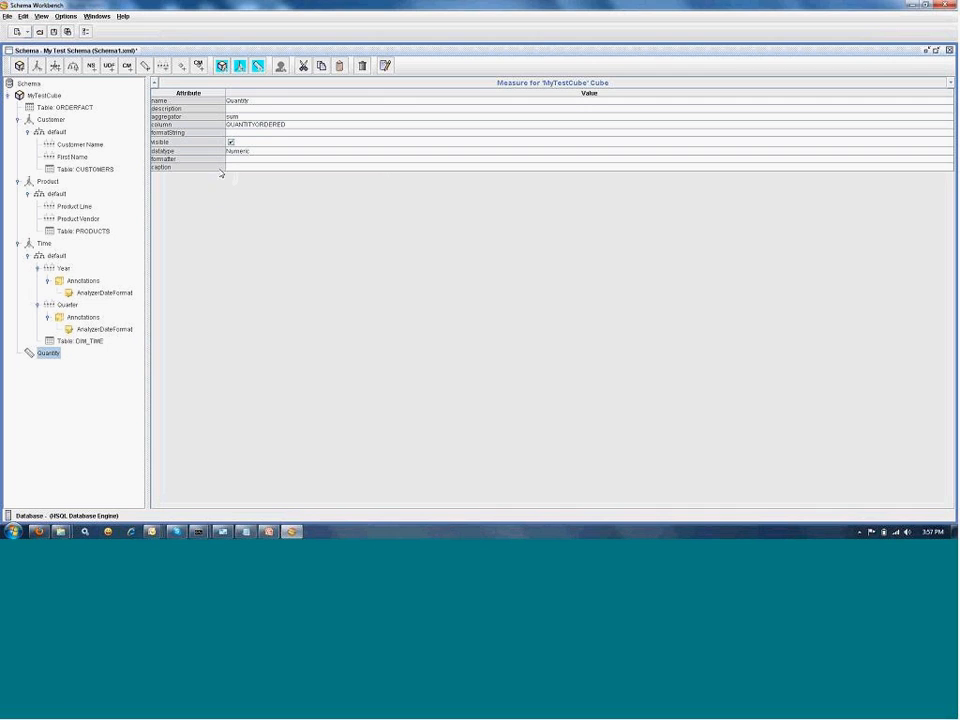
# Add a second measure named 'Sales' aggregated by sum
pyautogui.rightClick(40, 95)
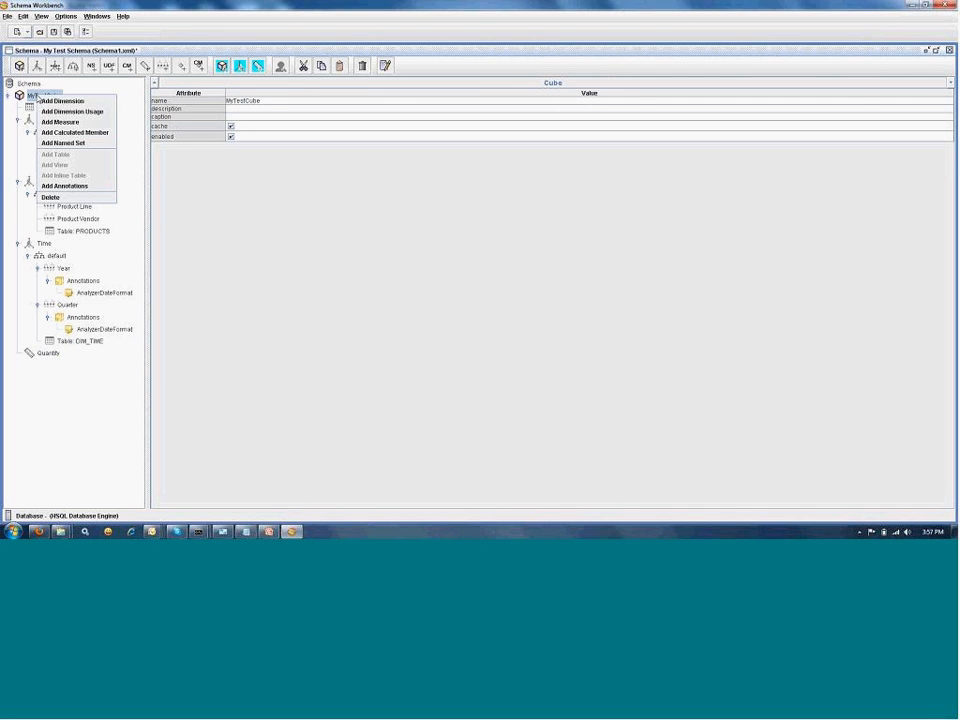
pyautogui.click(64, 119)
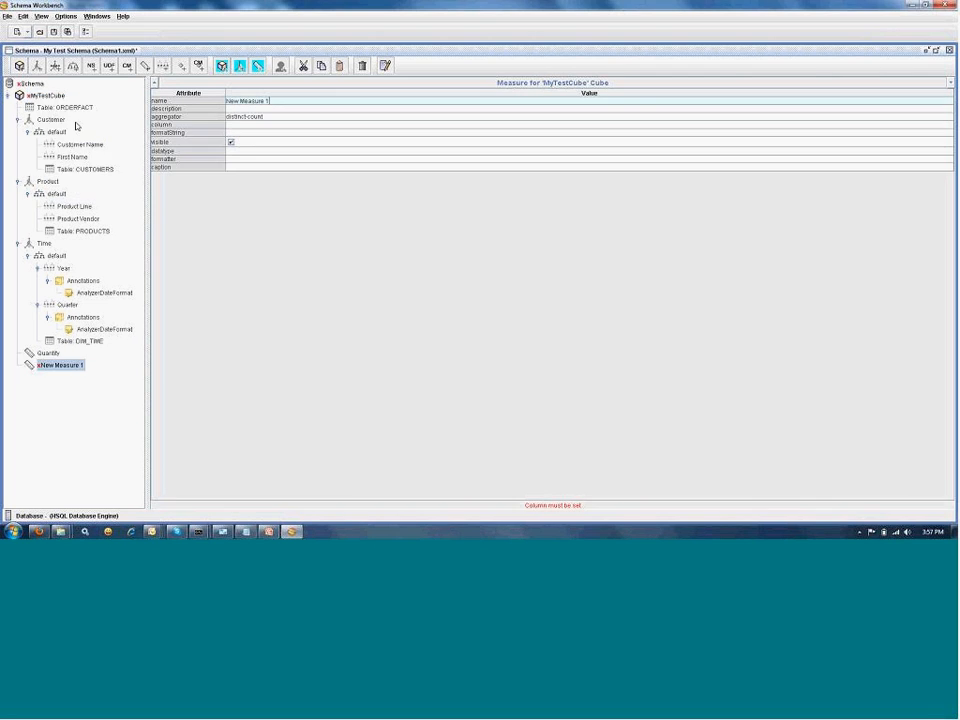
pyautogui.click(300, 100)
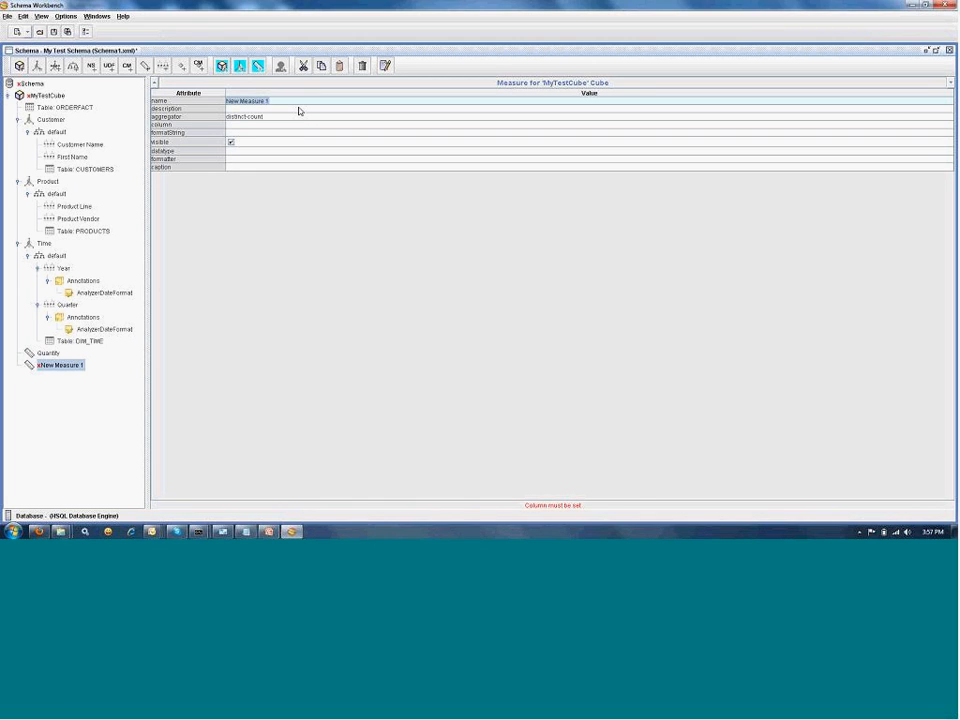
pyautogui.write('Sales')
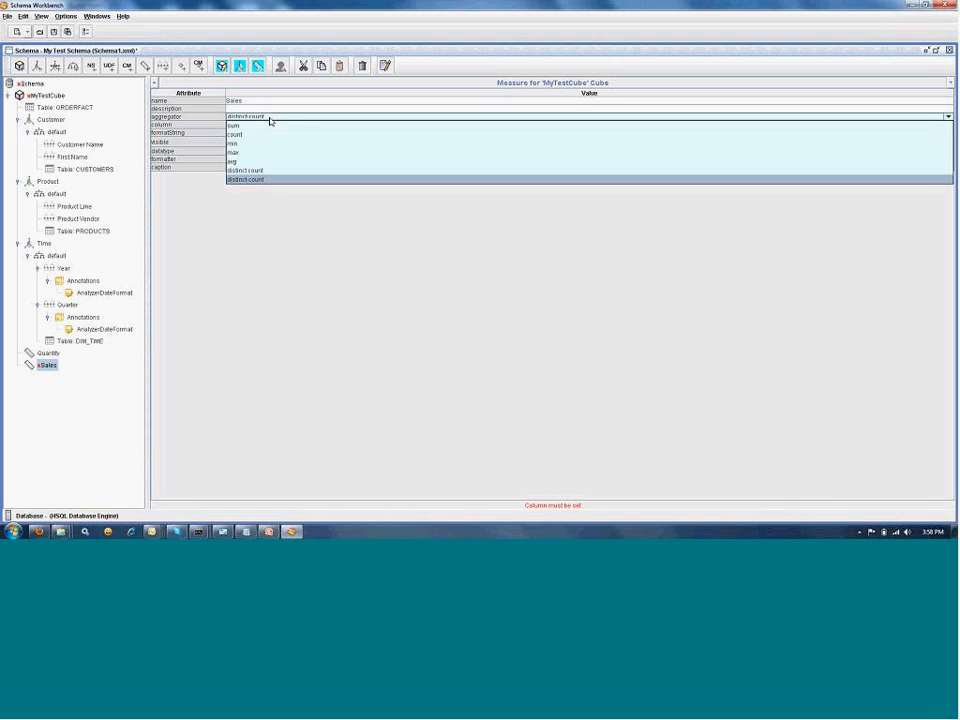
pyautogui.click(229, 124)
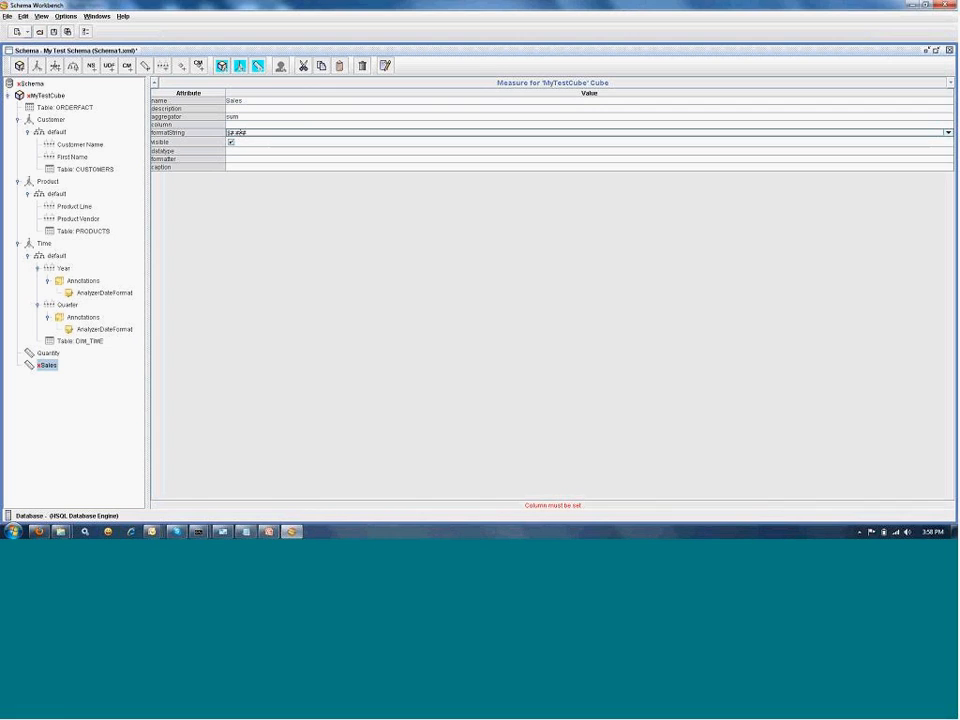
# Give the Sales measure Integer datatype and the TOTALPRICE column
pyautogui.click(943, 151)
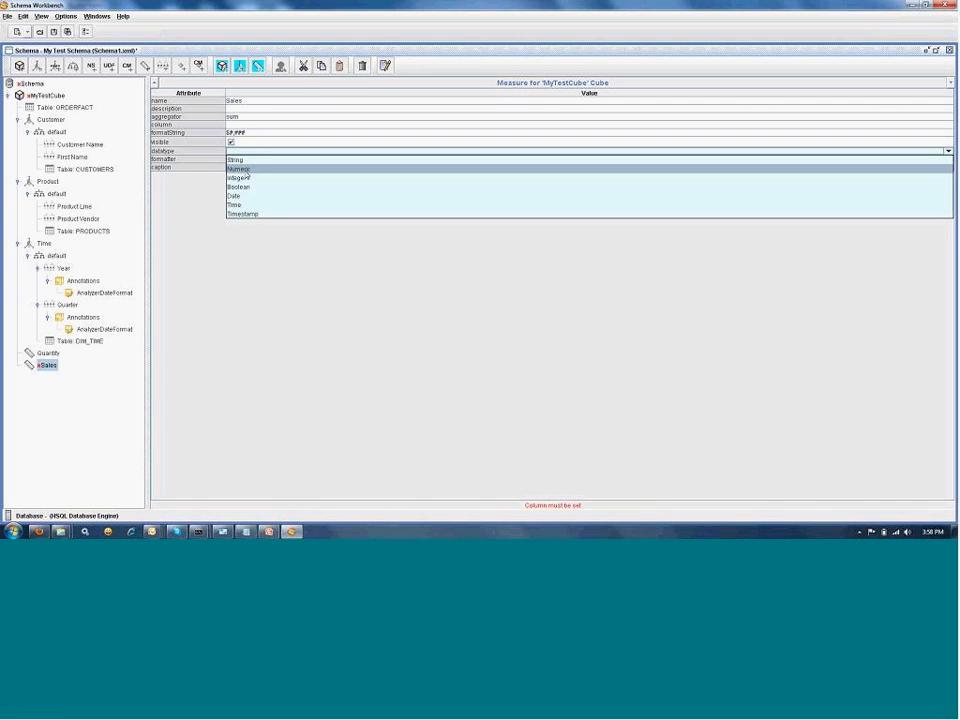
pyautogui.click(235, 179)
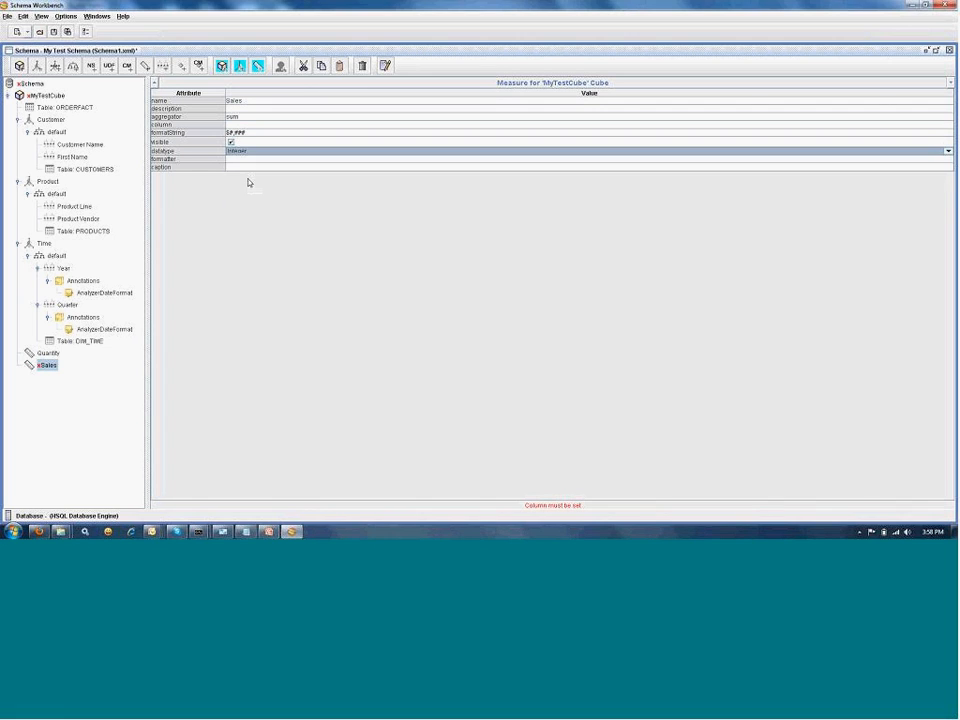
pyautogui.click(244, 167)
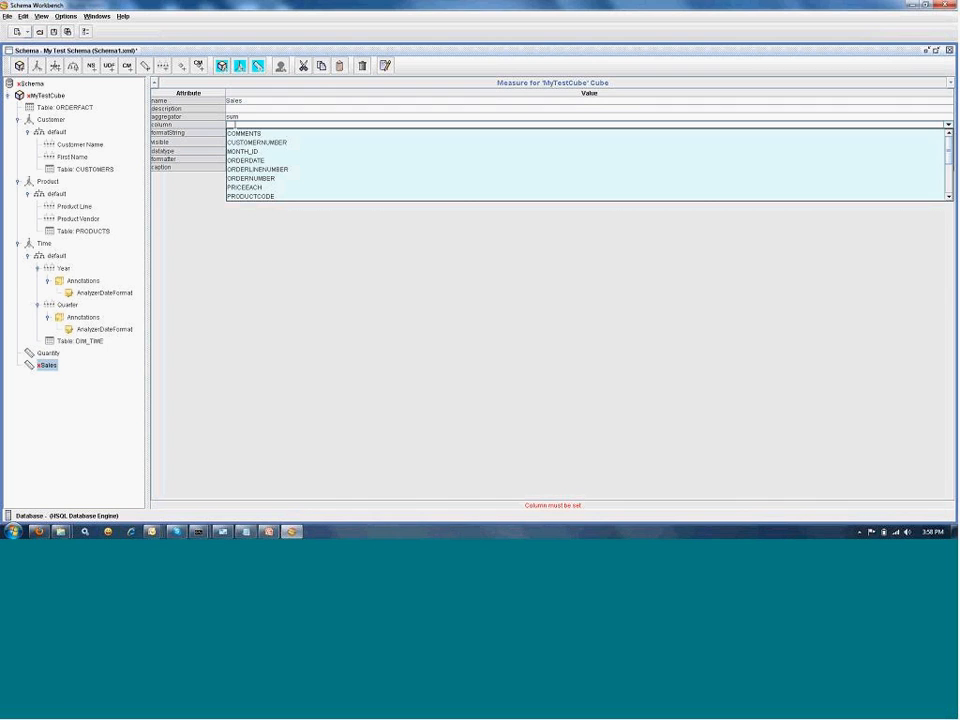
pyautogui.scroll(-3)
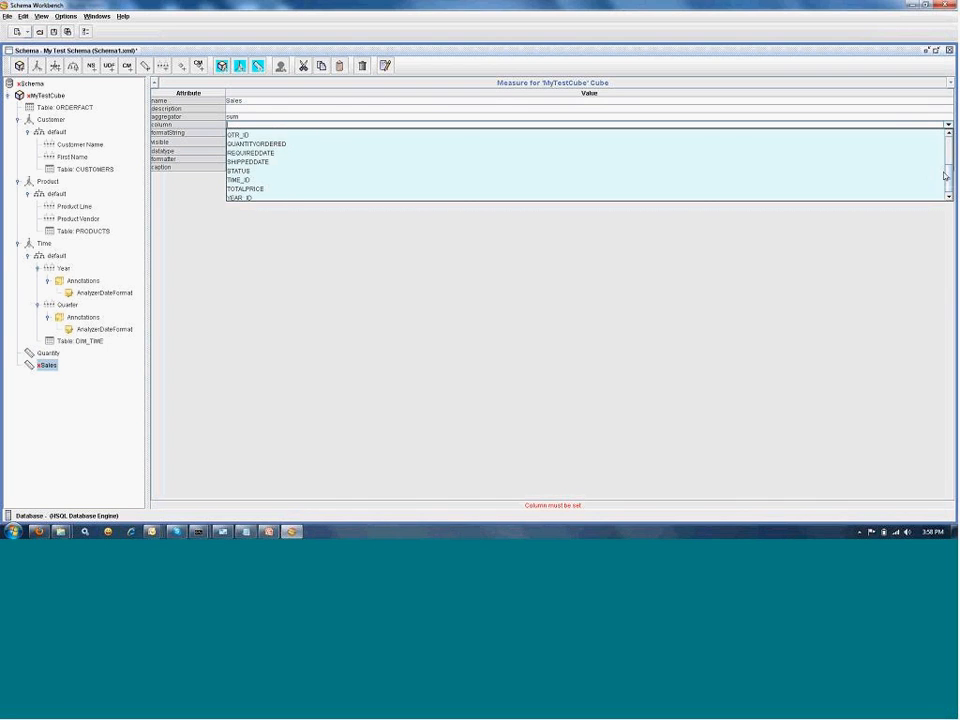
pyautogui.click(245, 188)
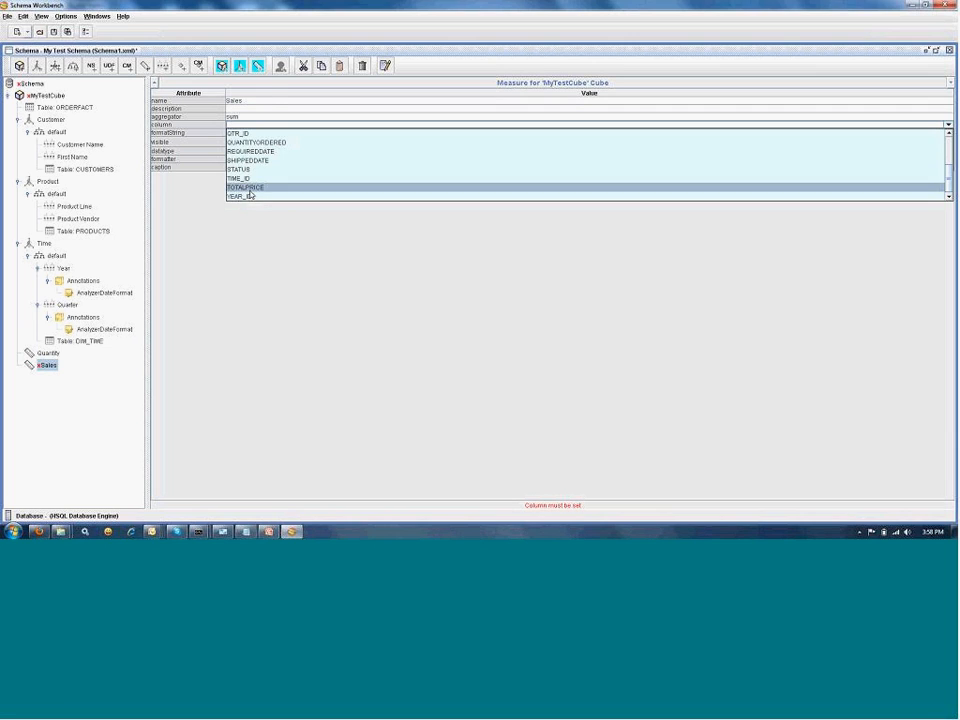
pyautogui.click(245, 187)
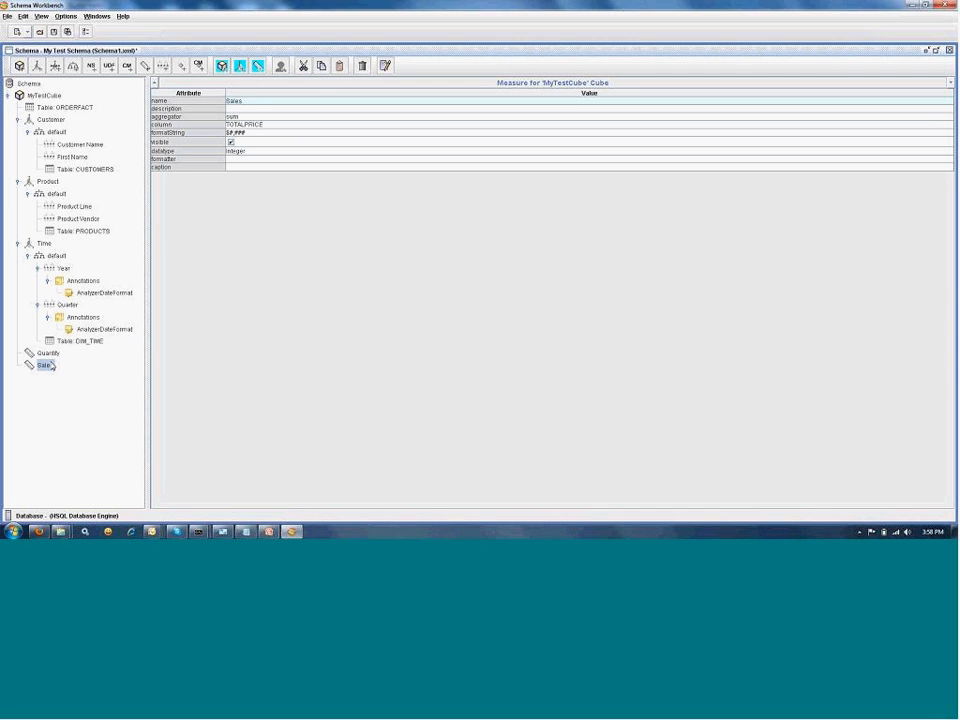
pyautogui.click(40, 95)
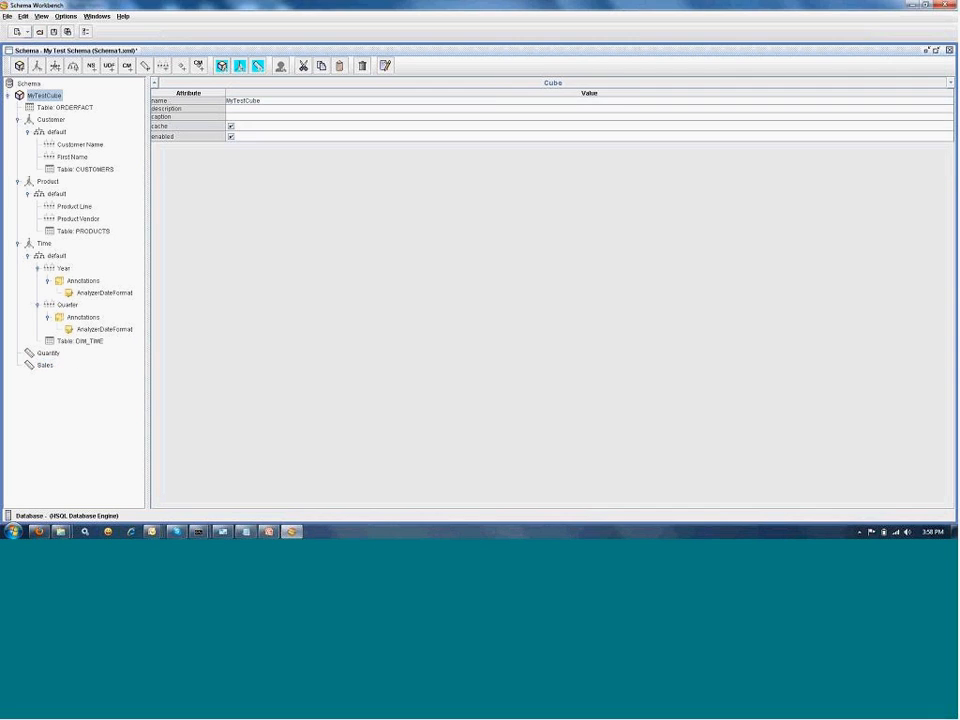
# Create calculated member 'Profit' with formula [Measures].[Sales]*[Measures].[Quantity]
pyautogui.rightClick(47, 95)
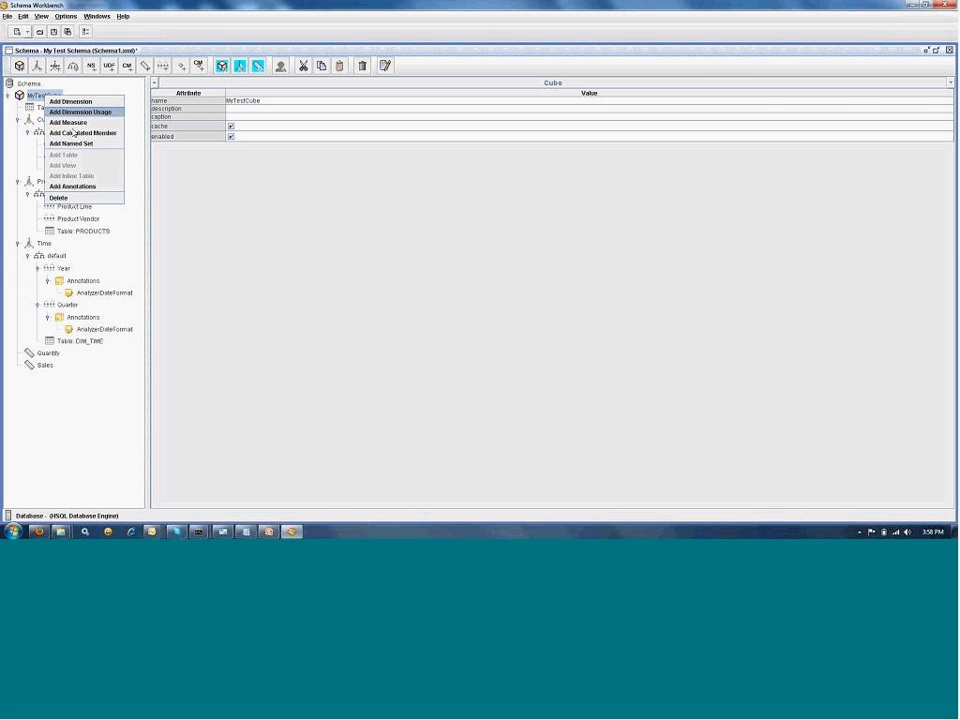
pyautogui.click(78, 133)
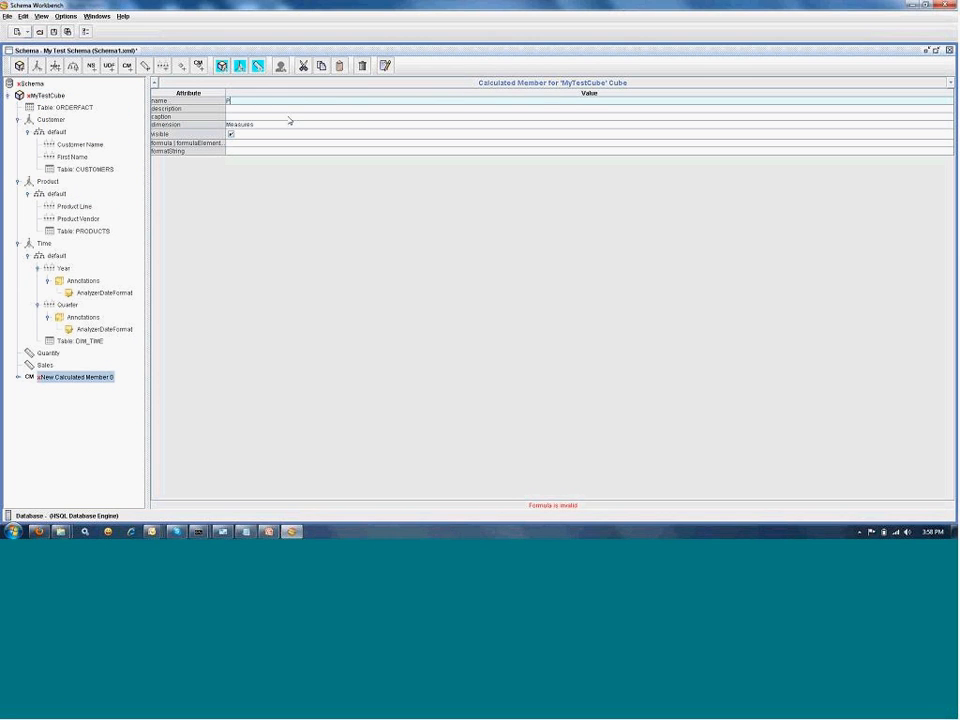
pyautogui.write('Profit')
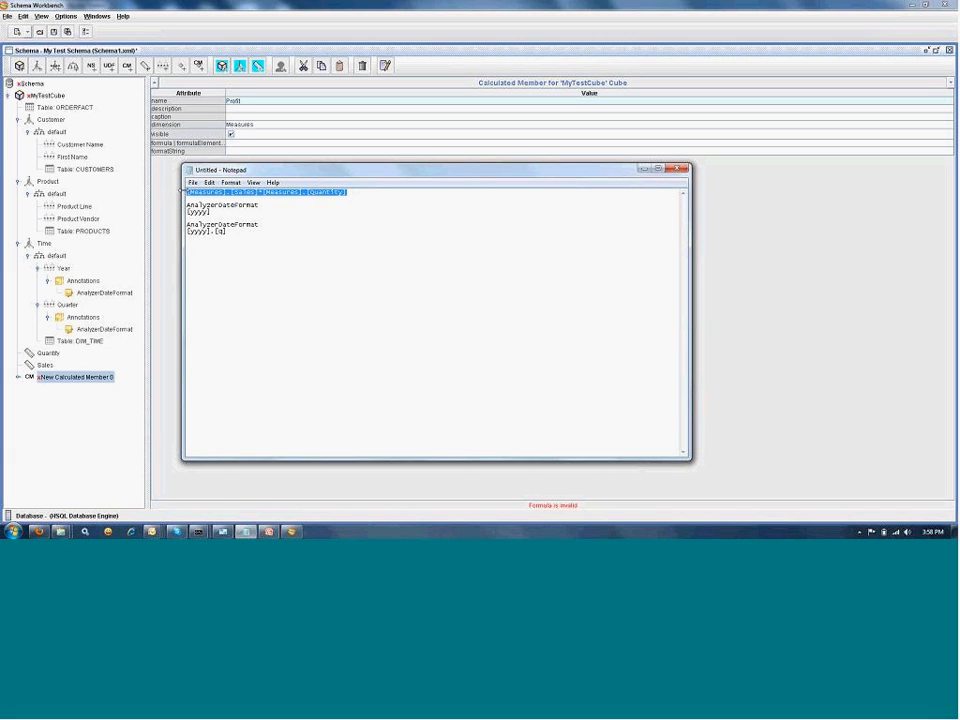
pyautogui.click(683, 169)
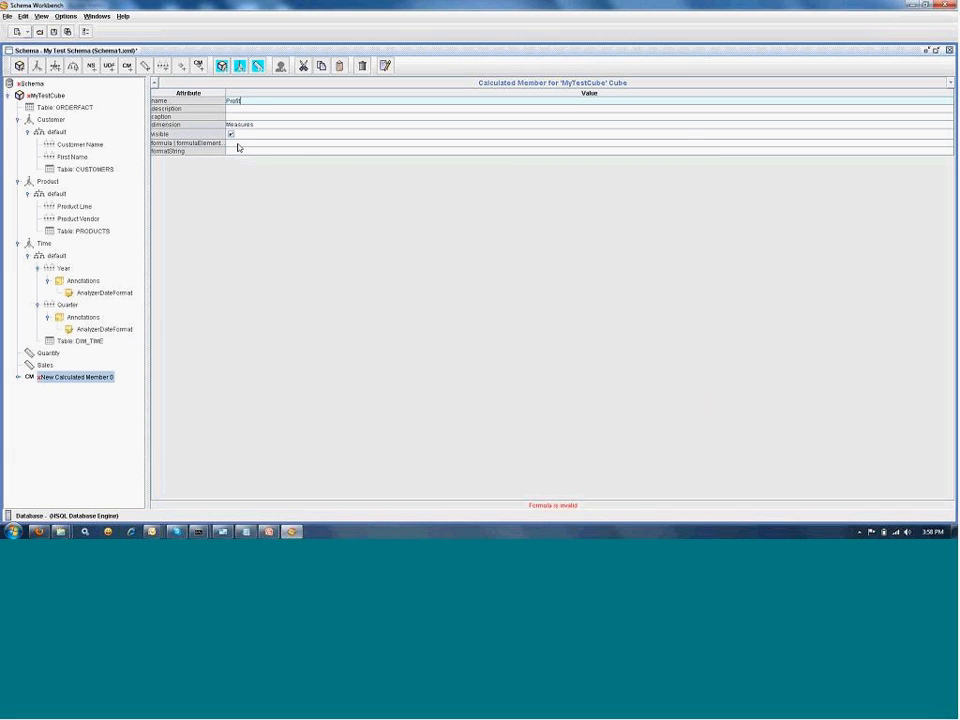
pyautogui.write('[Measures].[Sales]*[Measures].[Quantity]')
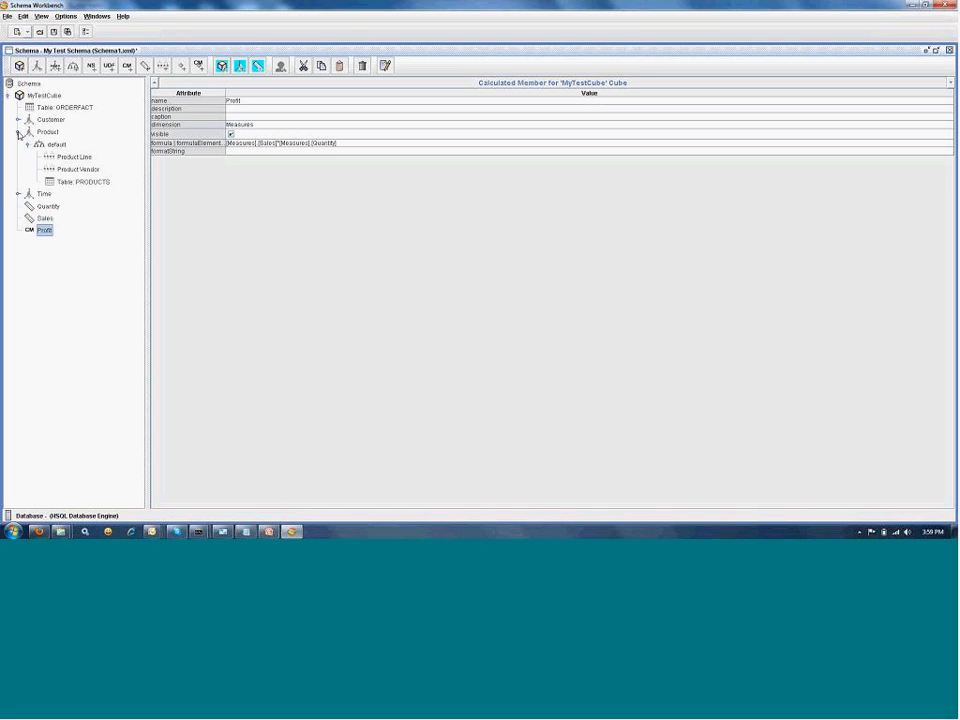
pyautogui.click(20, 131)
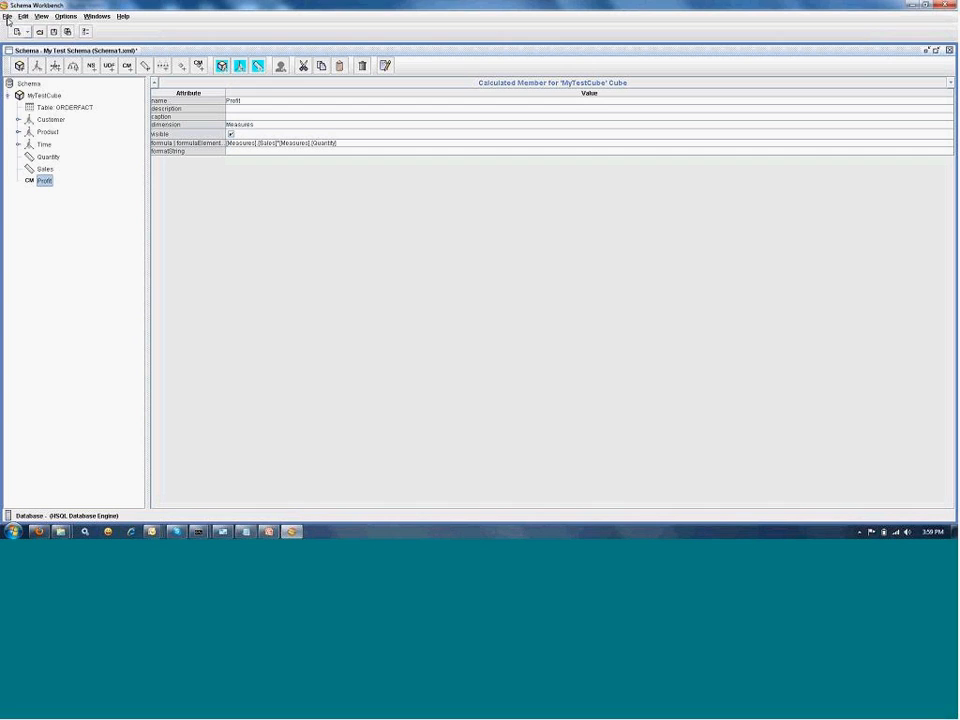
# Begin publishing by saving the modified schema over Hypersonic in the sample schemas folder
pyautogui.click(10, 16)
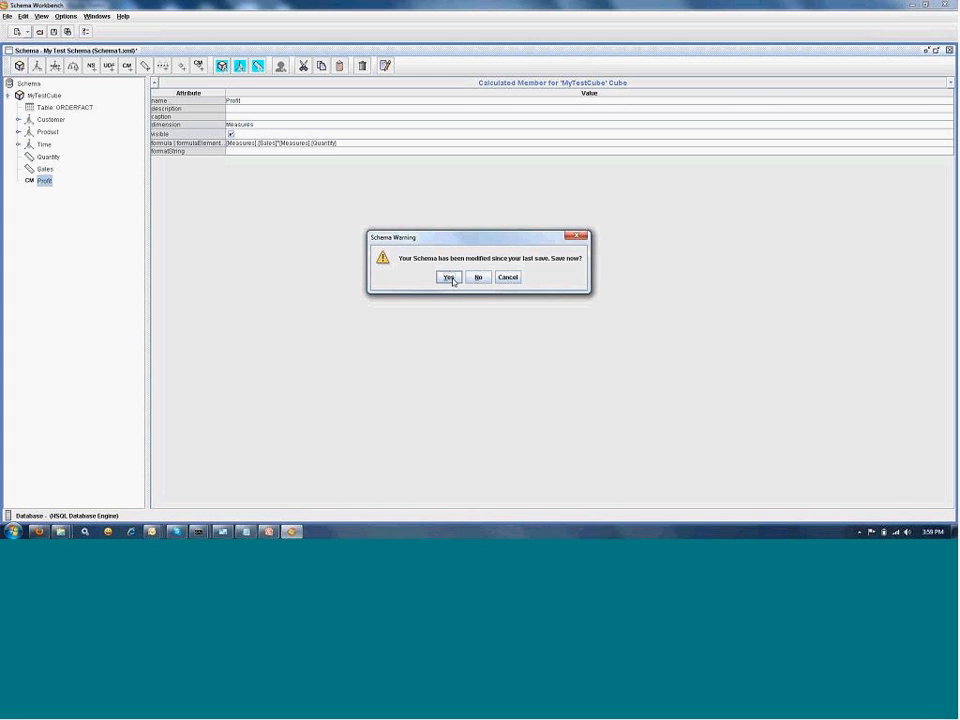
pyautogui.click(449, 277)
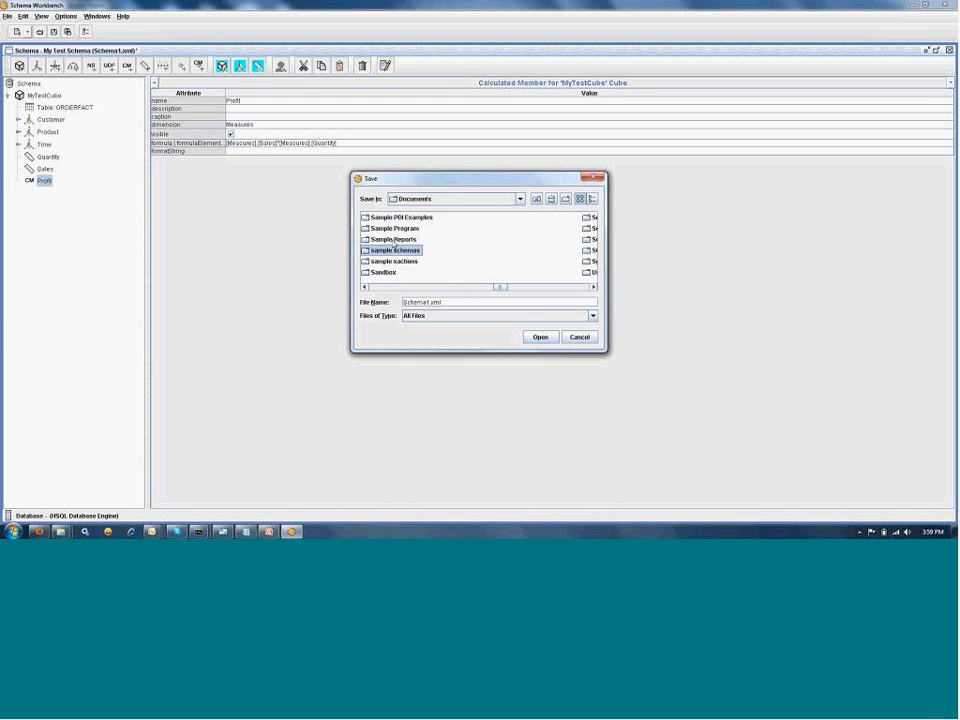
pyautogui.doubleClick(393, 250)
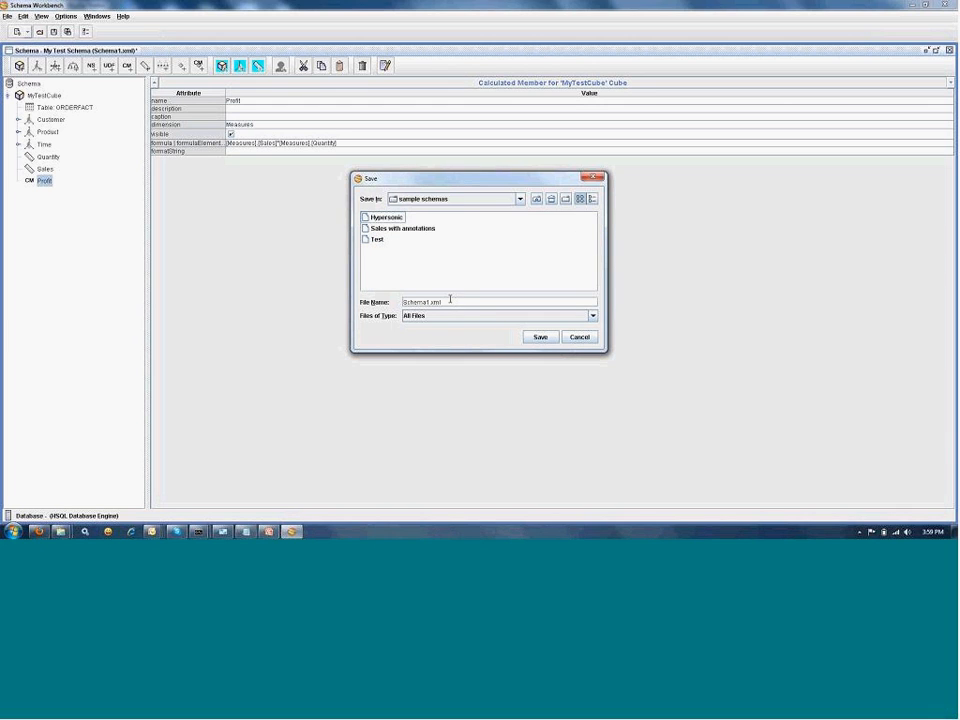
pyautogui.click(385, 217)
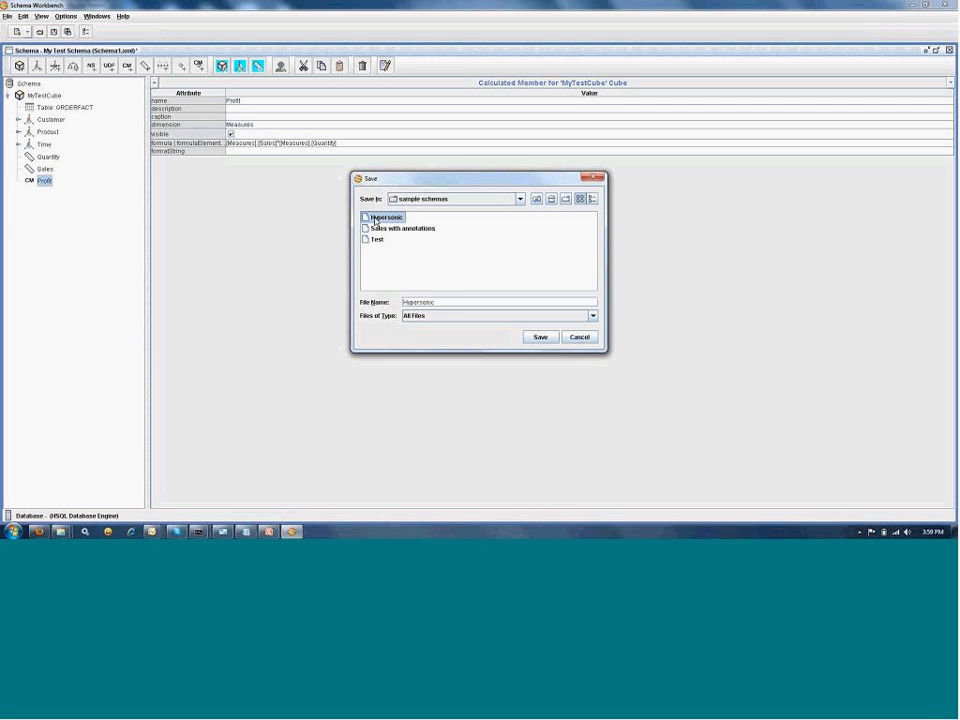
pyautogui.click(538, 336)
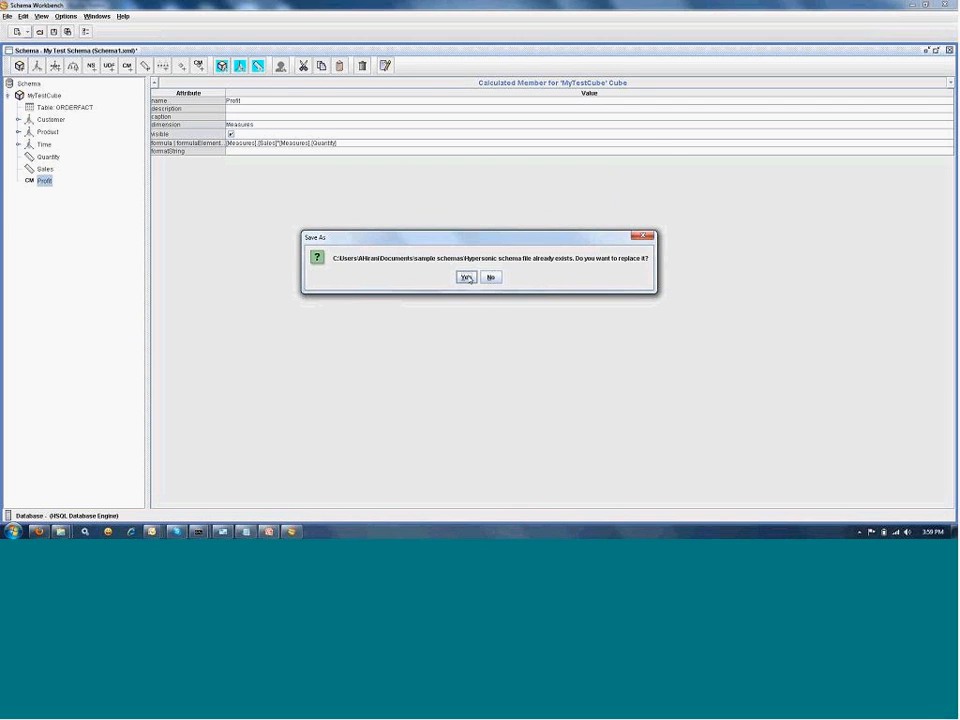
# Replace the Hypersonic file, log in to the repository, and publish to True Blue
pyautogui.click(463, 277)
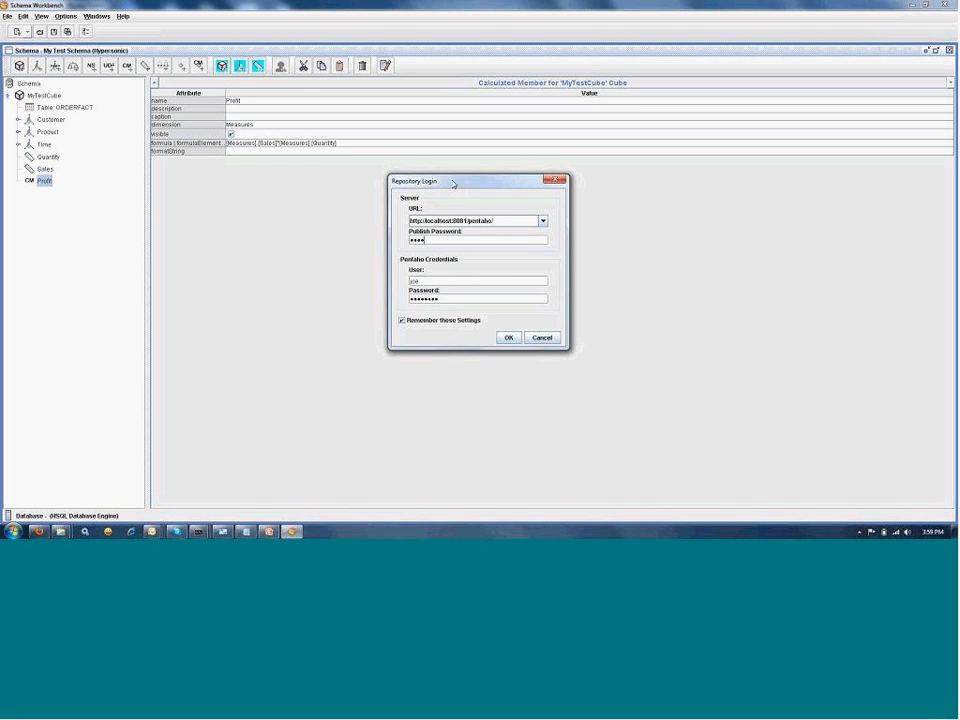
pyautogui.moveTo(453, 181); pyautogui.dragTo(440, 175)
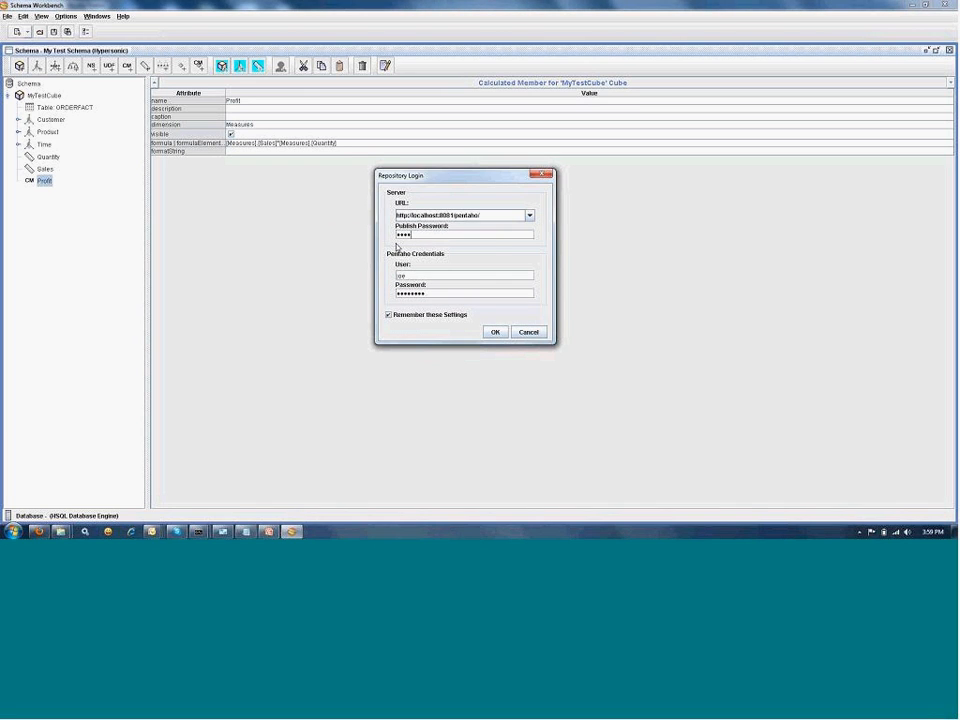
pyautogui.moveTo(454, 188)
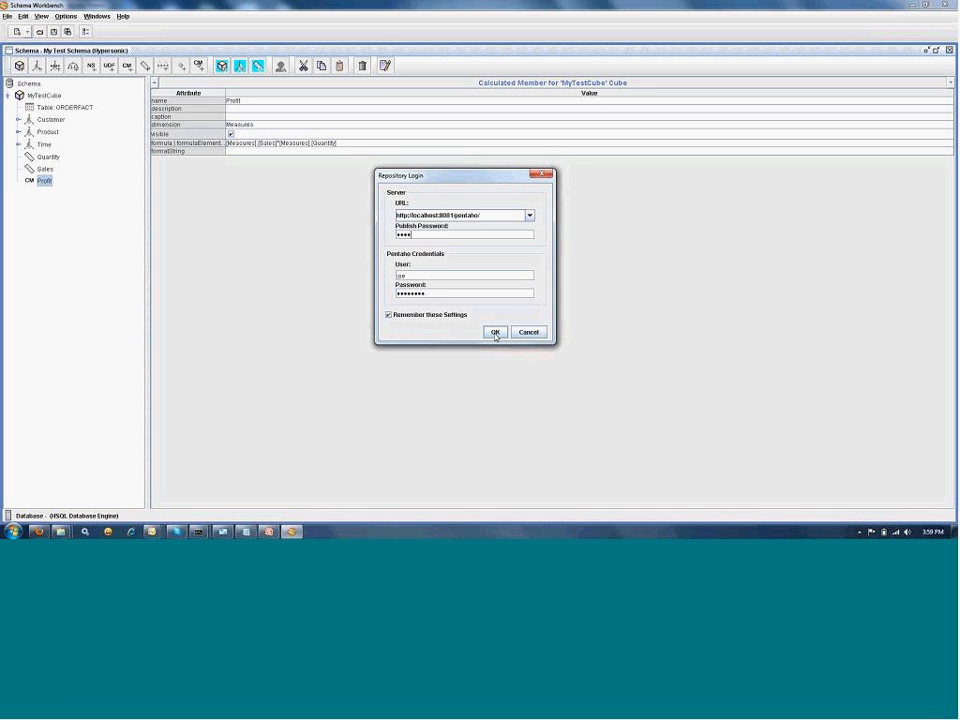
pyautogui.click(495, 331)
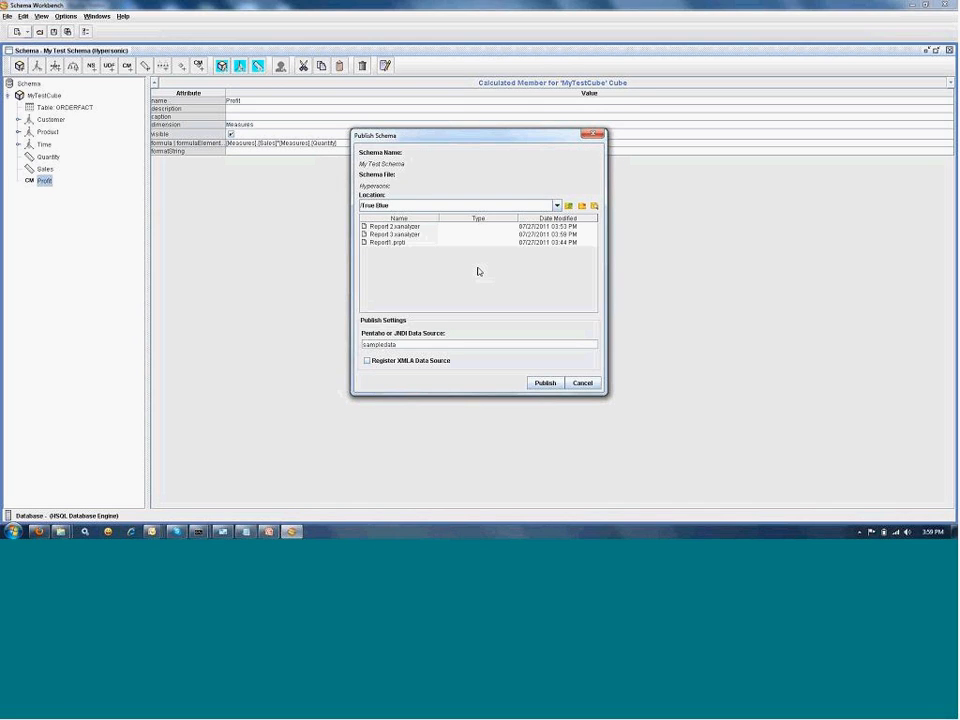
pyautogui.click(582, 382)
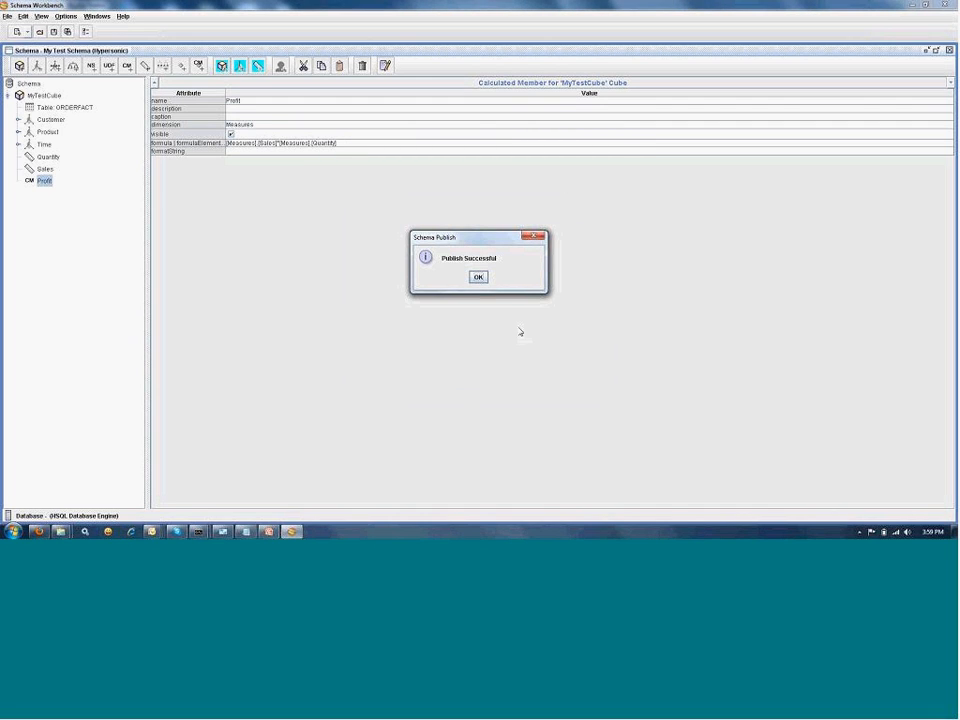
pyautogui.click(477, 276)
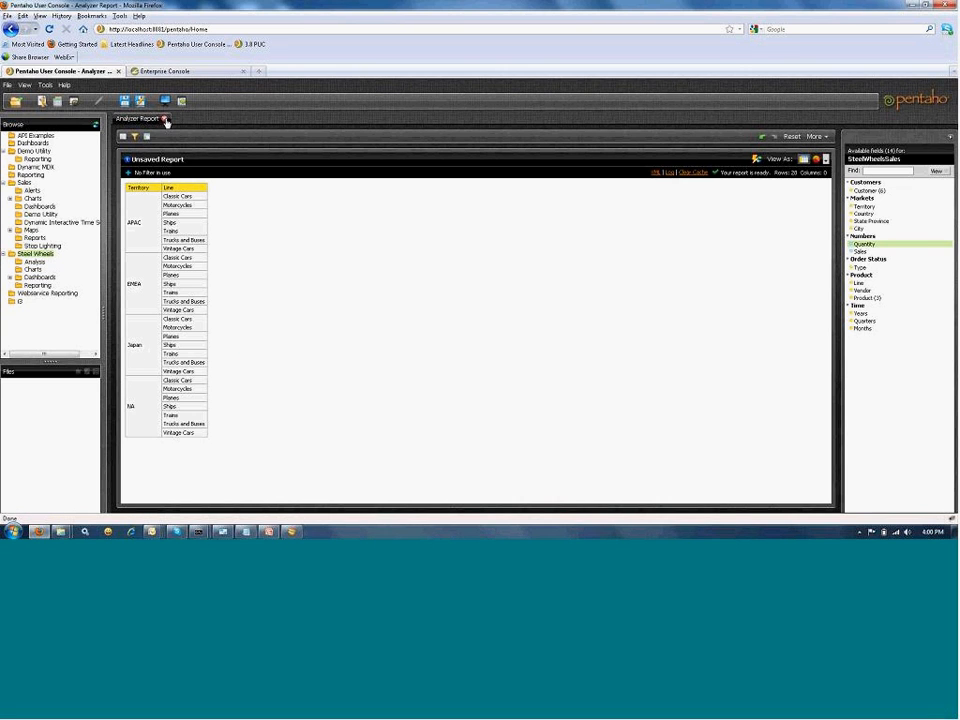
# Close the Analyzer report tab and refresh the Mondrian Schema Cache from Tools
pyautogui.click(172, 119)
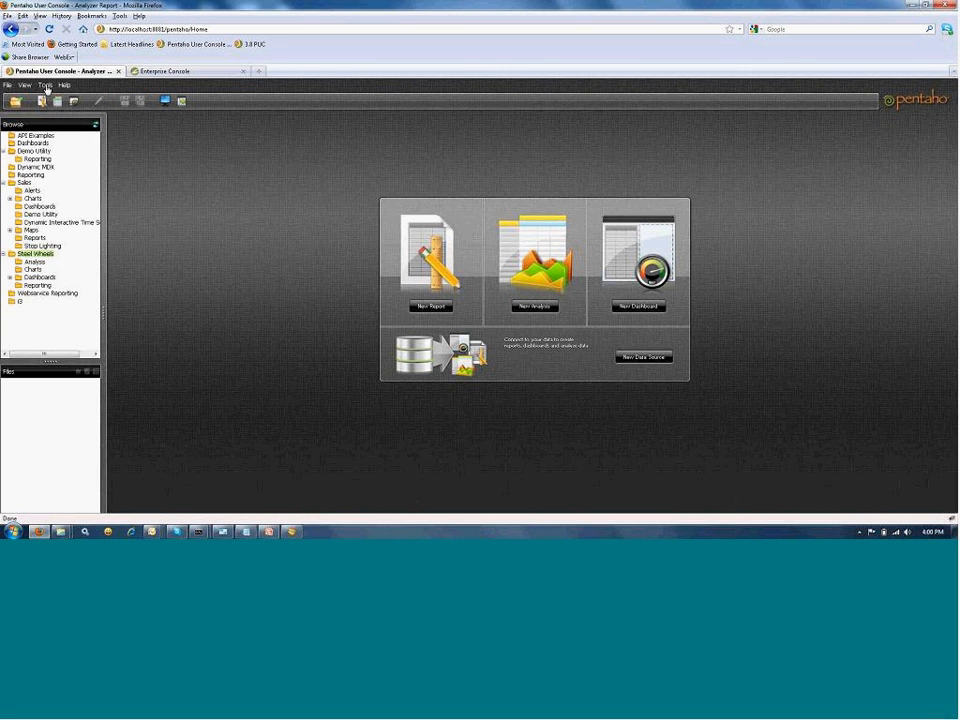
pyautogui.click(48, 85)
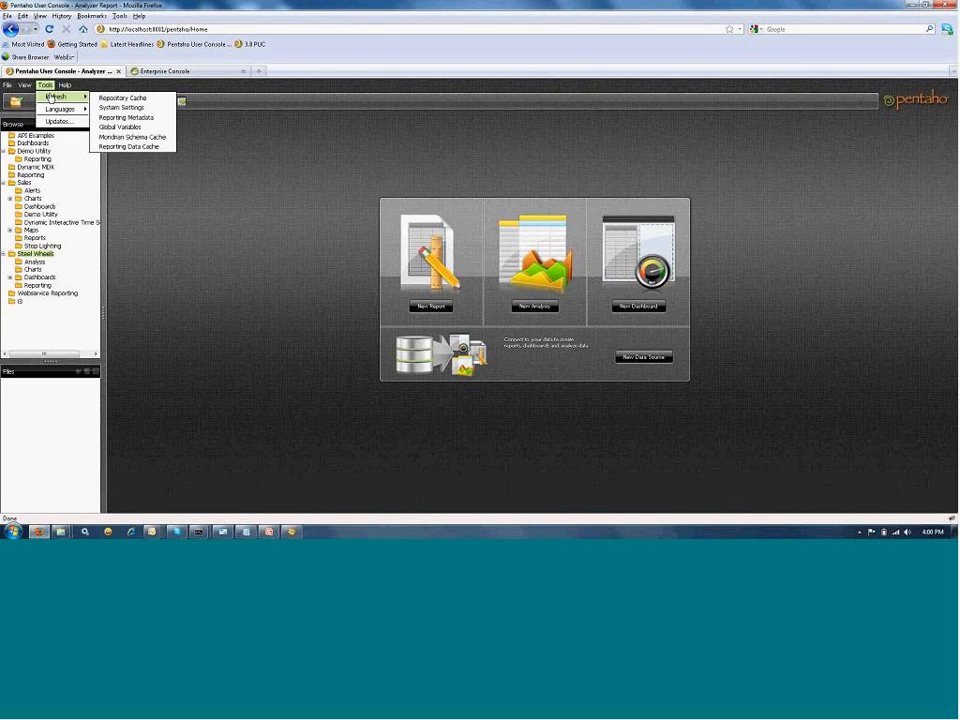
pyautogui.moveTo(124, 98)
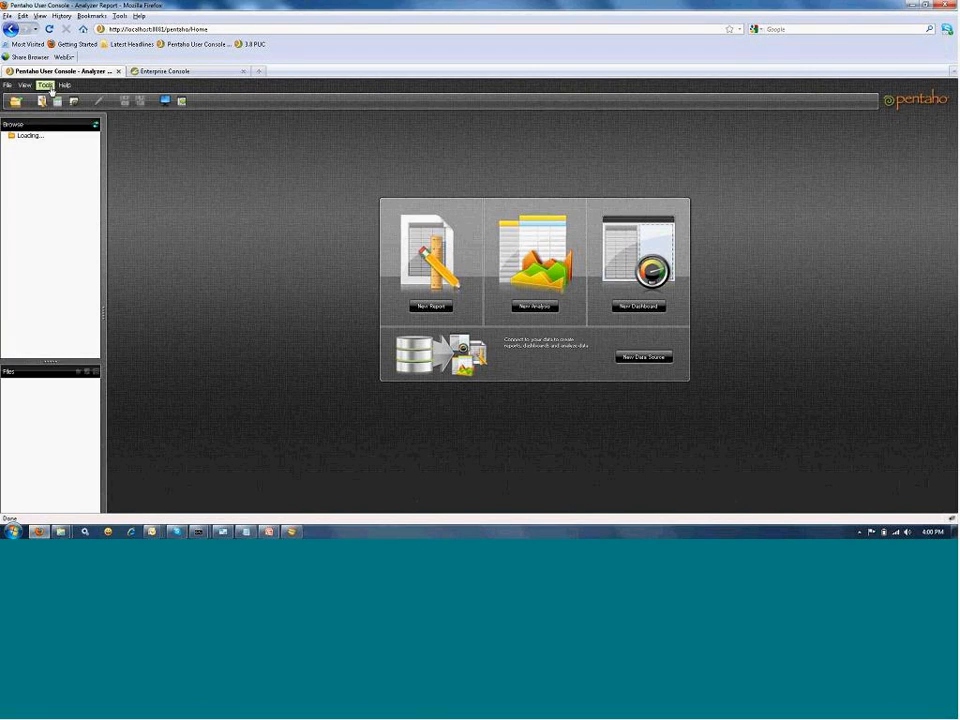
pyautogui.click(46, 85)
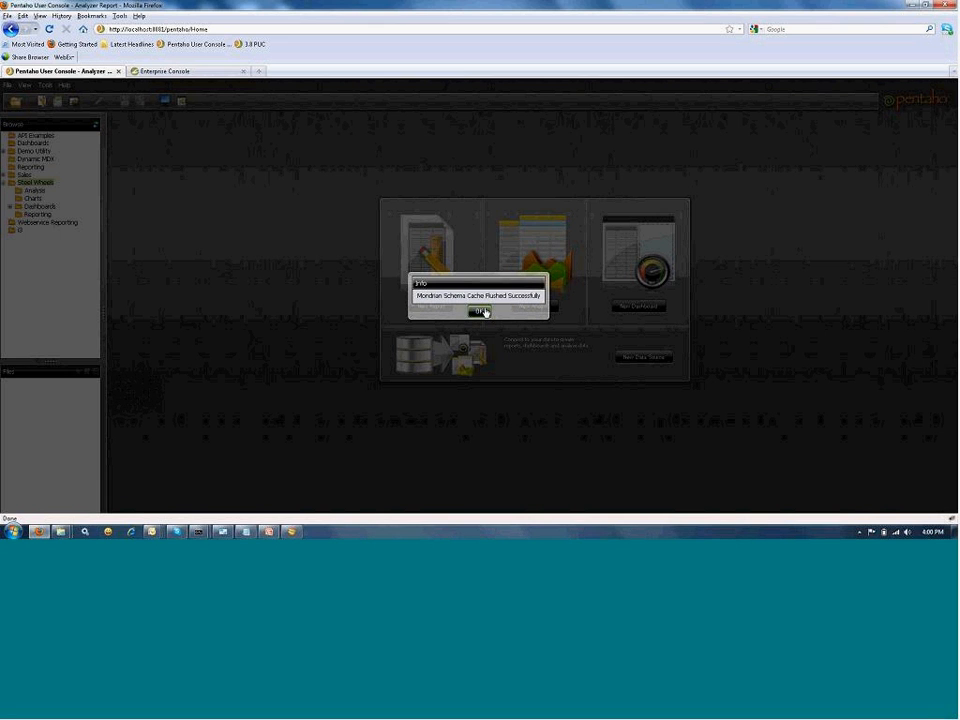
pyautogui.click(480, 313)
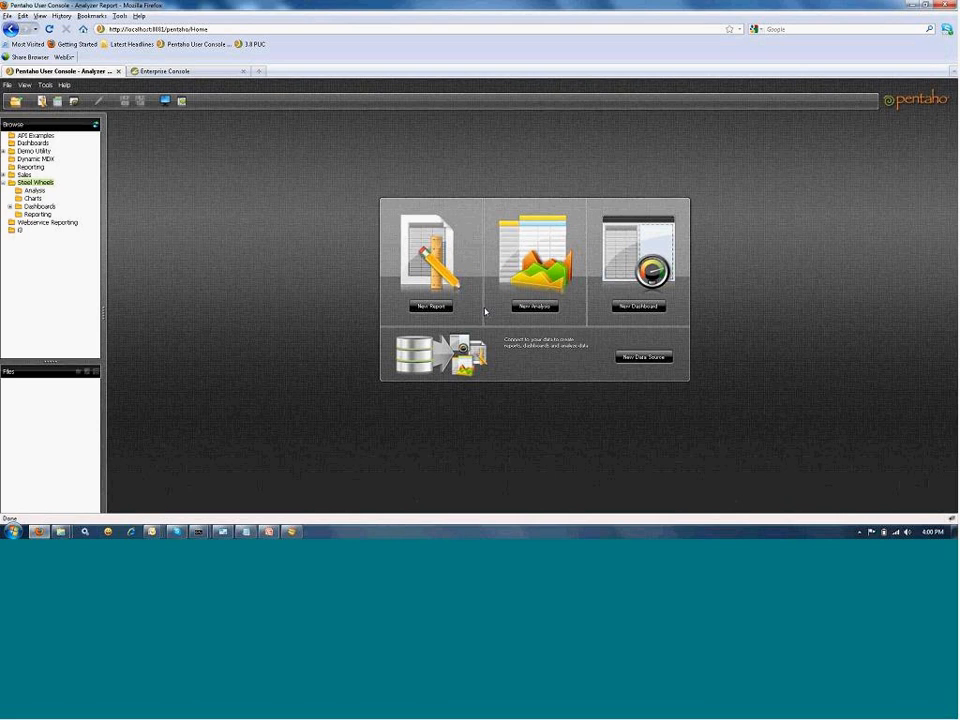
pyautogui.moveTo(515, 312)
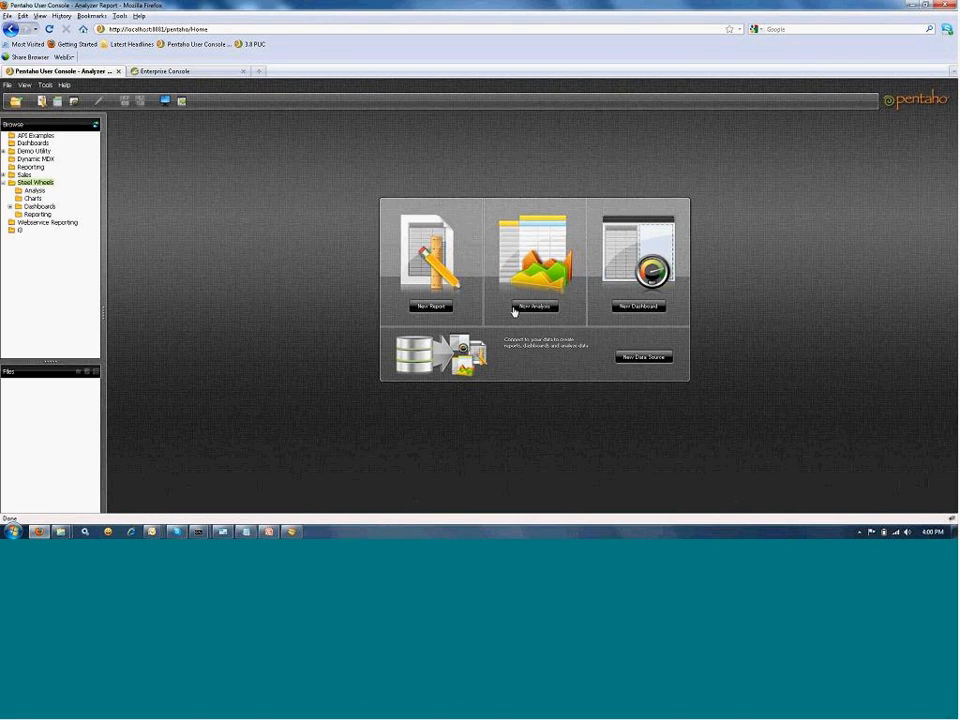
pyautogui.moveTo(483, 312)
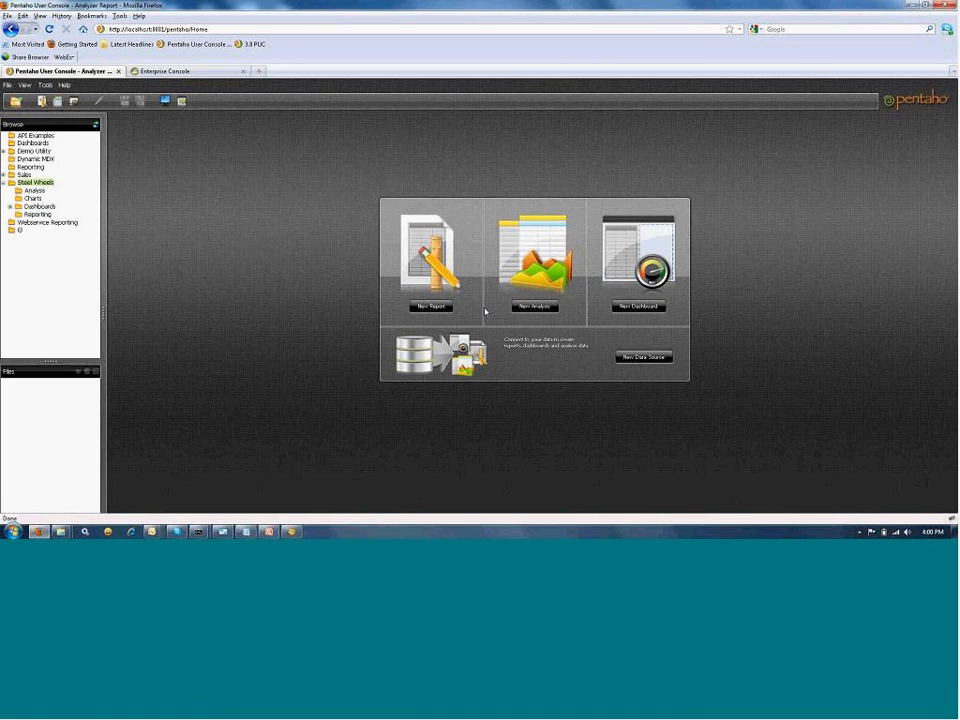
# Create a new analysis using the 'My Test Schema: MyTestCube' data source
pyautogui.click(534, 255)
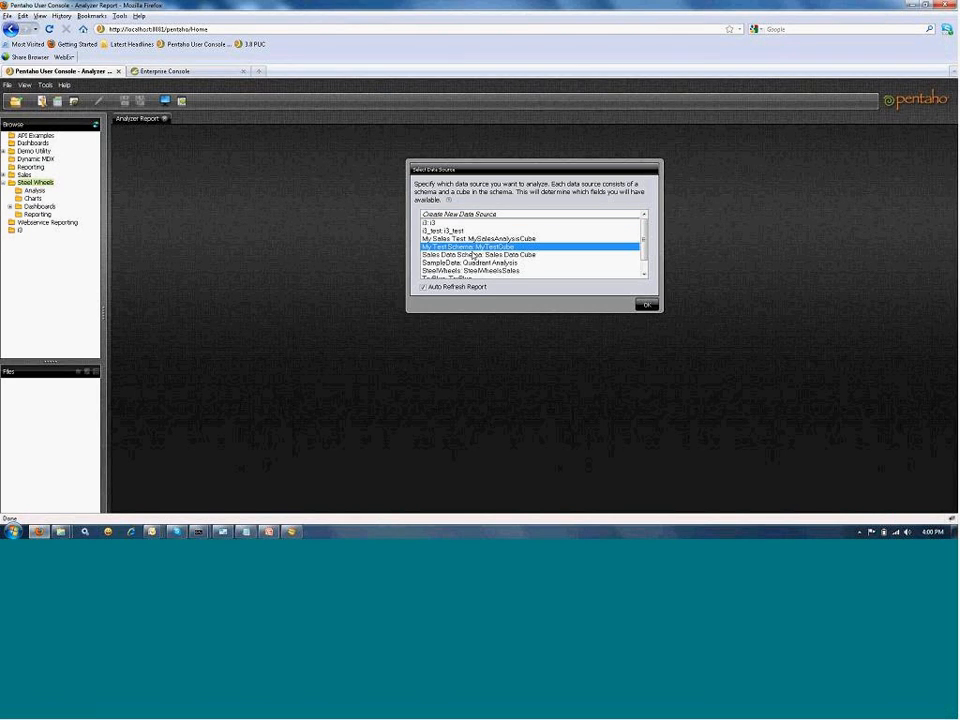
pyautogui.moveTo(601, 280)
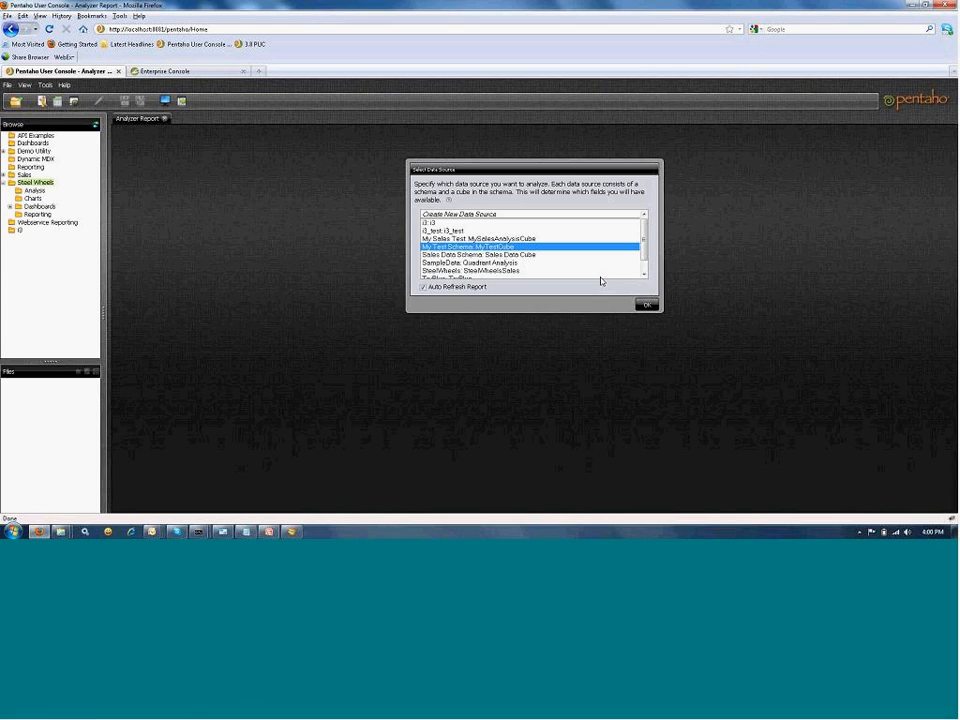
pyautogui.click(647, 304)
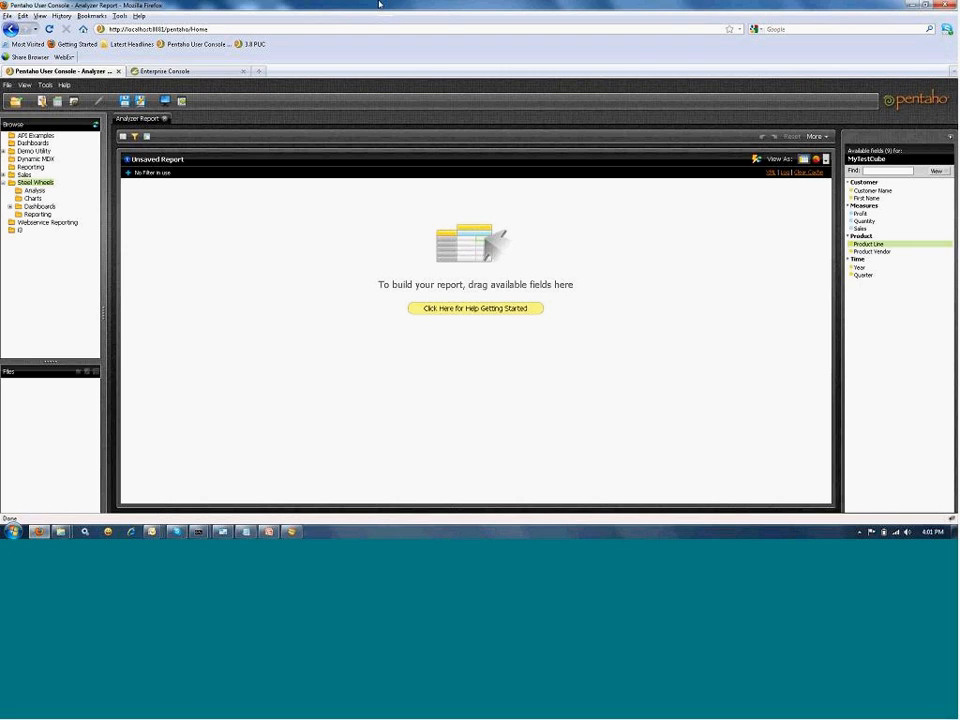
pyautogui.moveTo(603, 13)
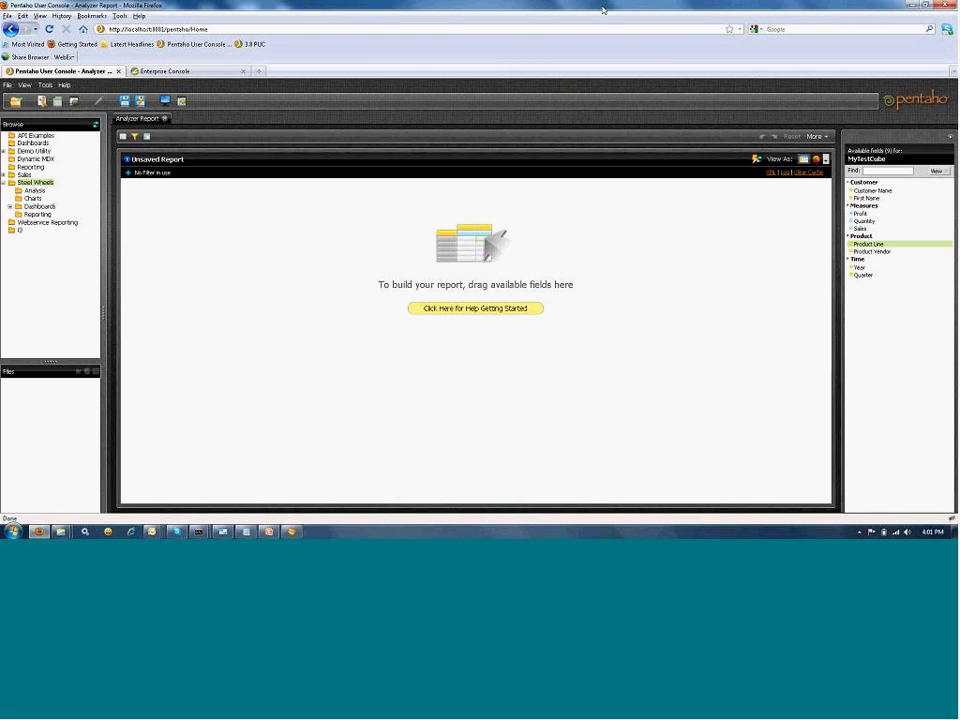